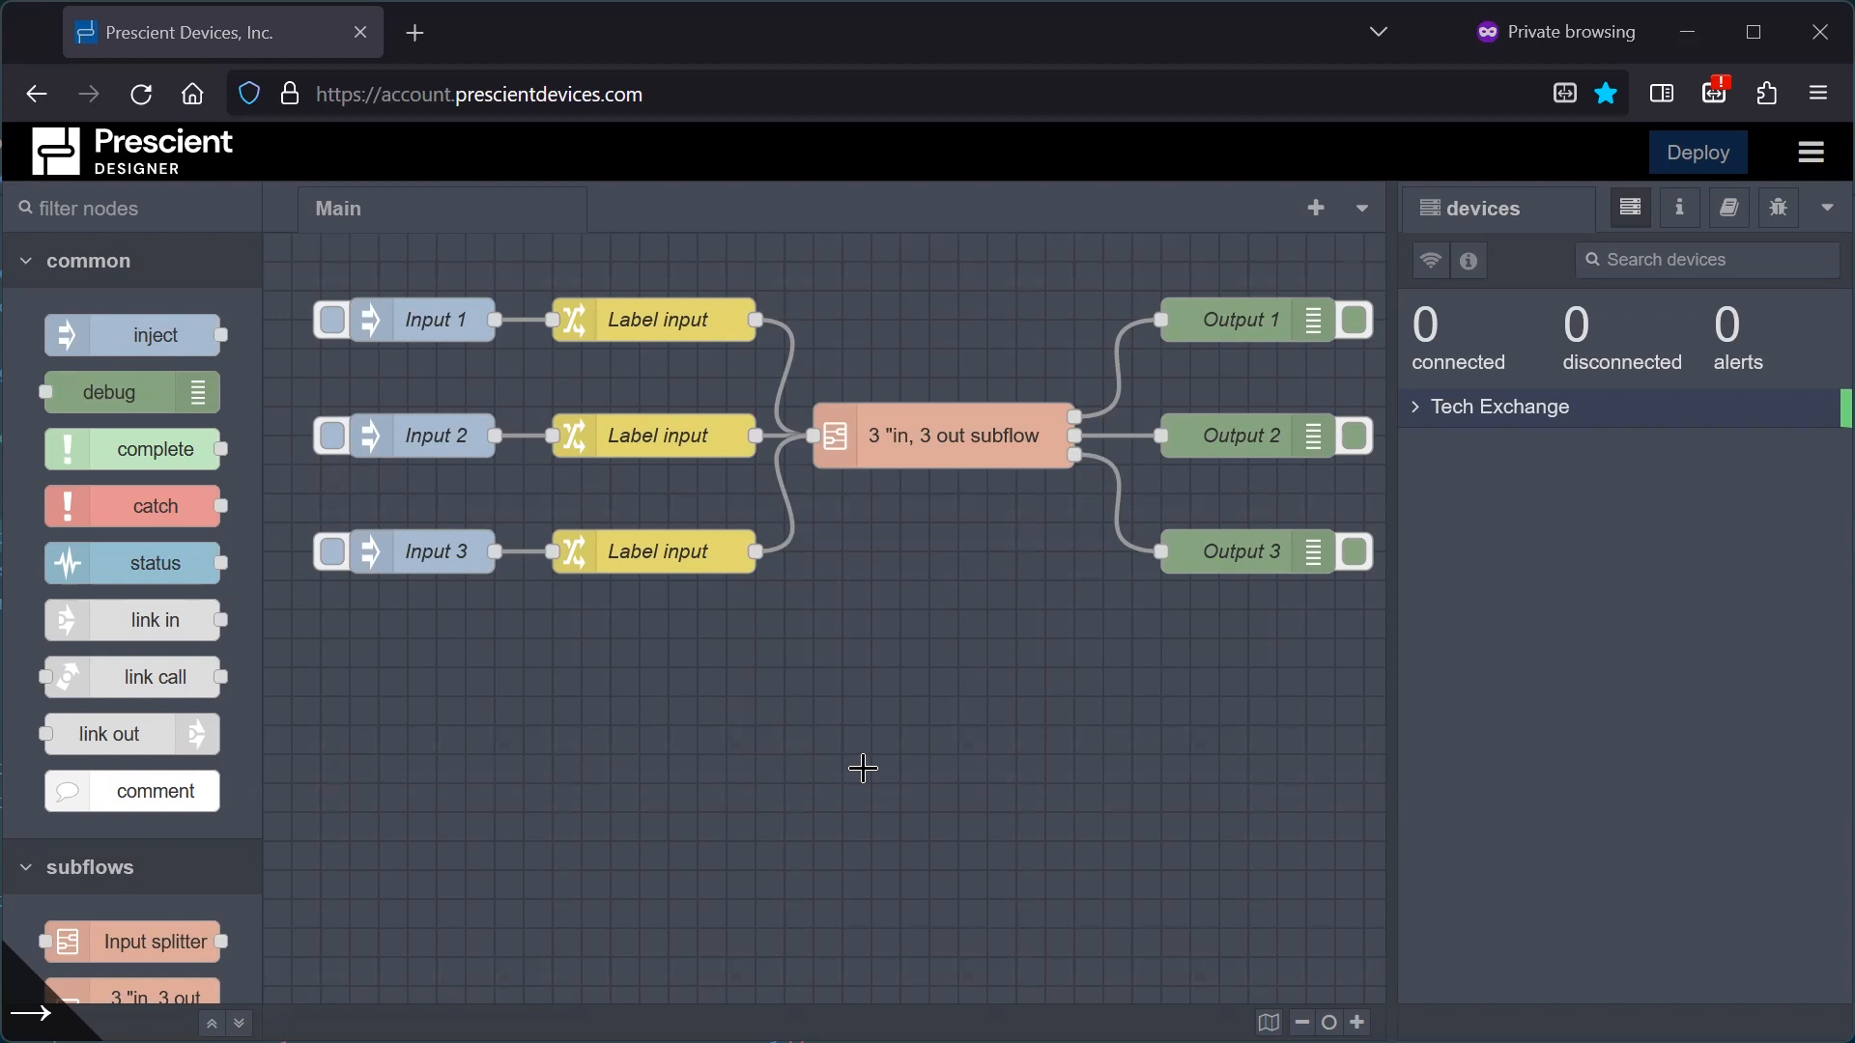
{"action": "mouse_move", "coordinate": [1594, 367]}
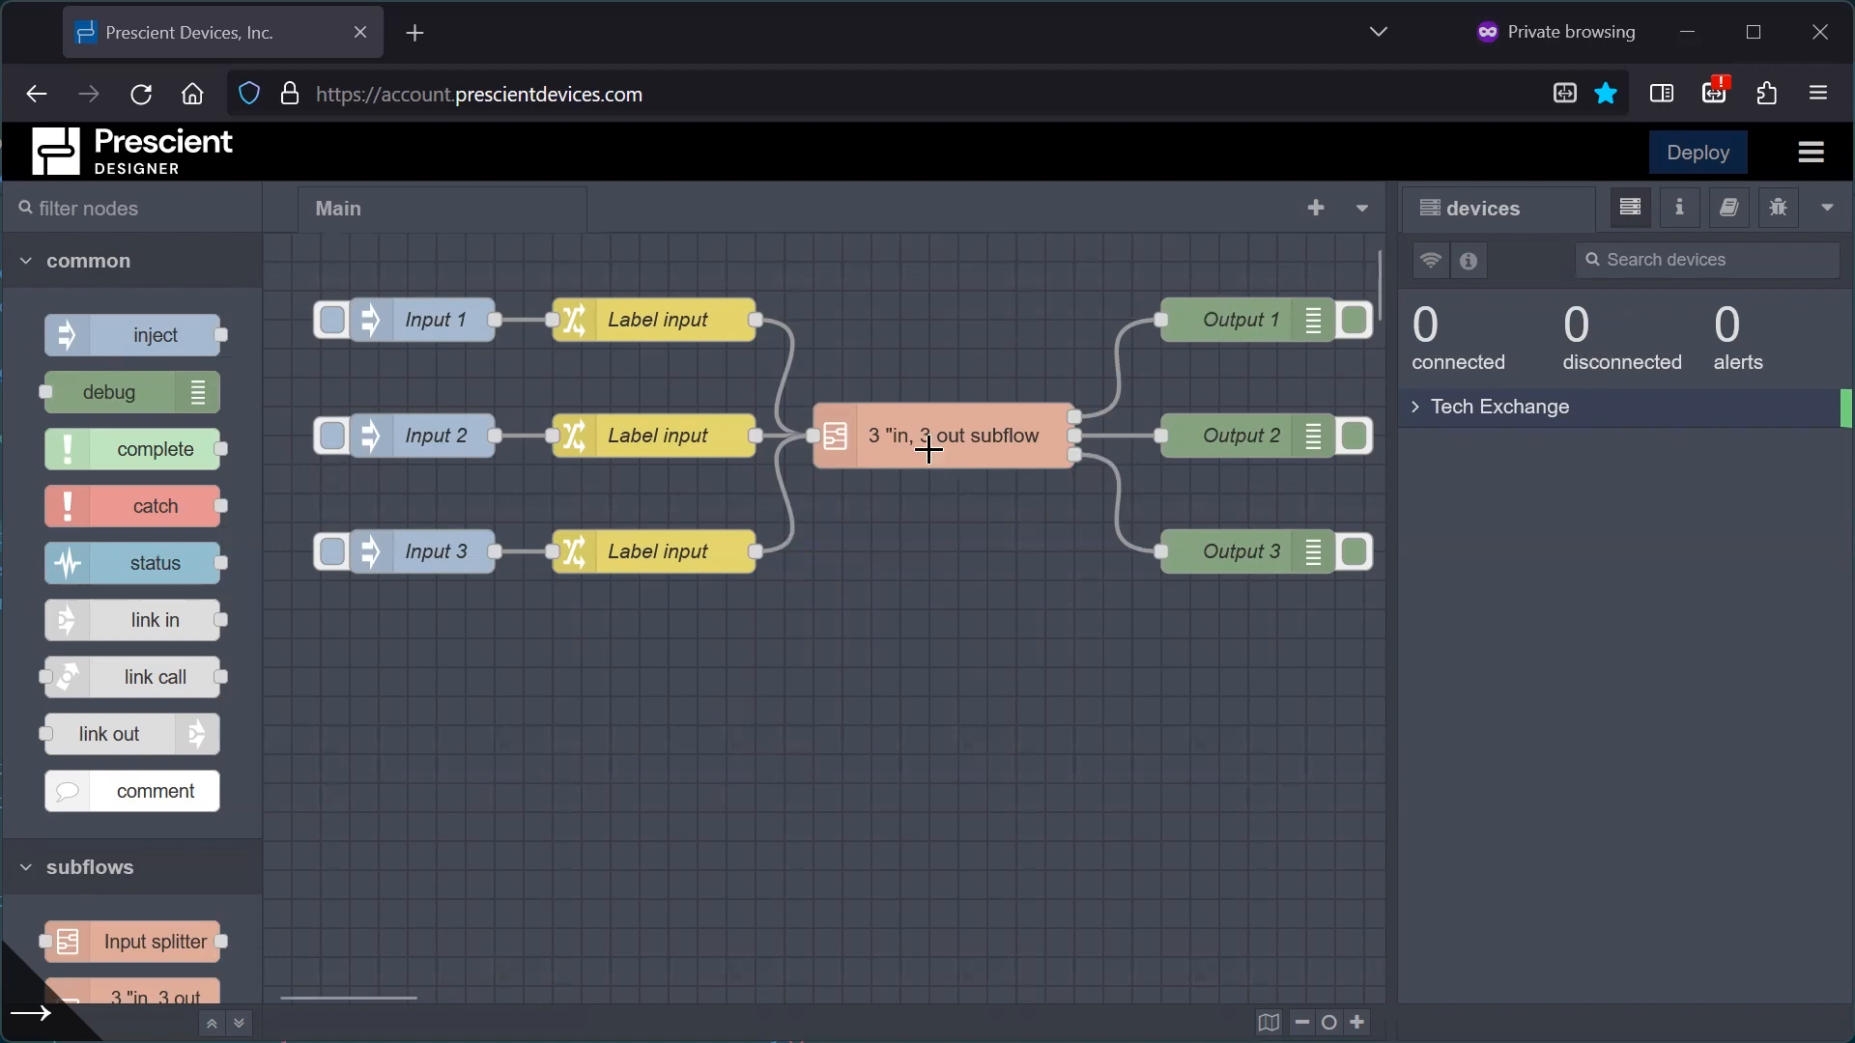
{"action": "mouse_move", "coordinate": [878, 470]}
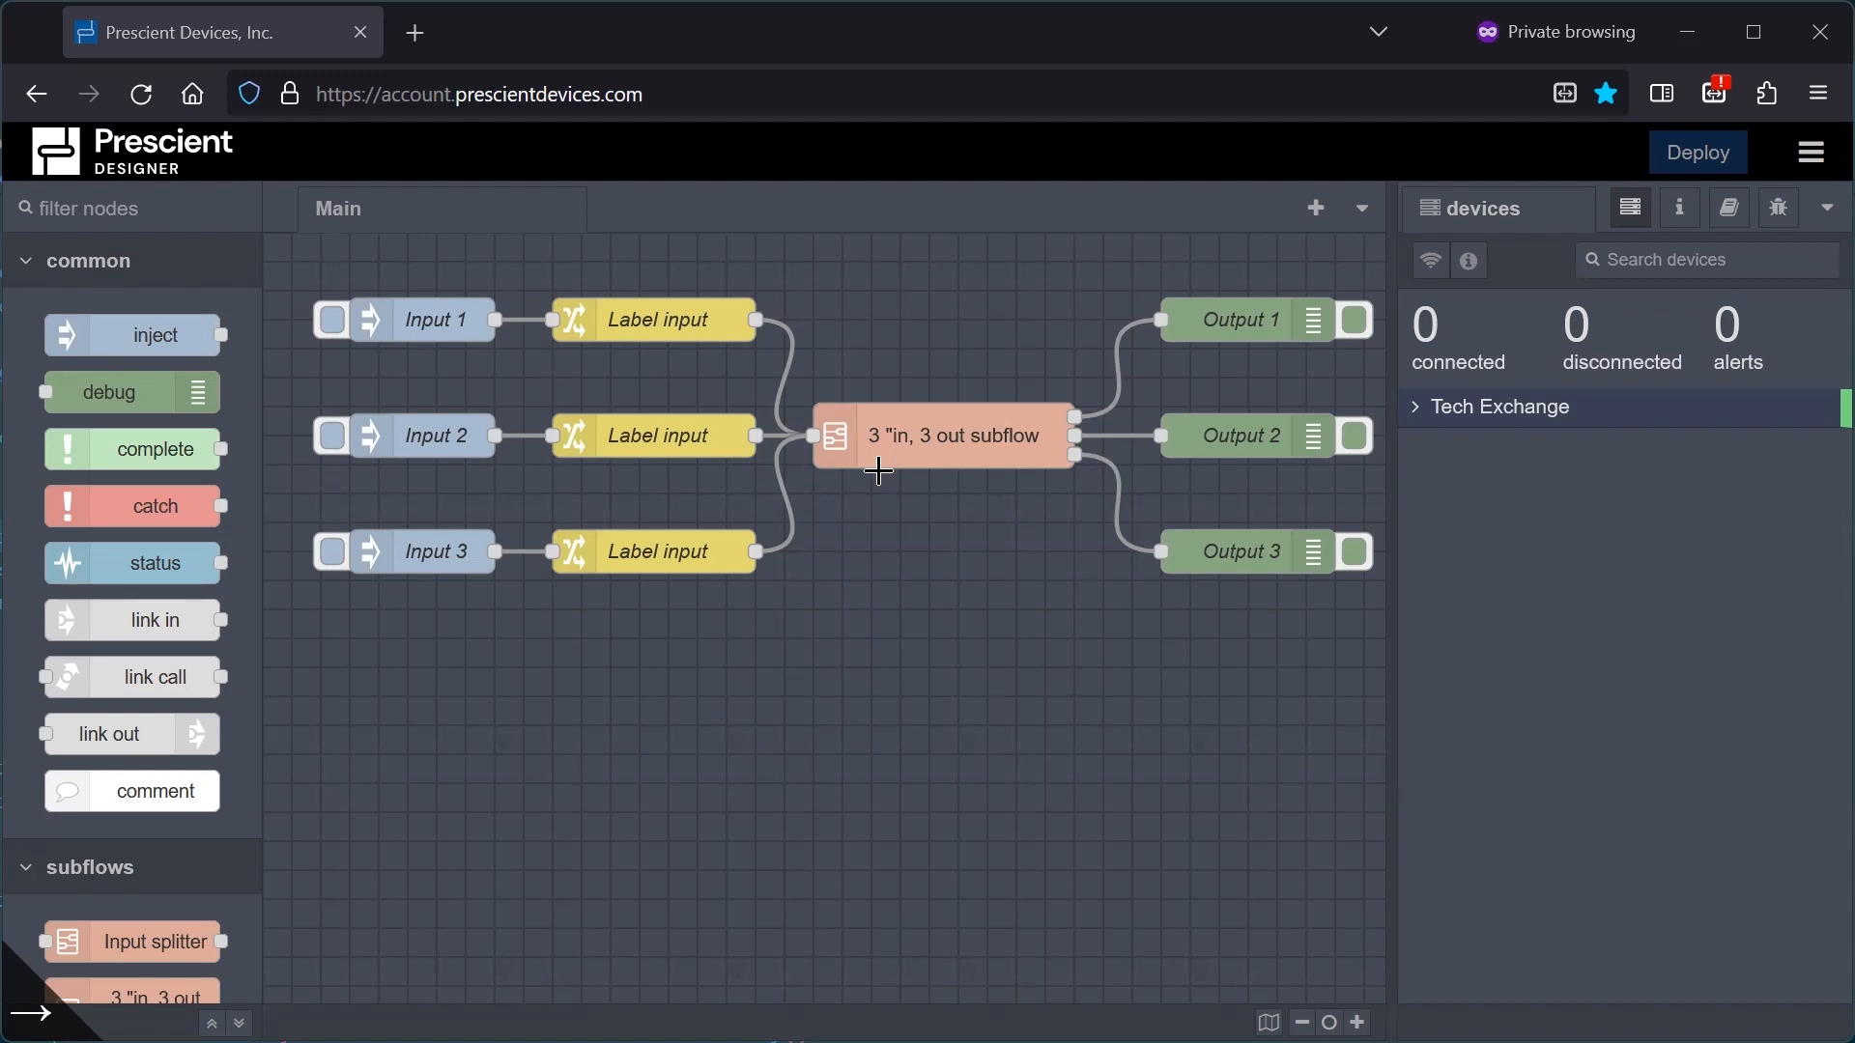
{"action": "mouse_move", "coordinate": [894, 451]}
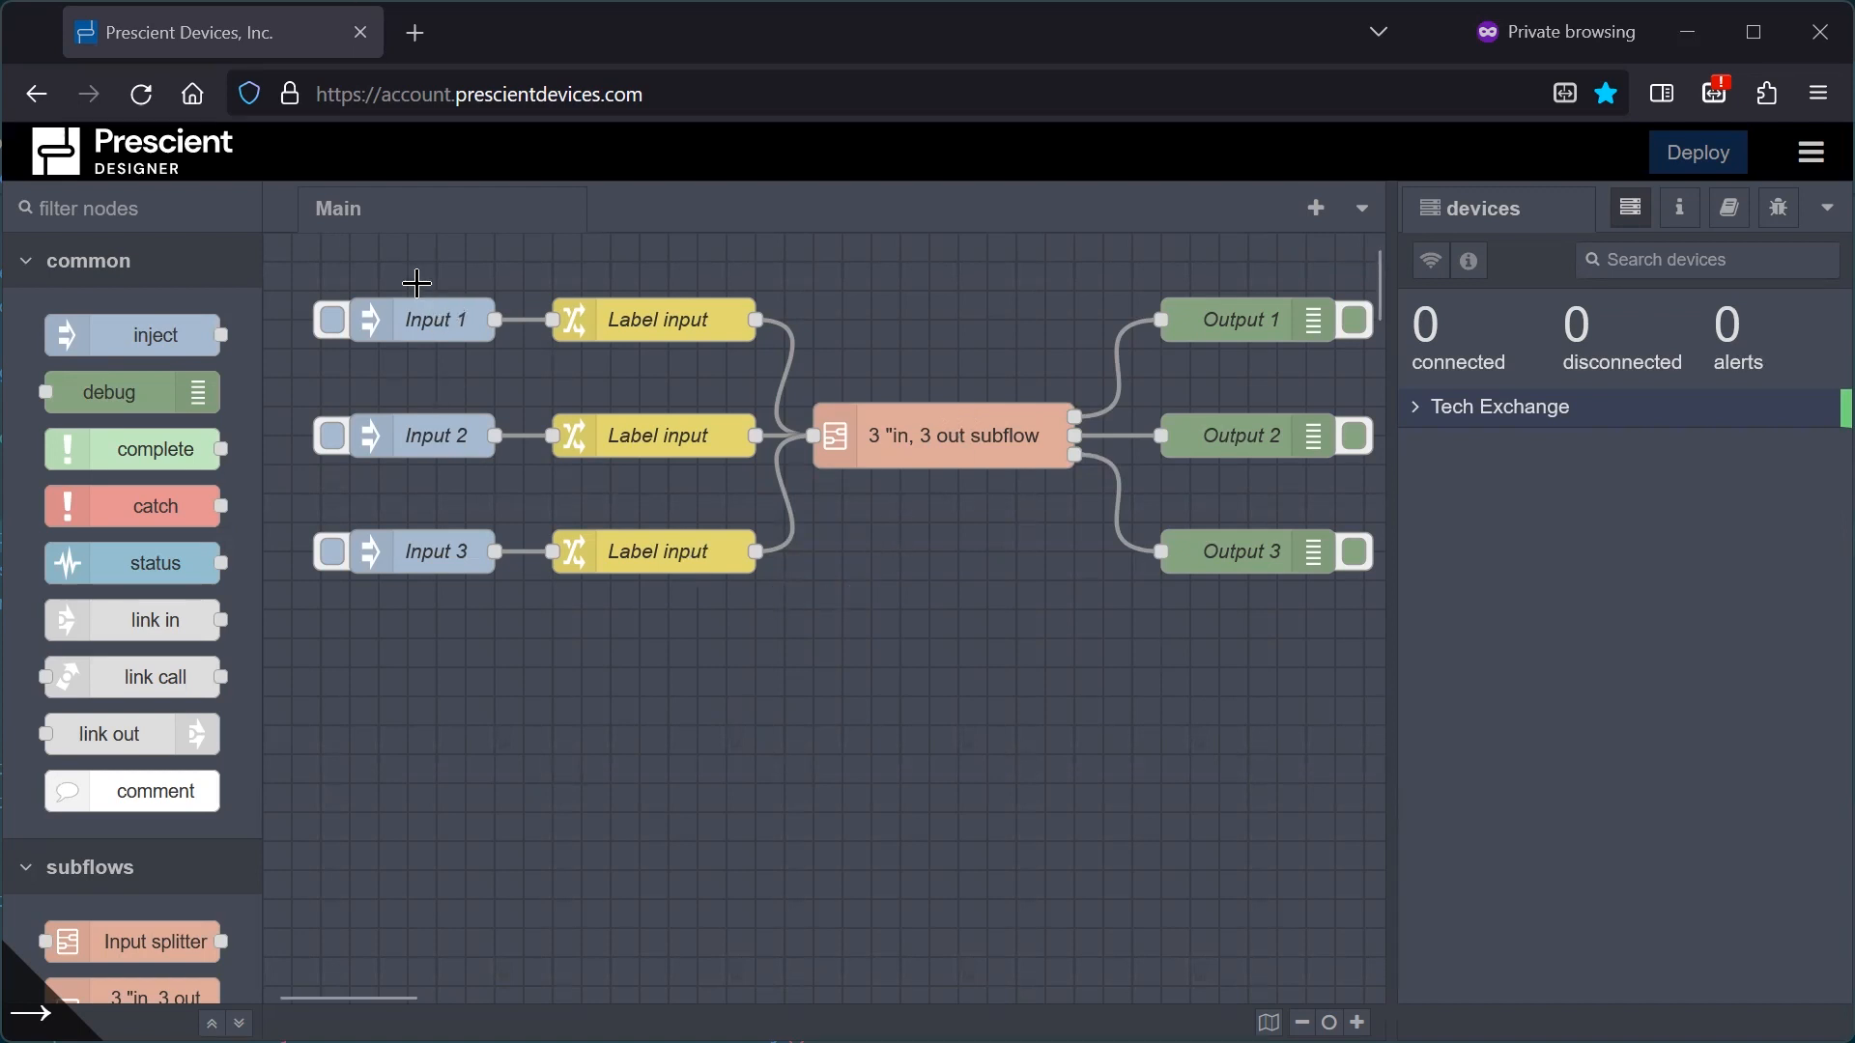
{"action": "mouse_move", "coordinate": [442, 651]}
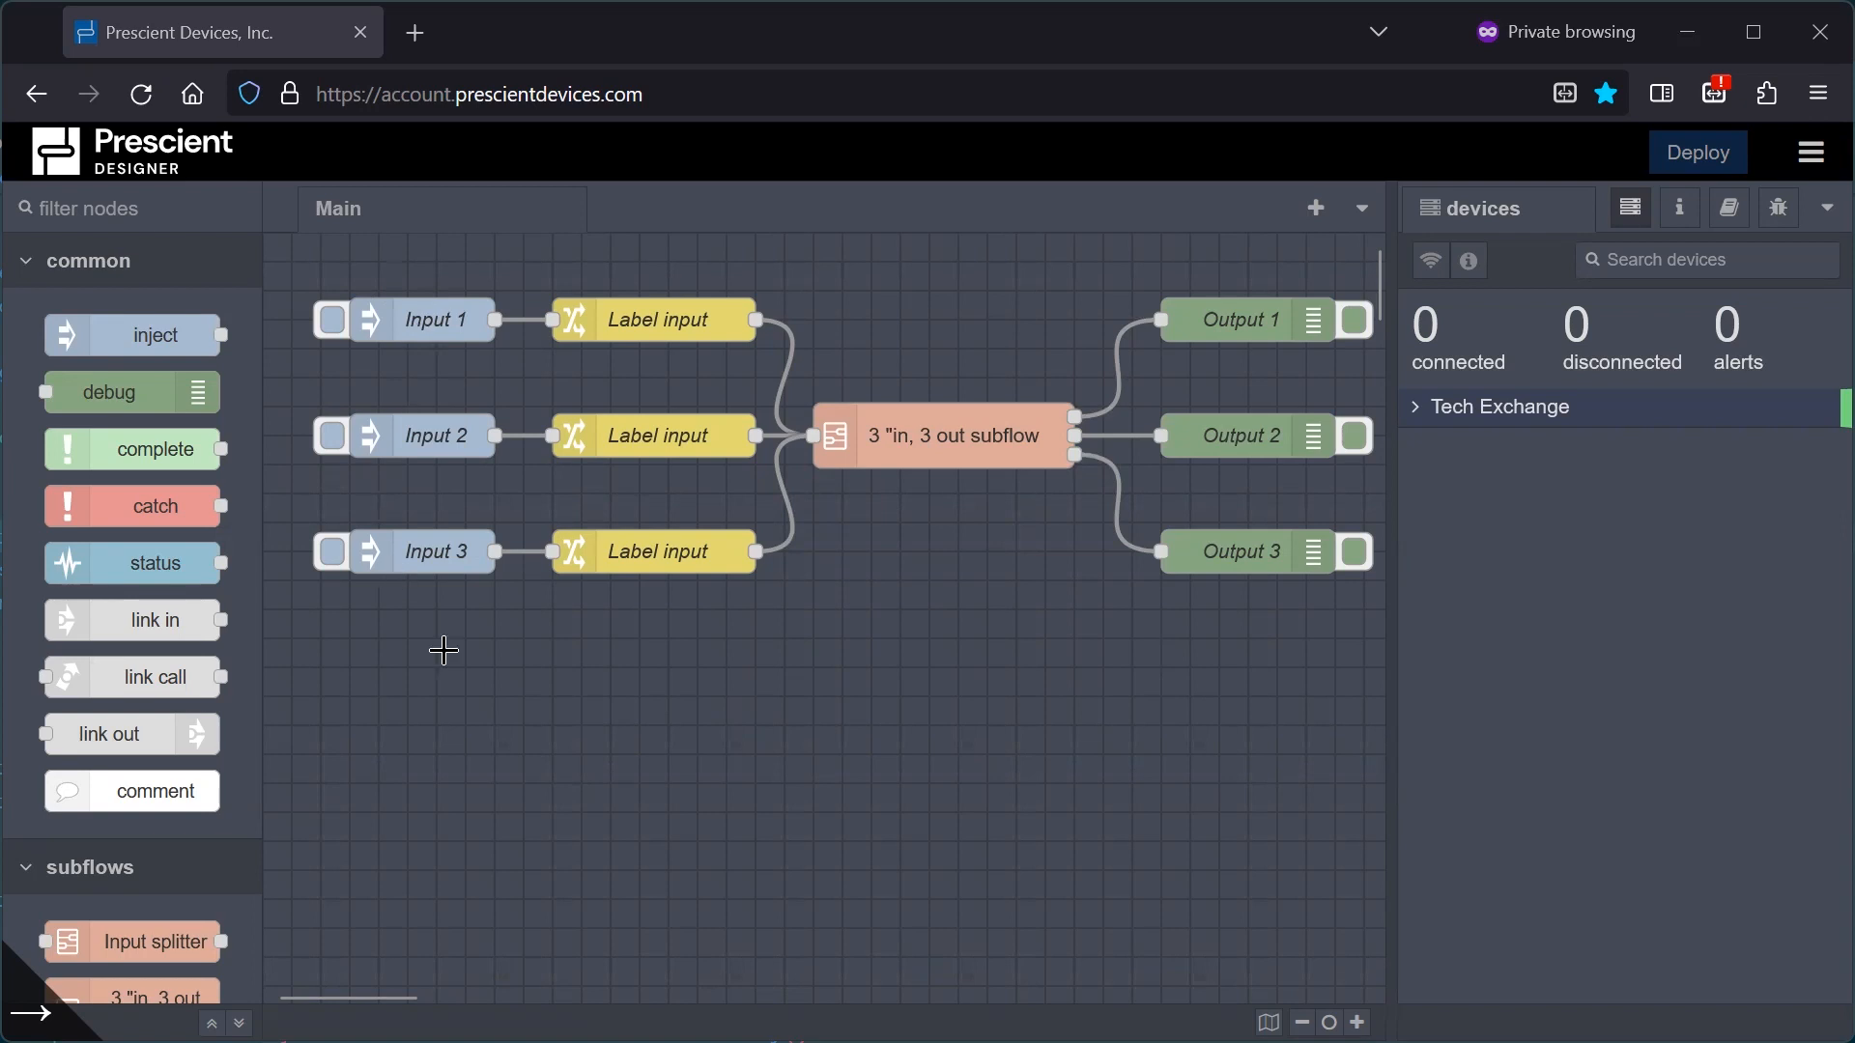
{"action": "mouse_move", "coordinate": [482, 538]}
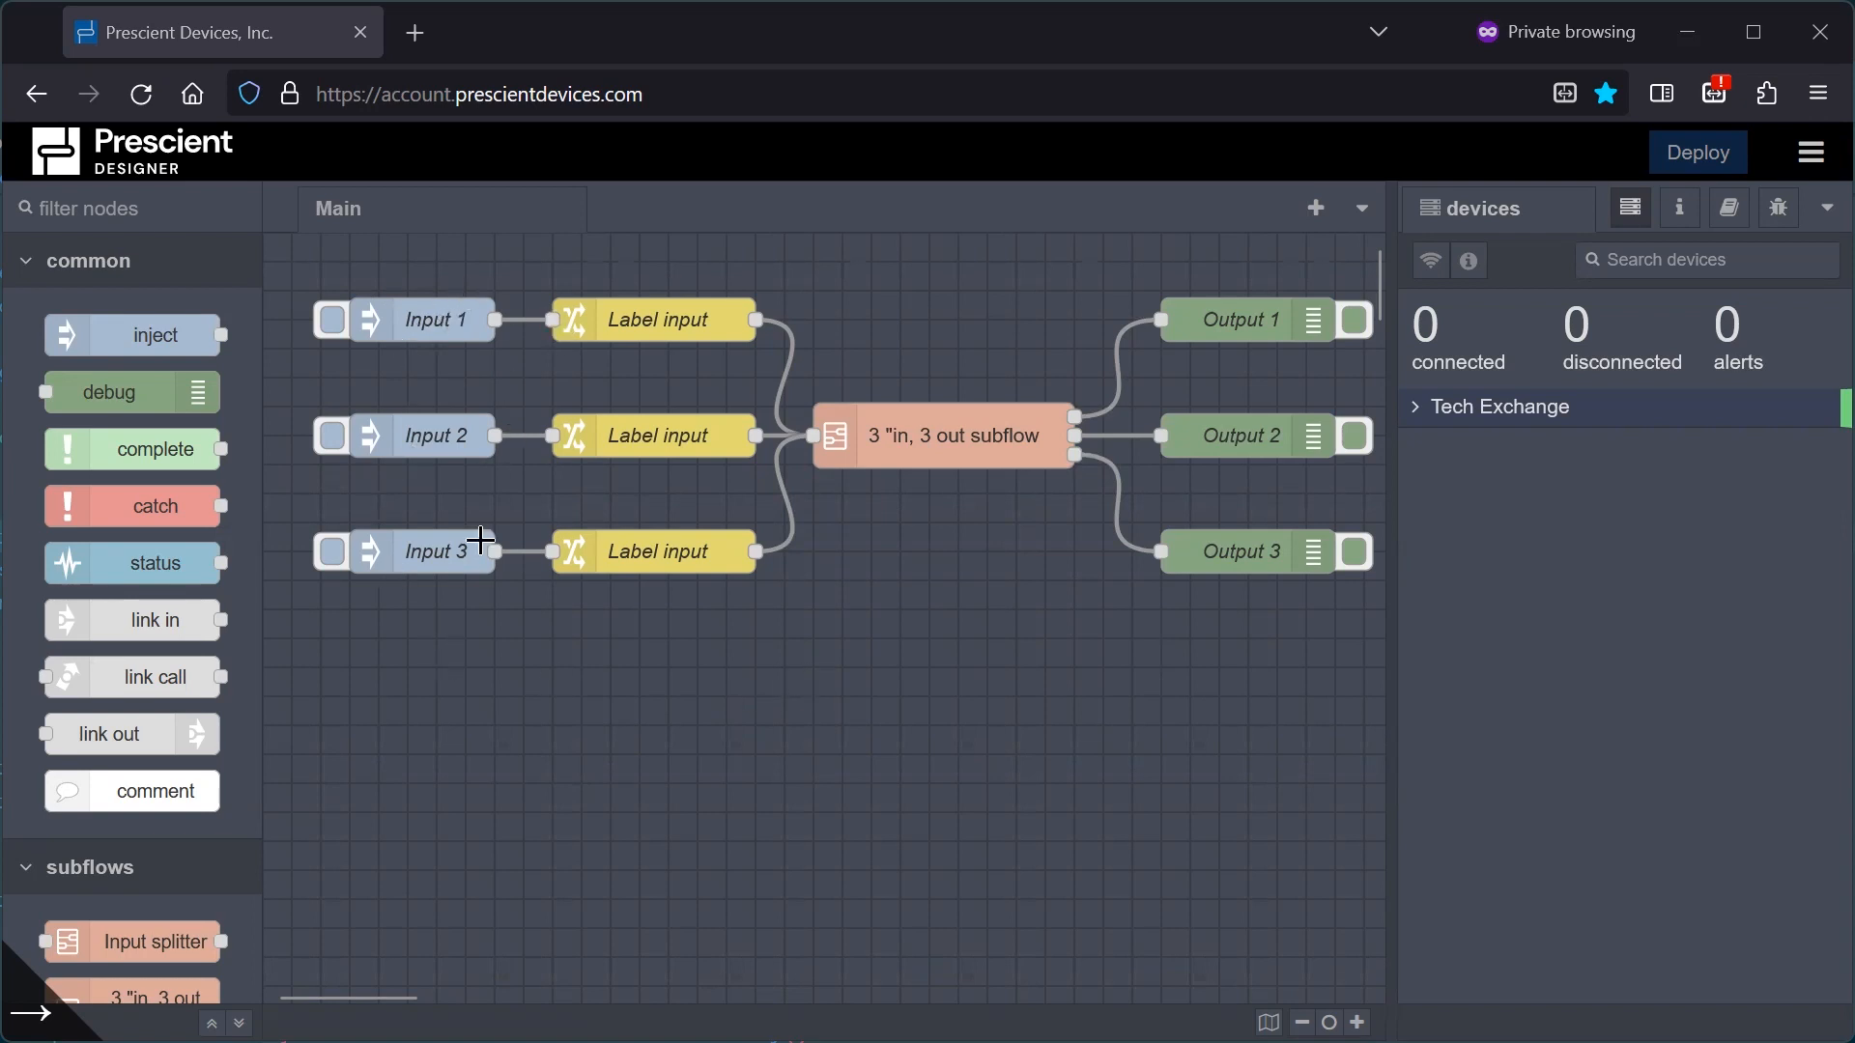
{"action": "mouse_move", "coordinate": [480, 613]}
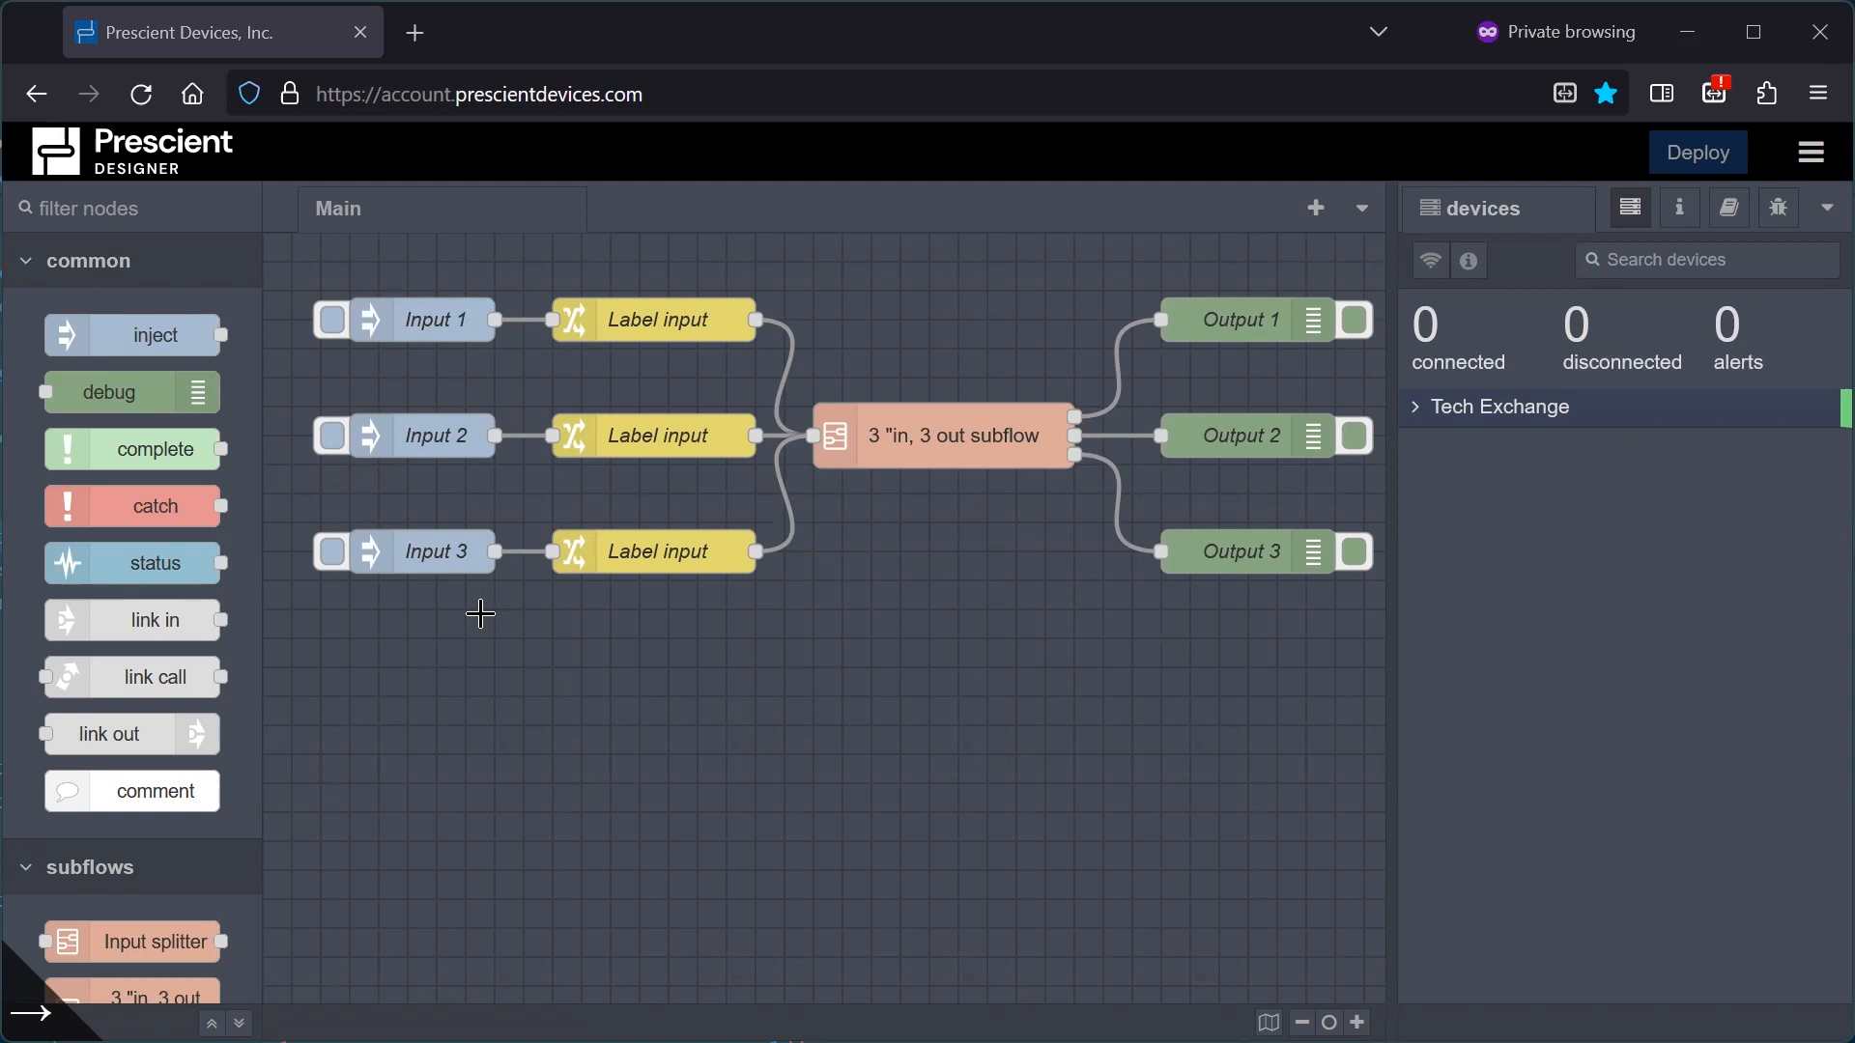
{"action": "mouse_move", "coordinate": [393, 319]}
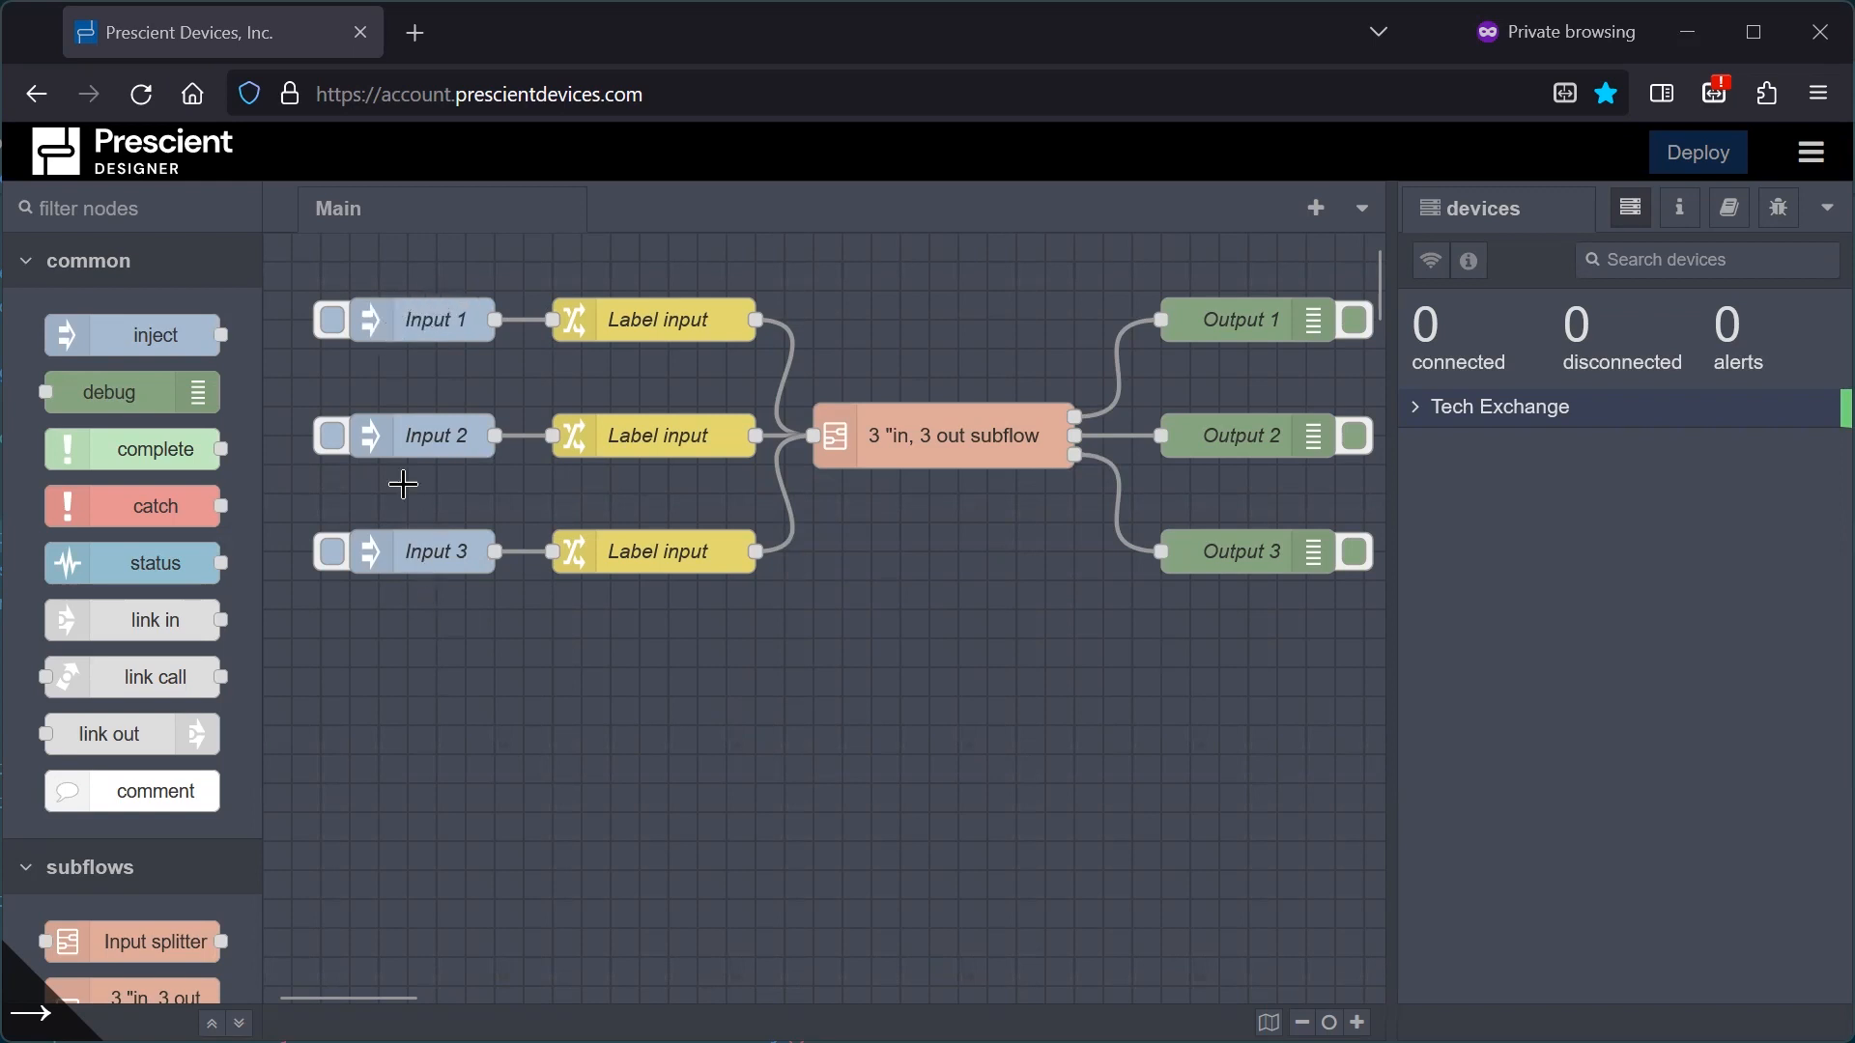
{"action": "mouse_move", "coordinate": [429, 318]}
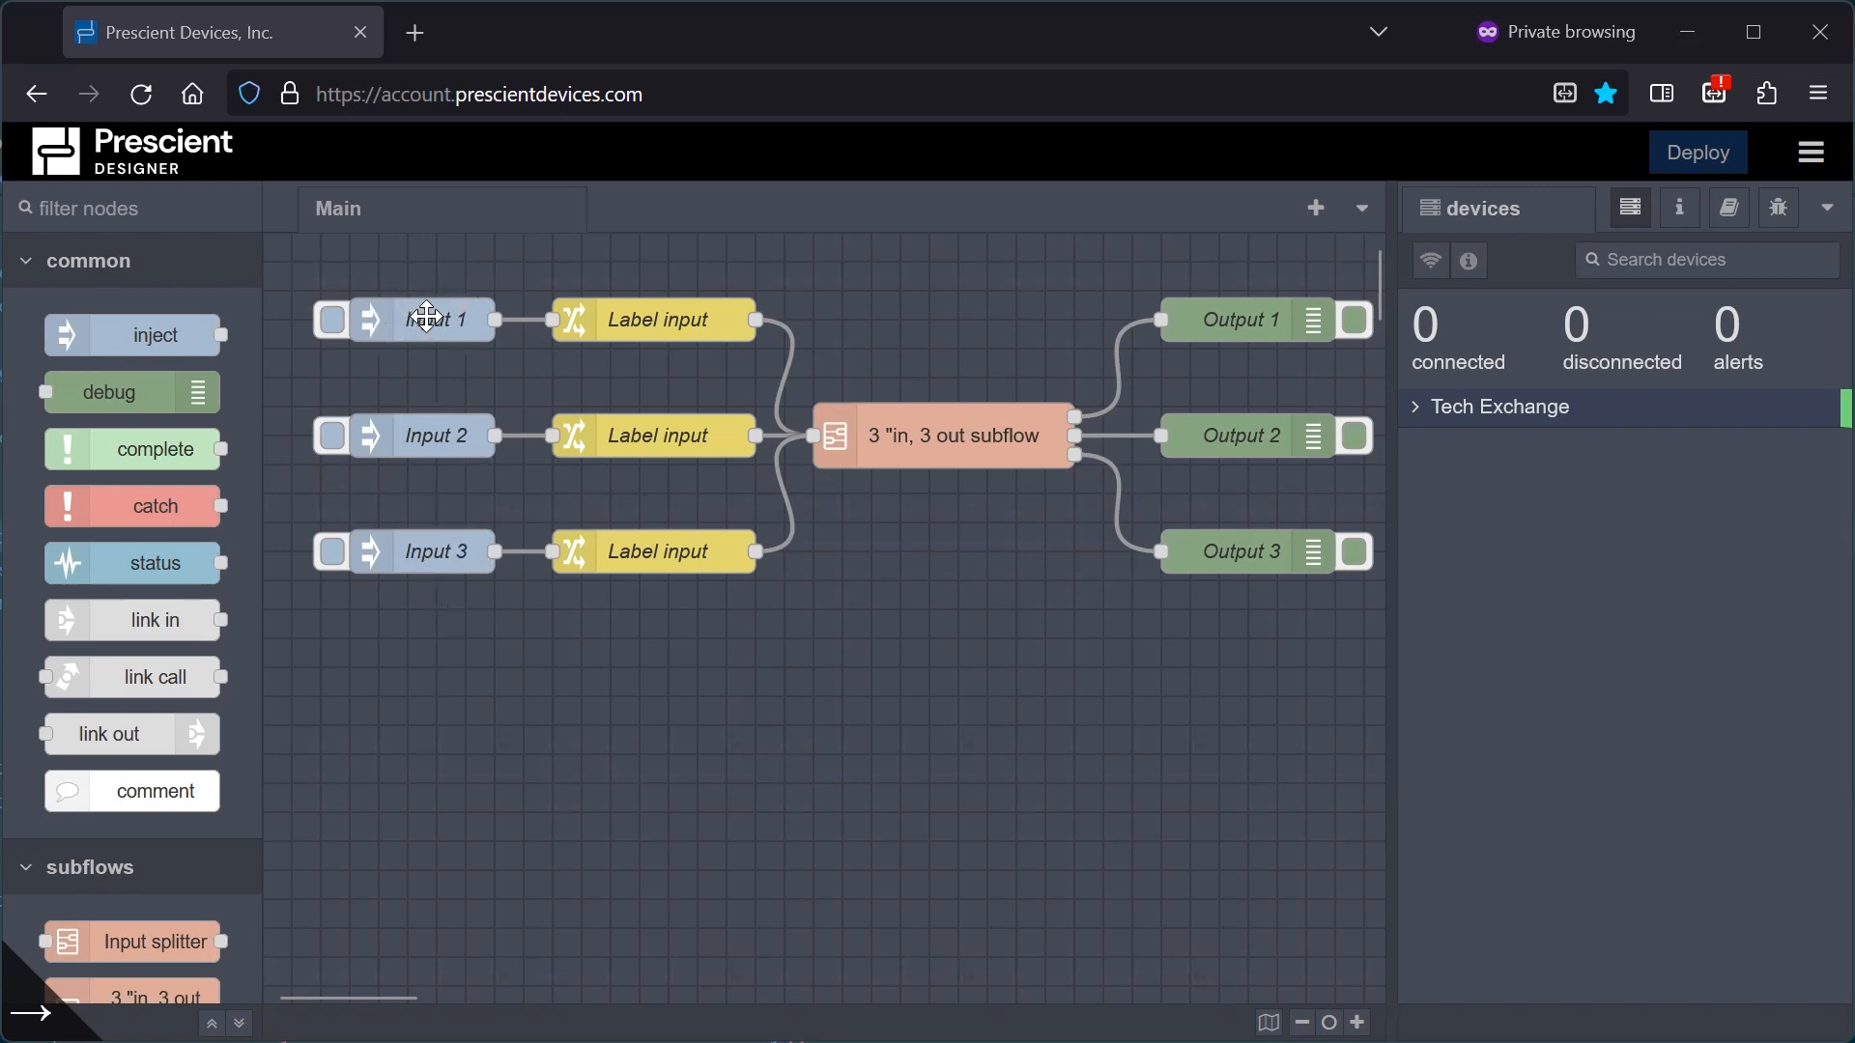
Inspect the Input 1 and Input 3 inject nodes' settings and close them unchanged.
{"action": "double_click", "coordinate": [428, 320]}
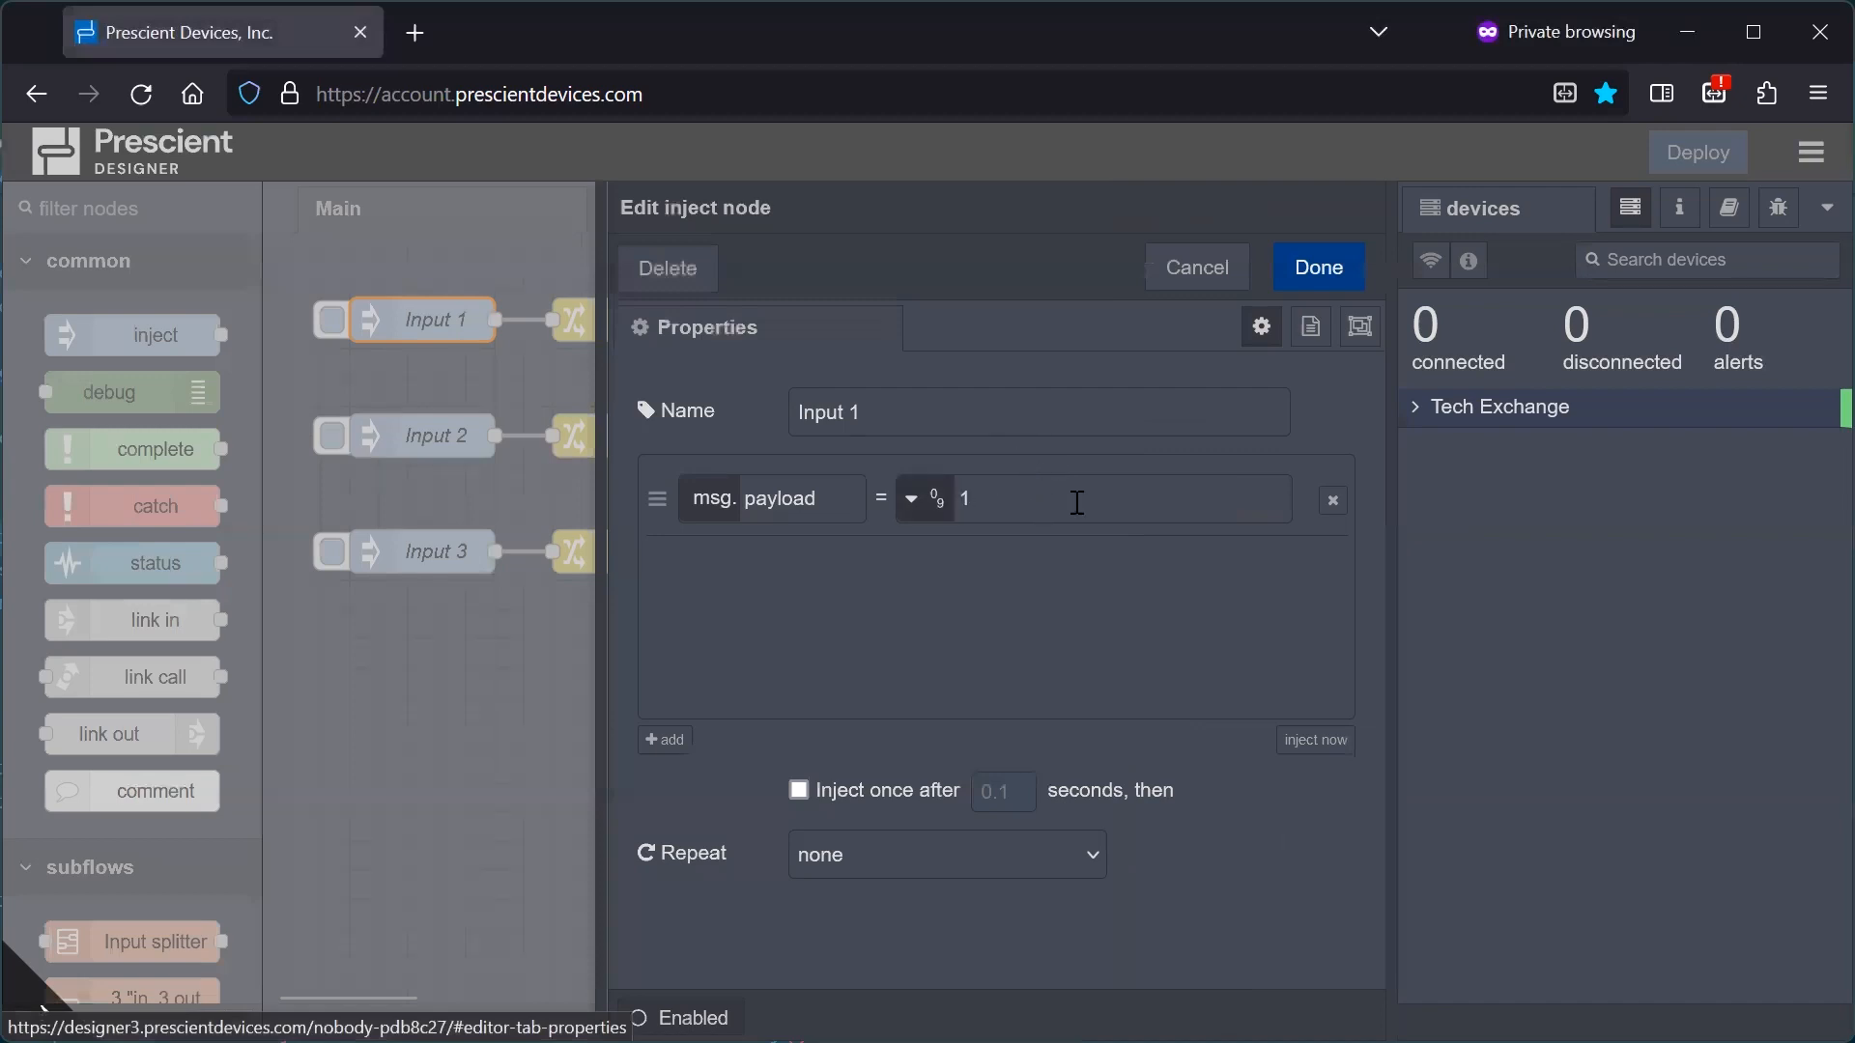
{"action": "mouse_move", "coordinate": [1012, 496]}
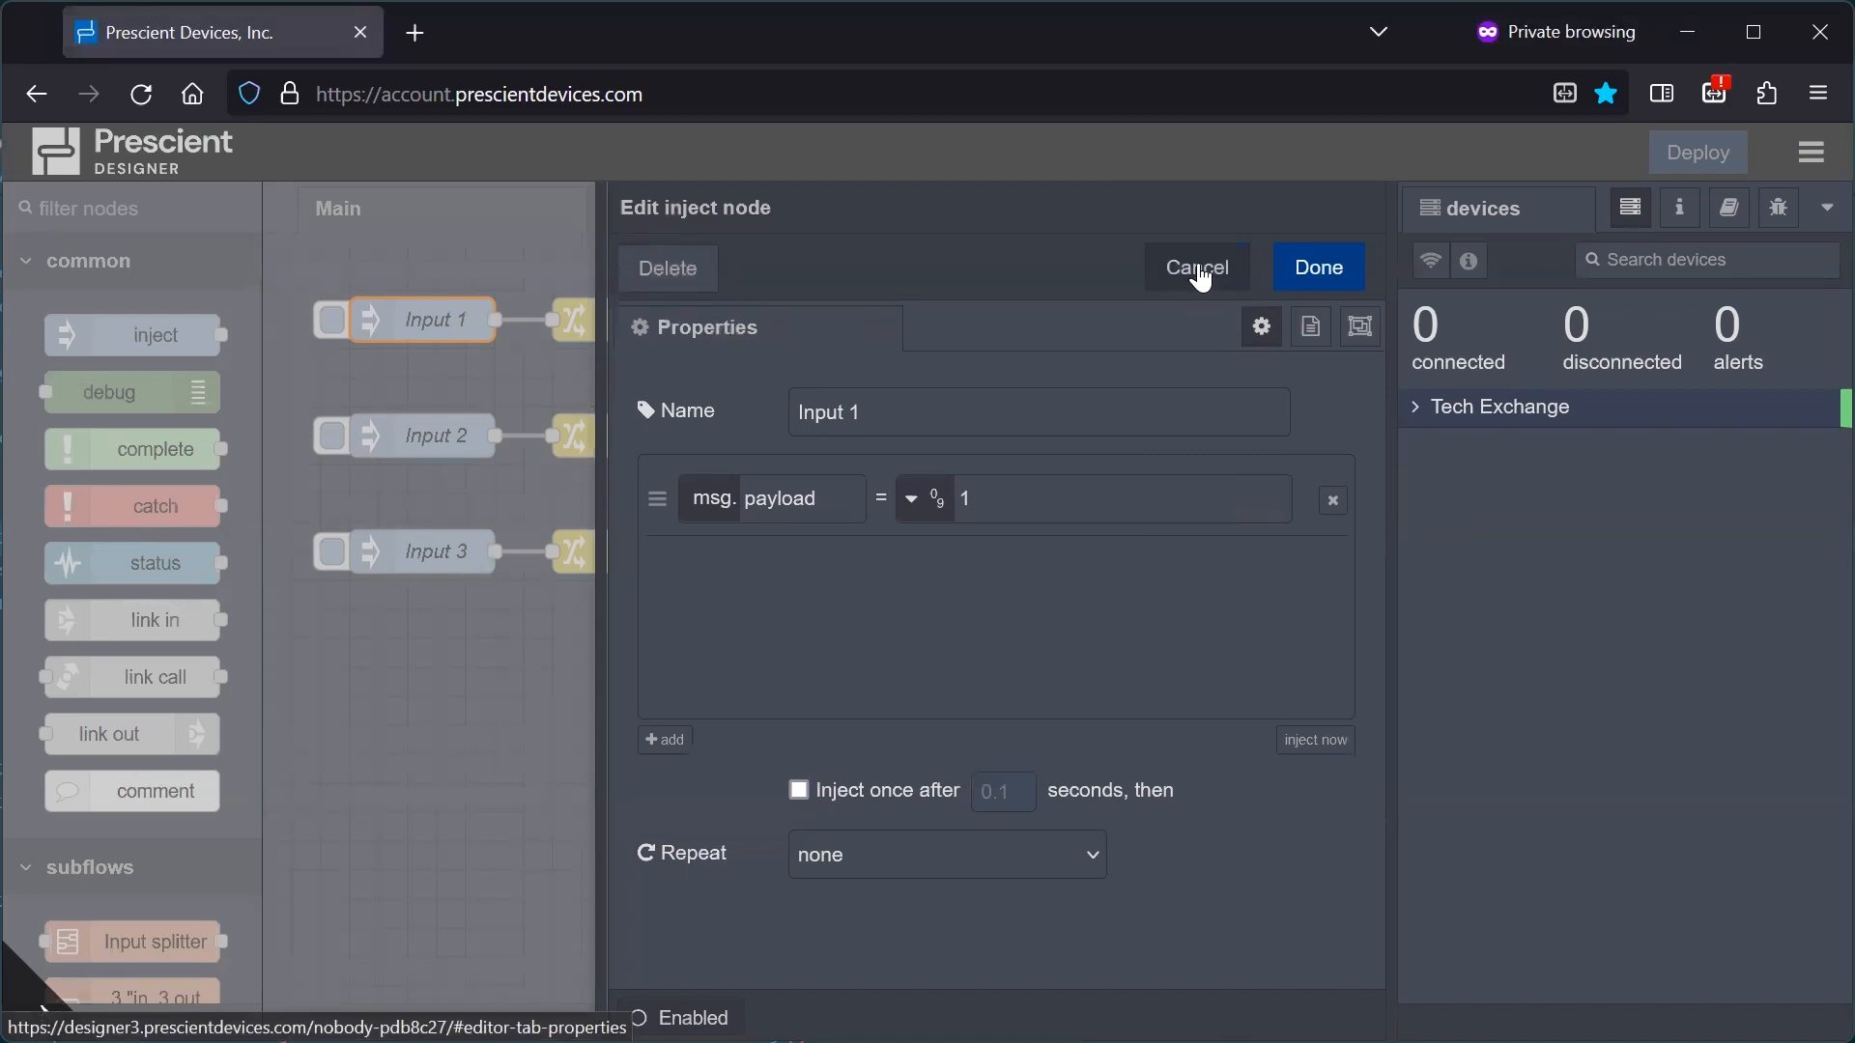
{"action": "left_click", "coordinate": [1197, 268]}
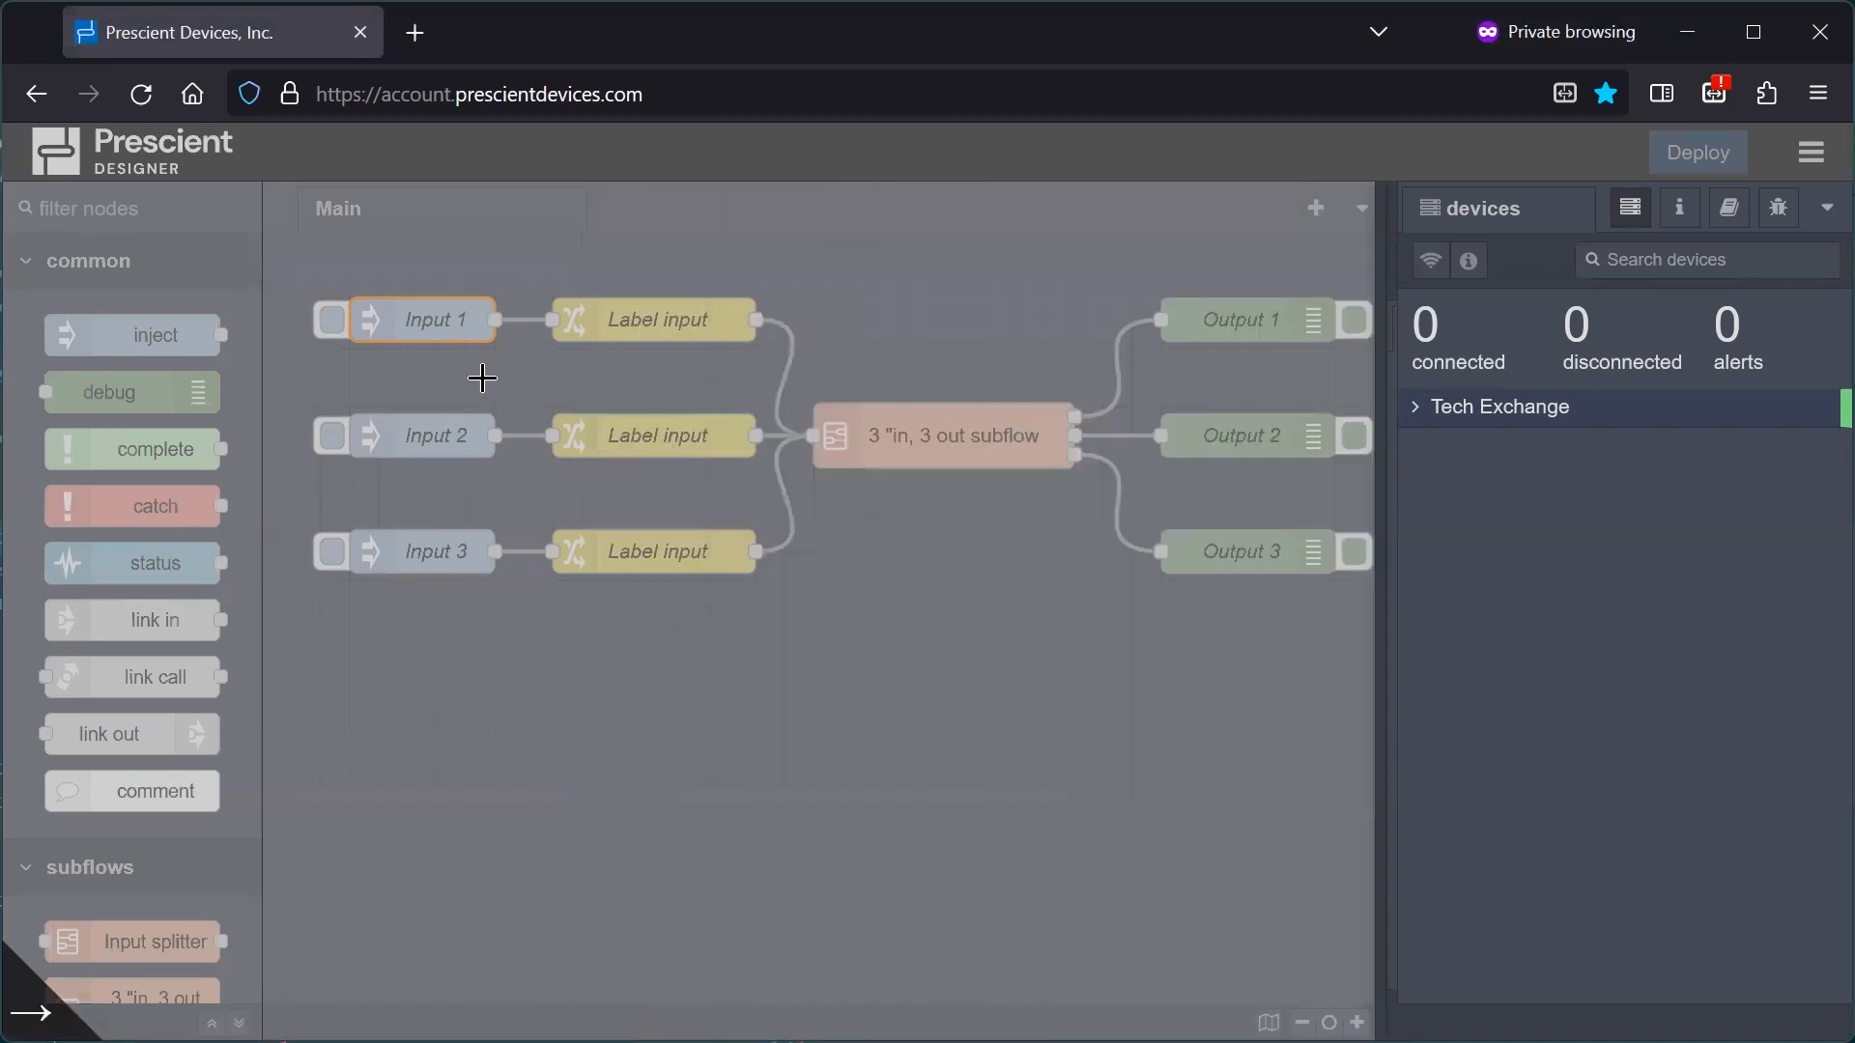
{"action": "left_click", "coordinate": [437, 552]}
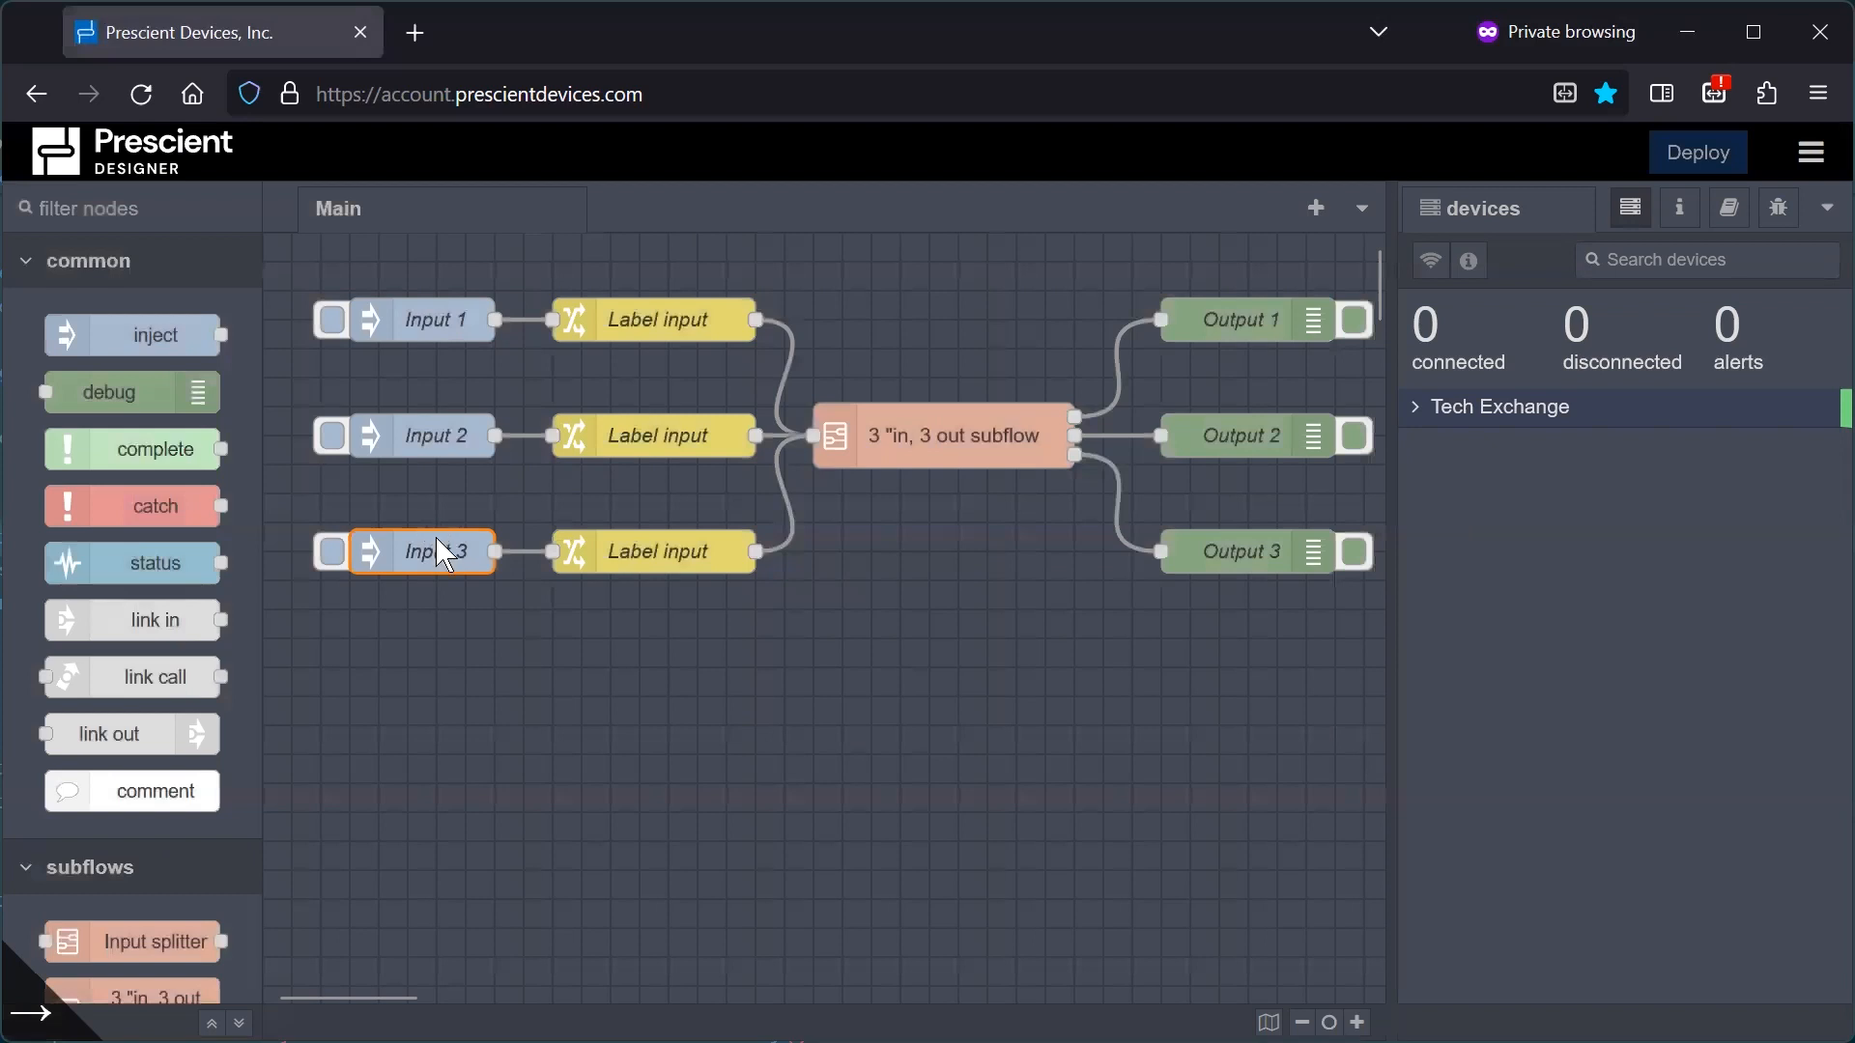
{"action": "double_click", "coordinate": [440, 552]}
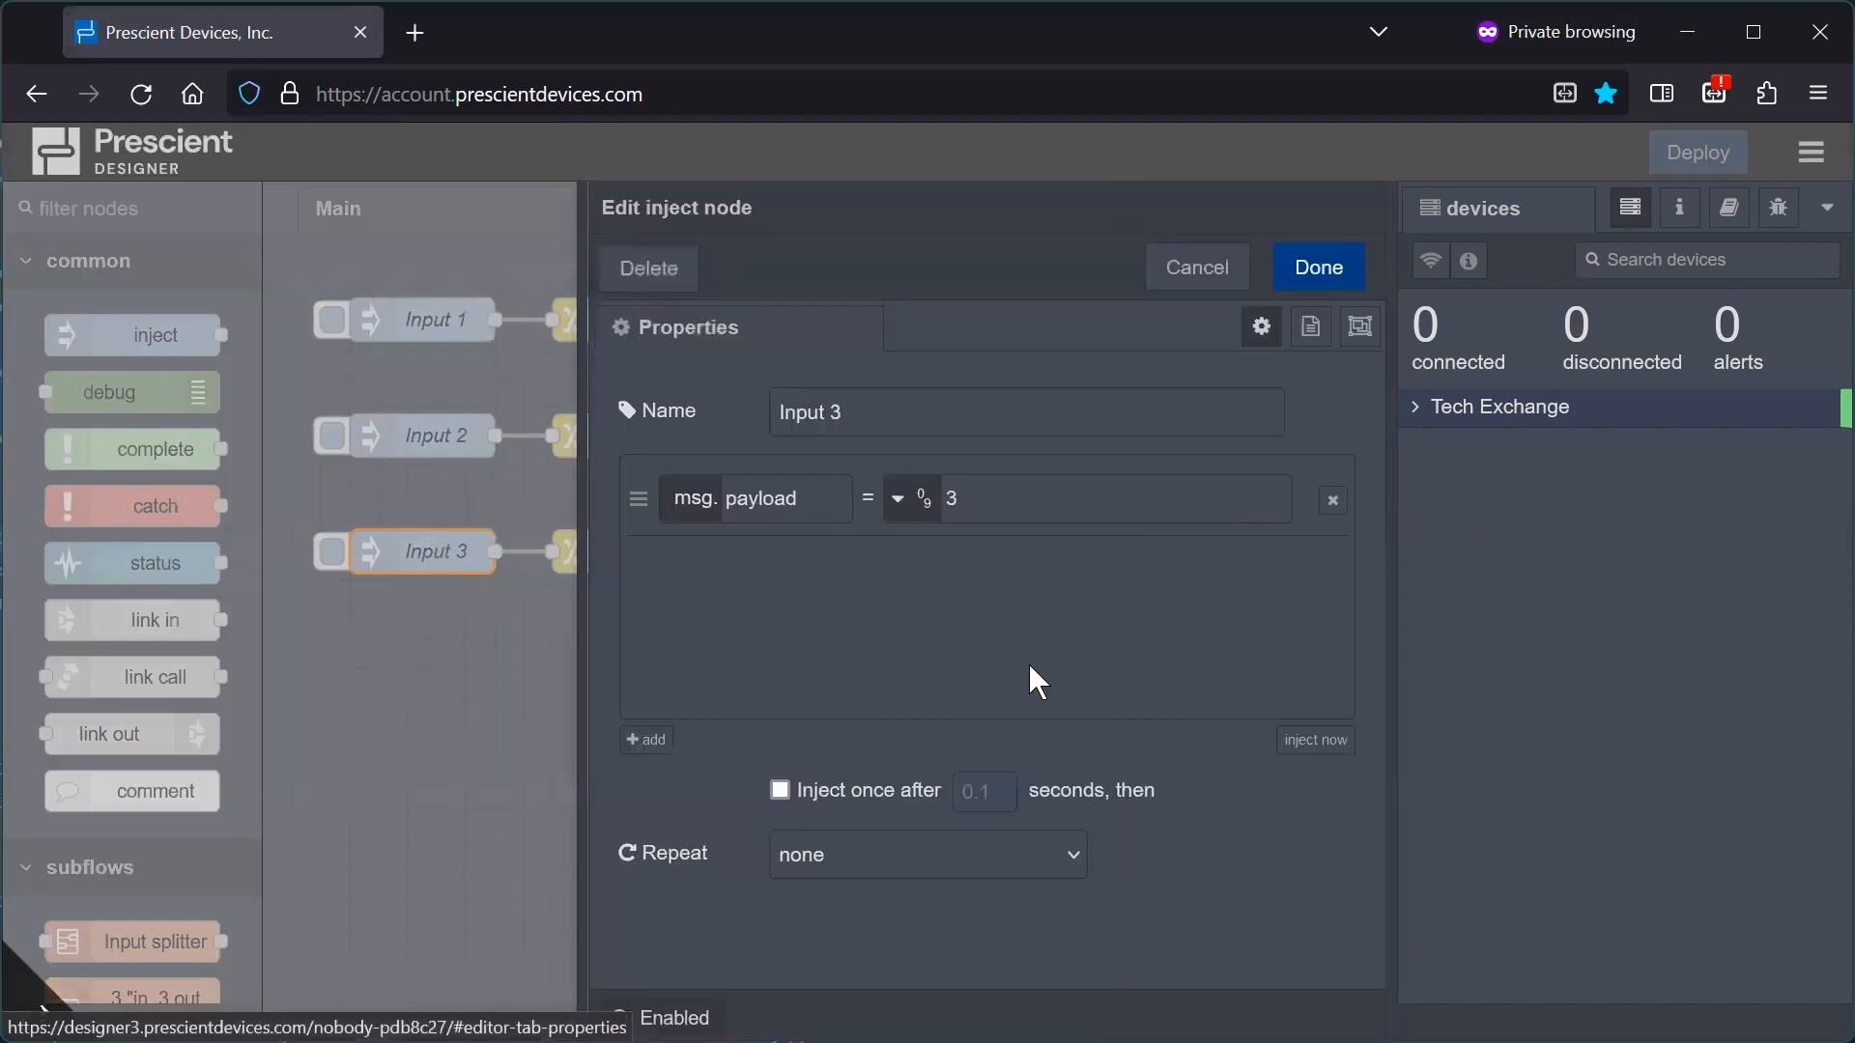
{"action": "mouse_move", "coordinate": [1244, 324]}
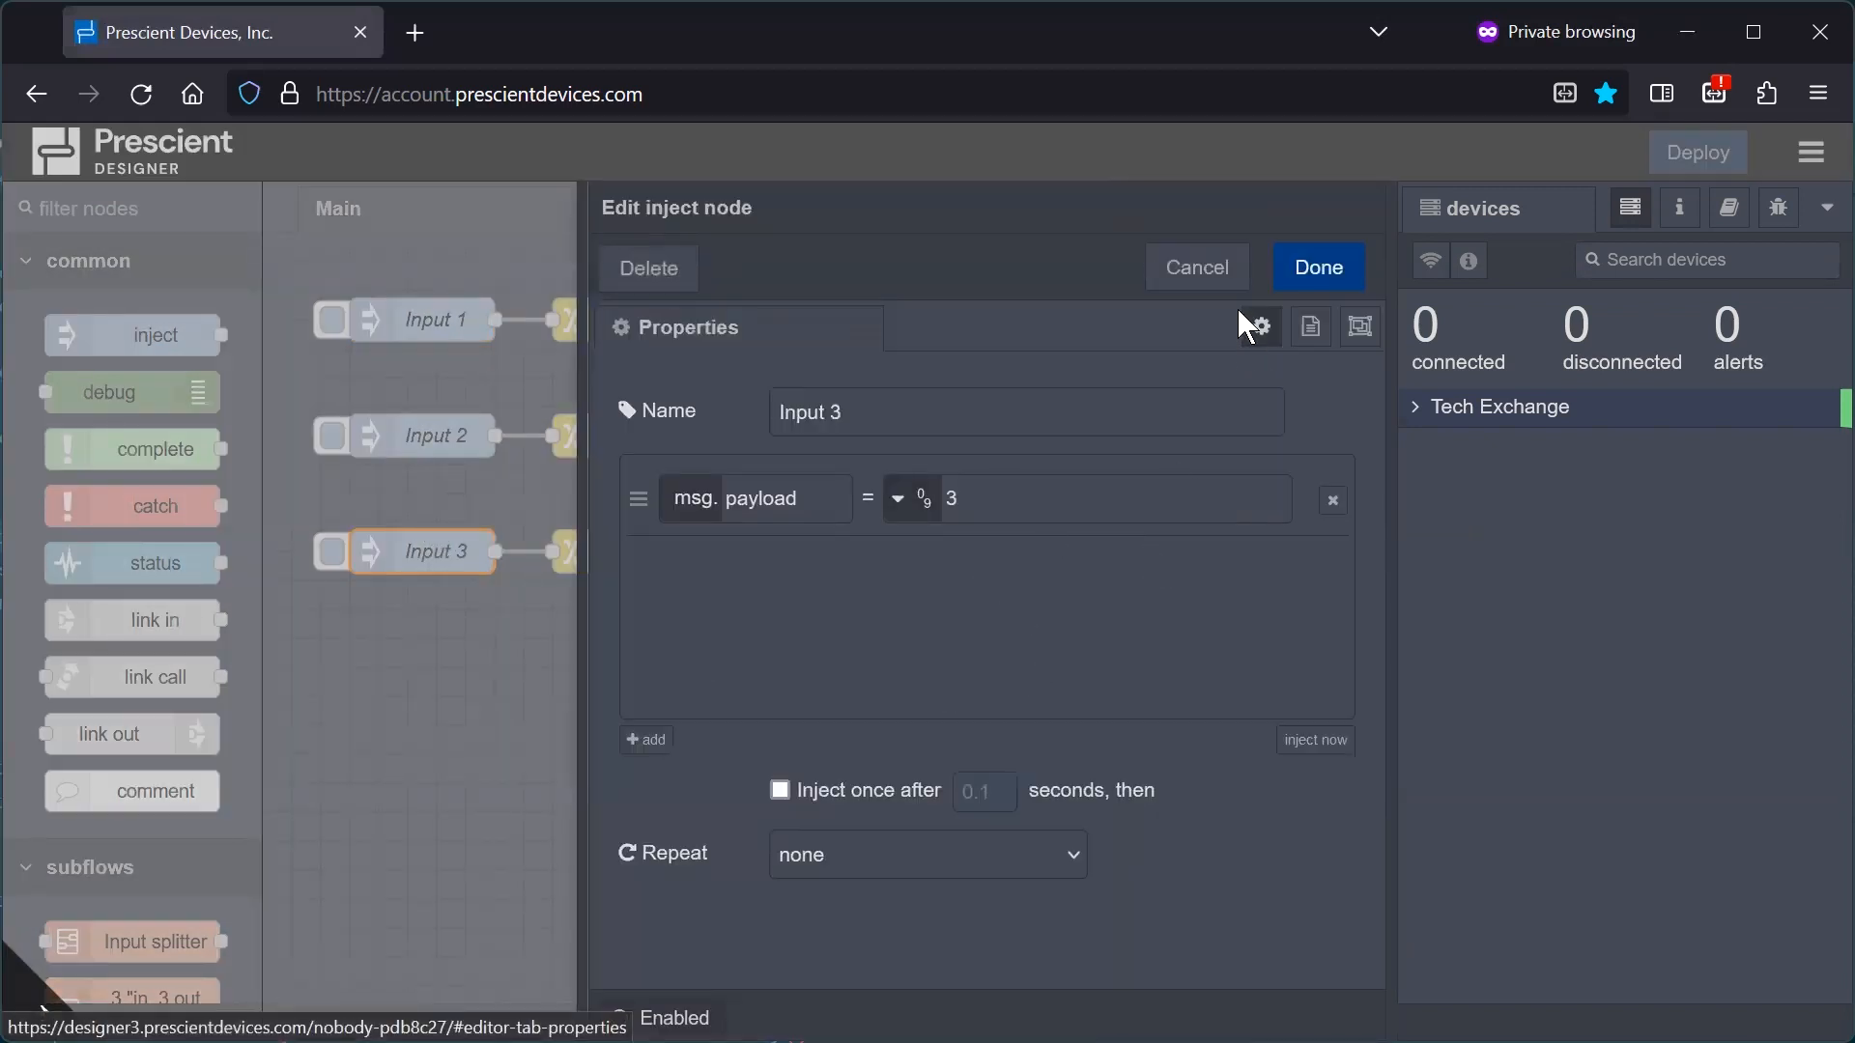
{"action": "left_click", "coordinate": [1318, 266]}
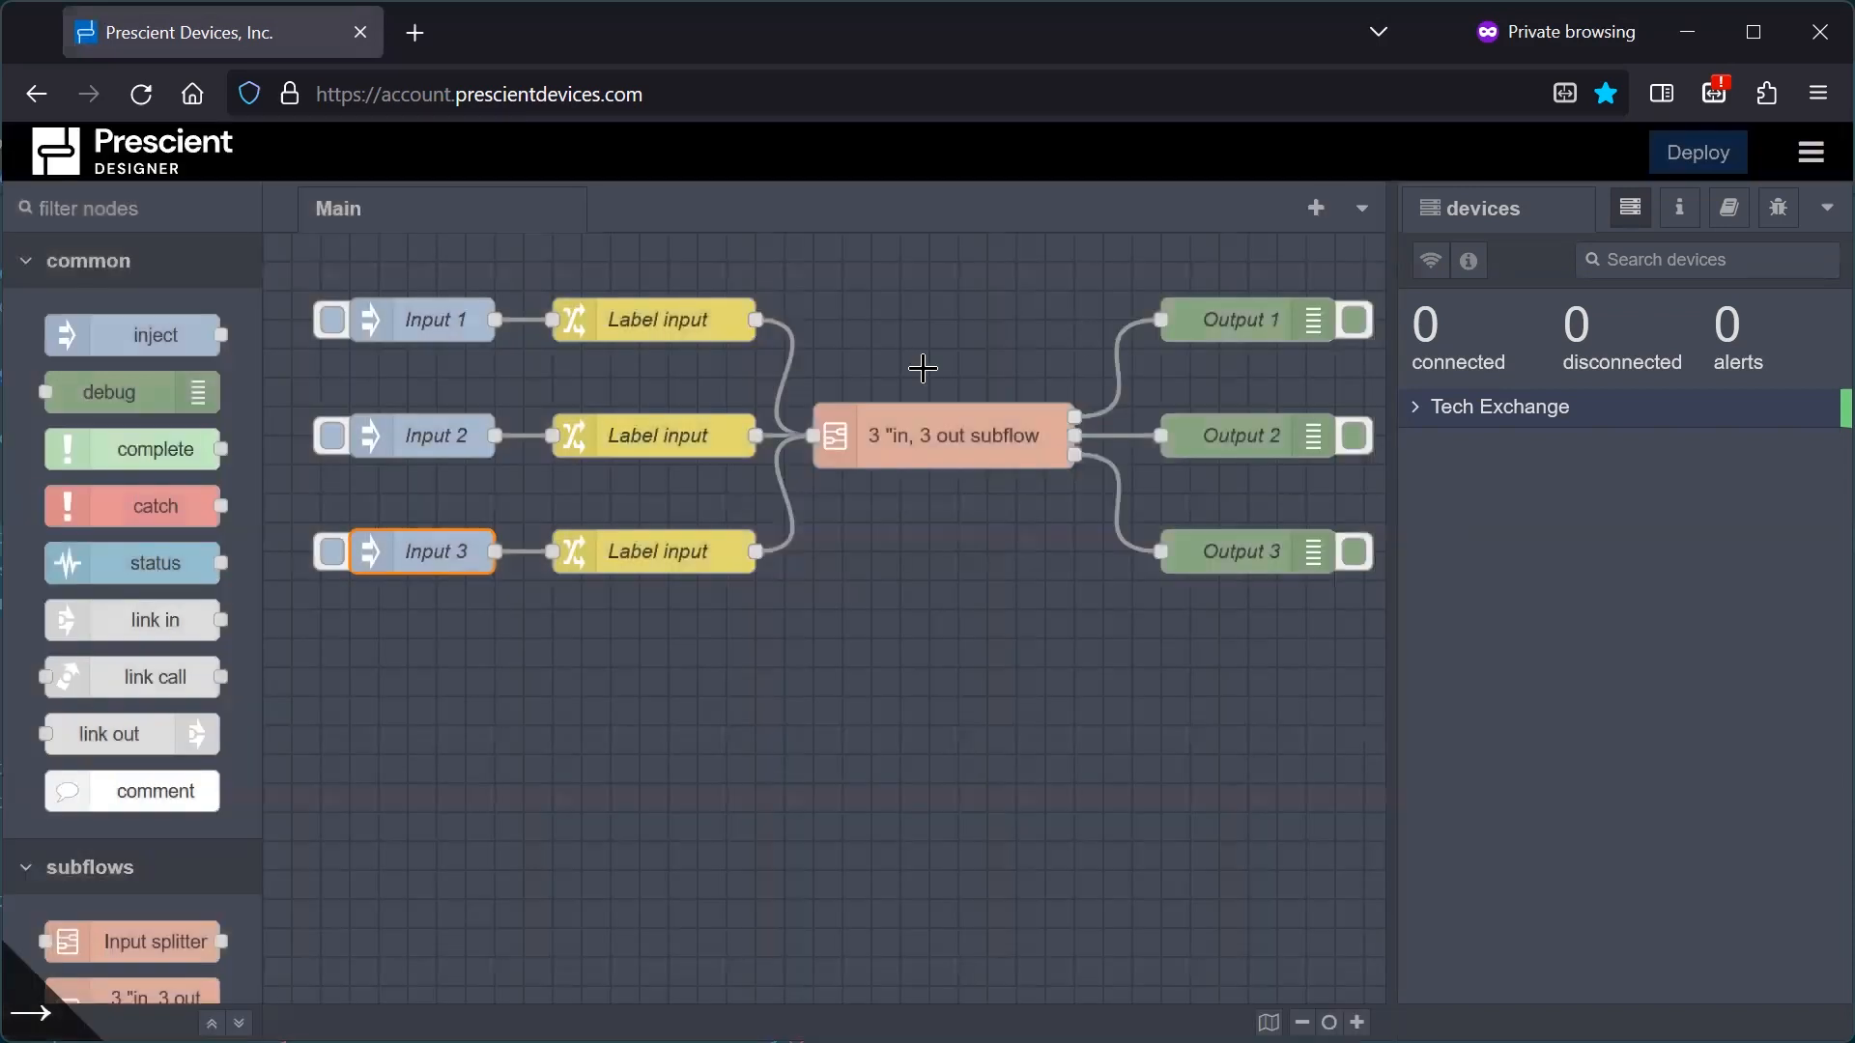
Review the top Label input node's rule twice without changing it.
{"action": "double_click", "coordinate": [653, 320]}
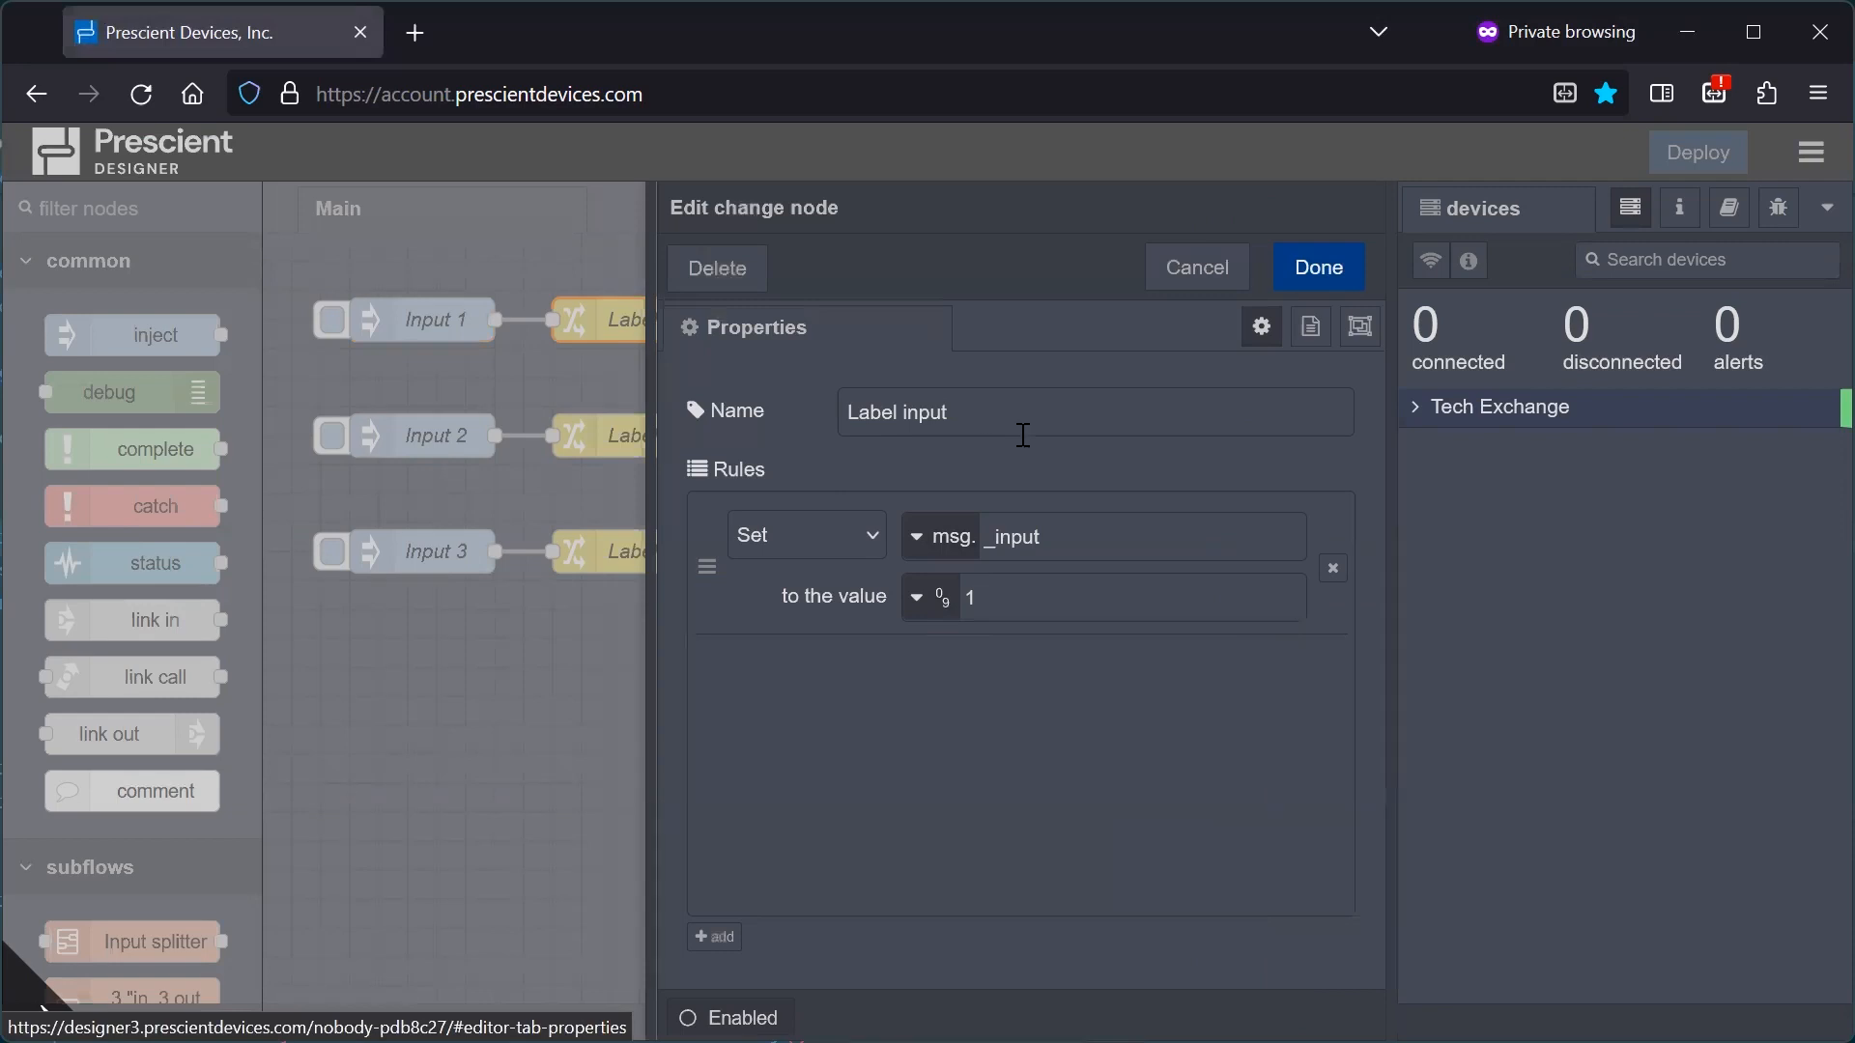
{"action": "mouse_move", "coordinate": [1042, 576]}
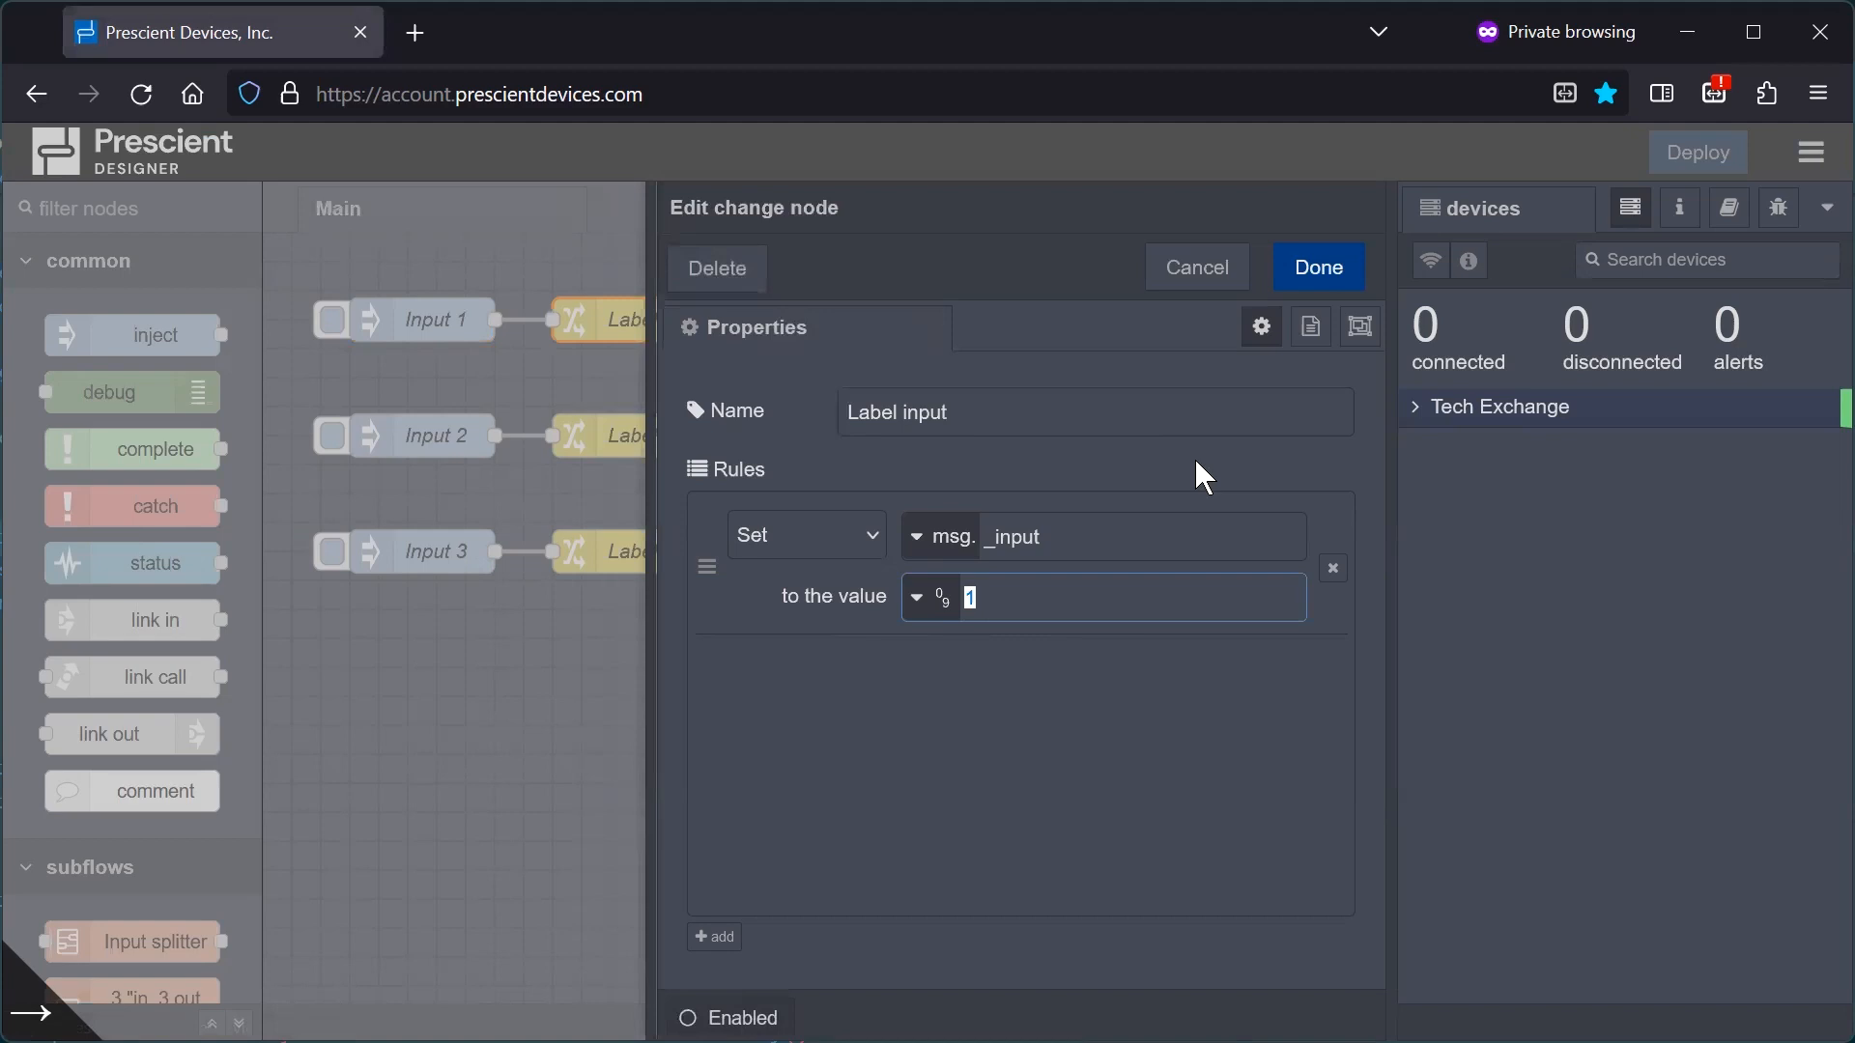
{"action": "mouse_move", "coordinate": [1028, 602]}
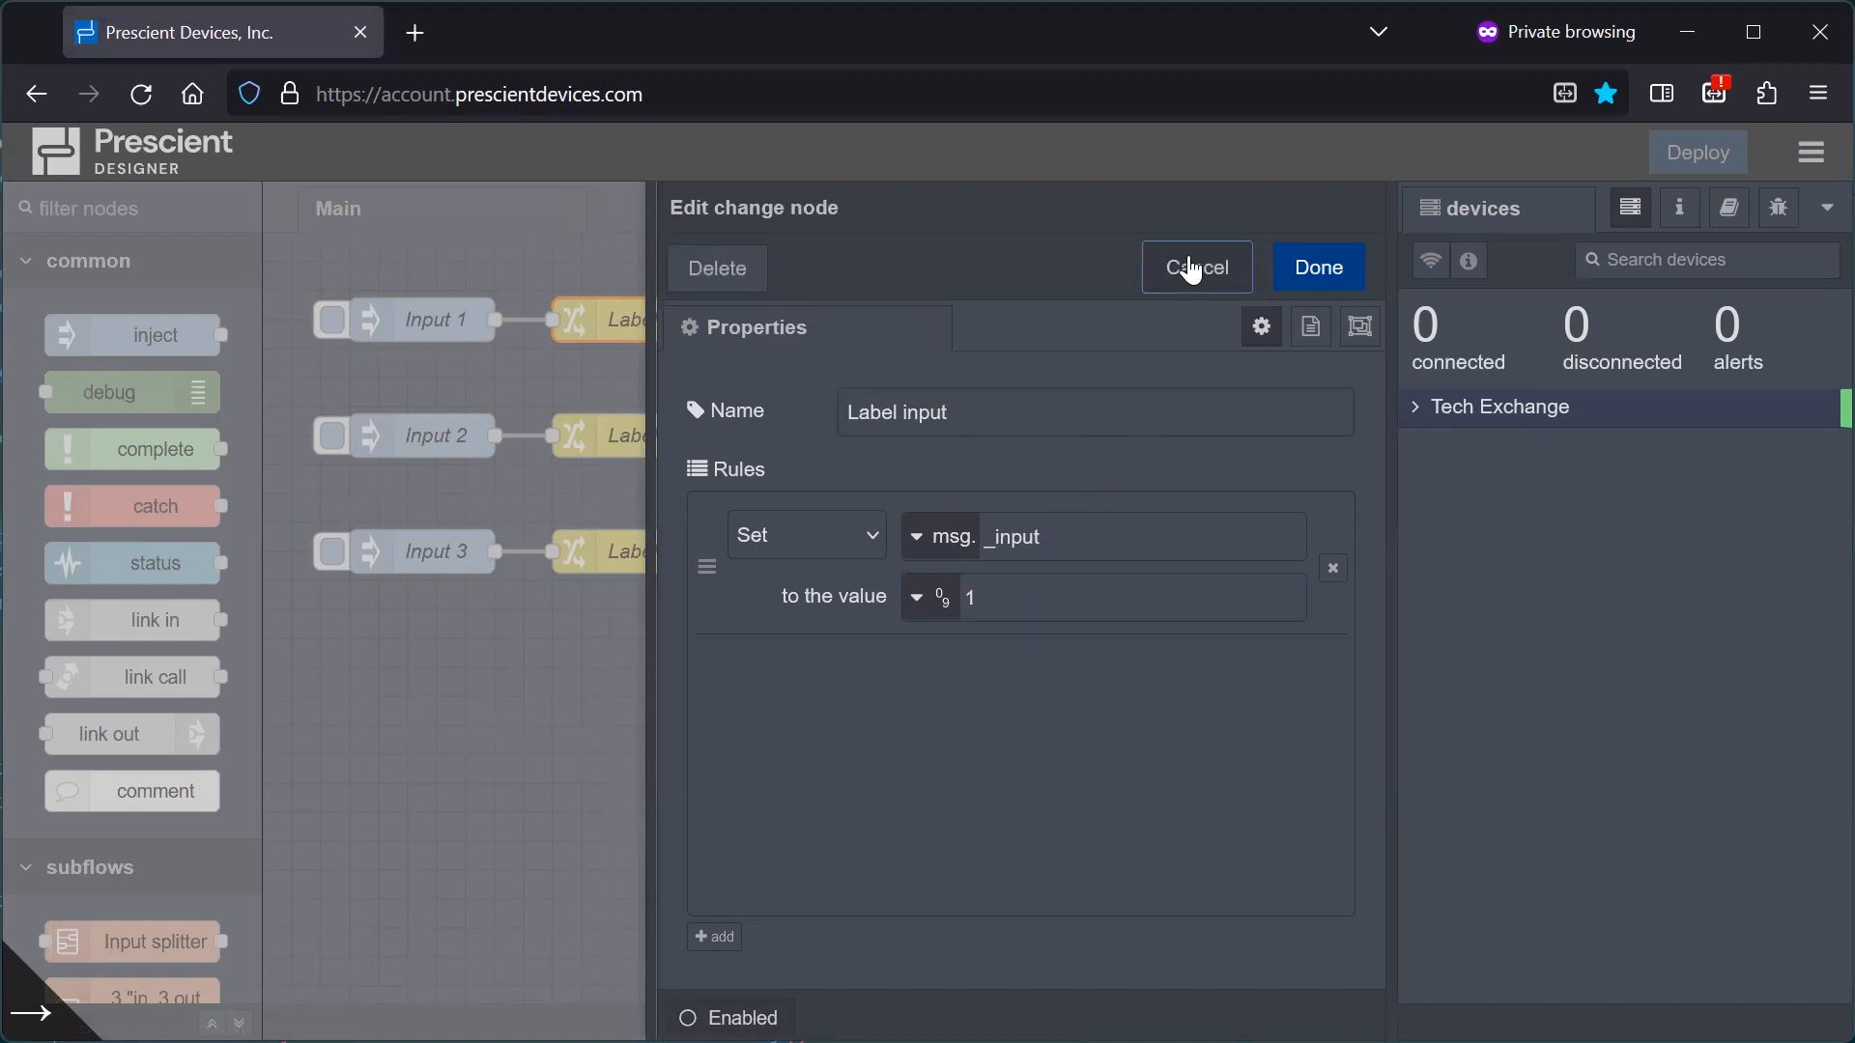
{"action": "left_click", "coordinate": [1196, 267]}
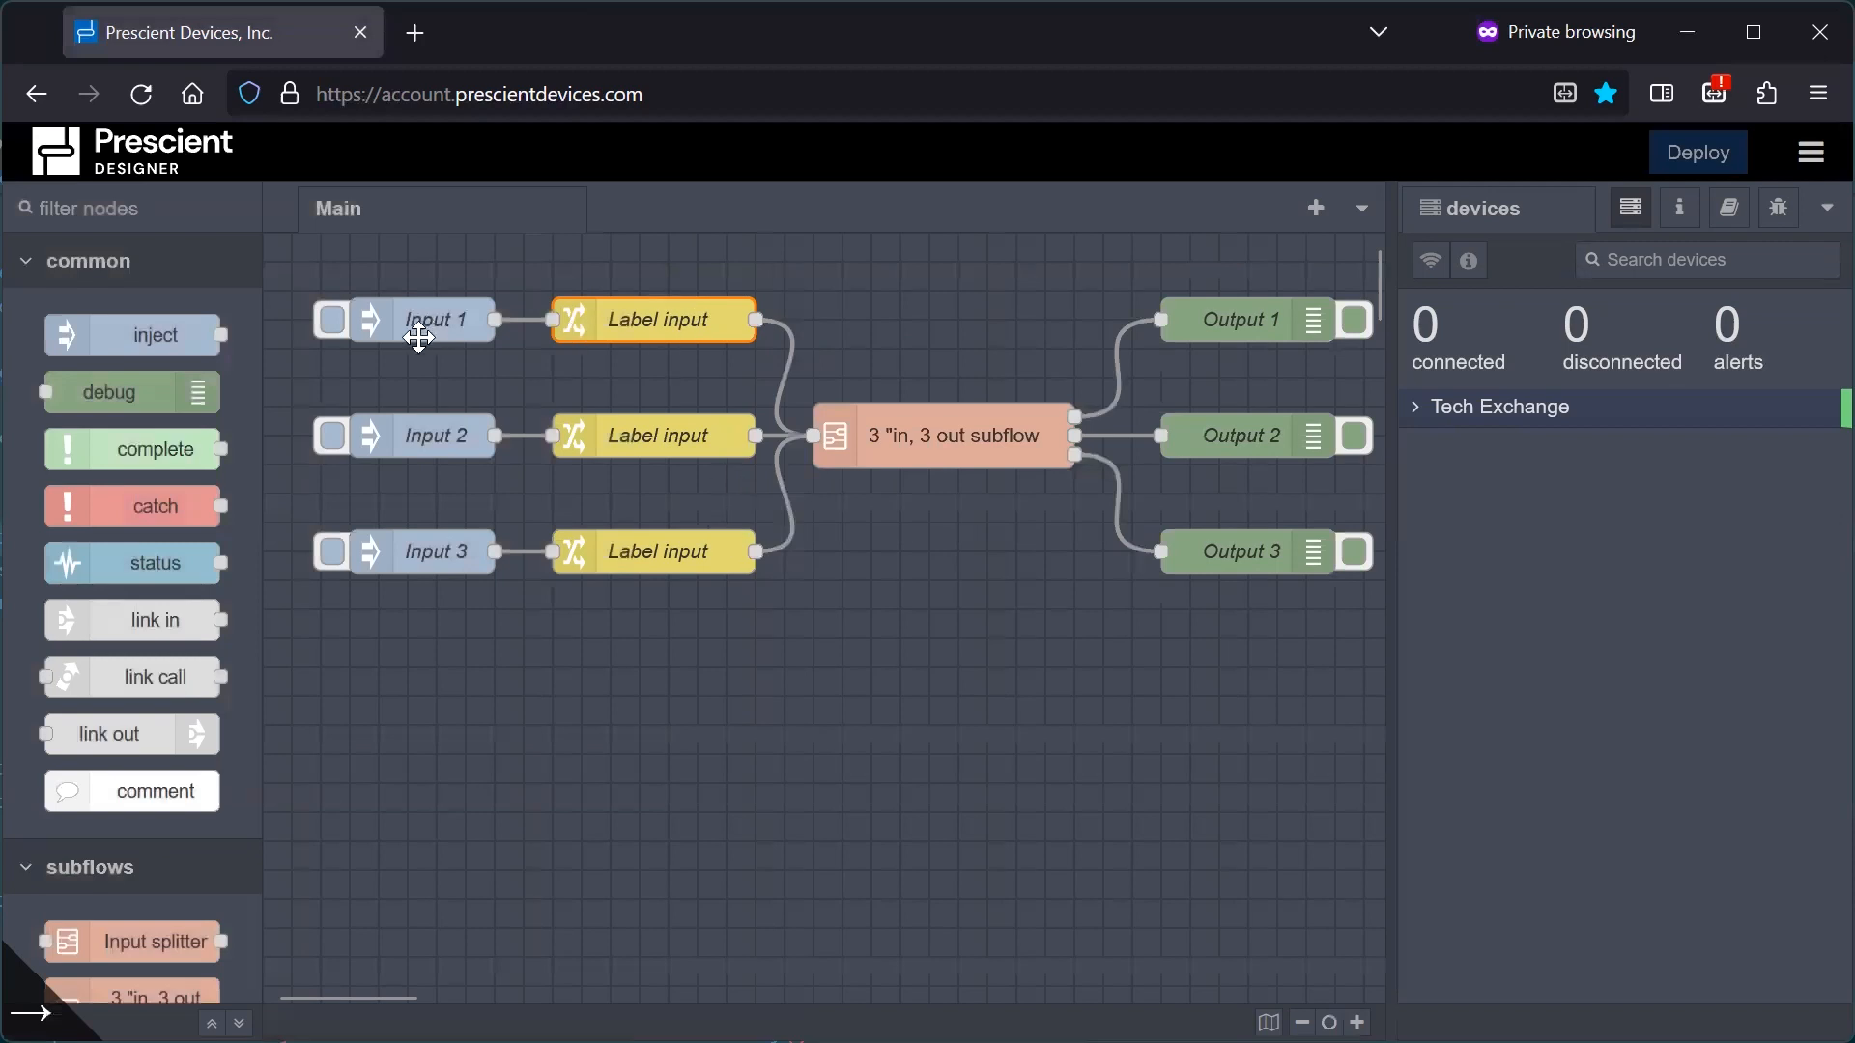
{"action": "mouse_move", "coordinate": [672, 332]}
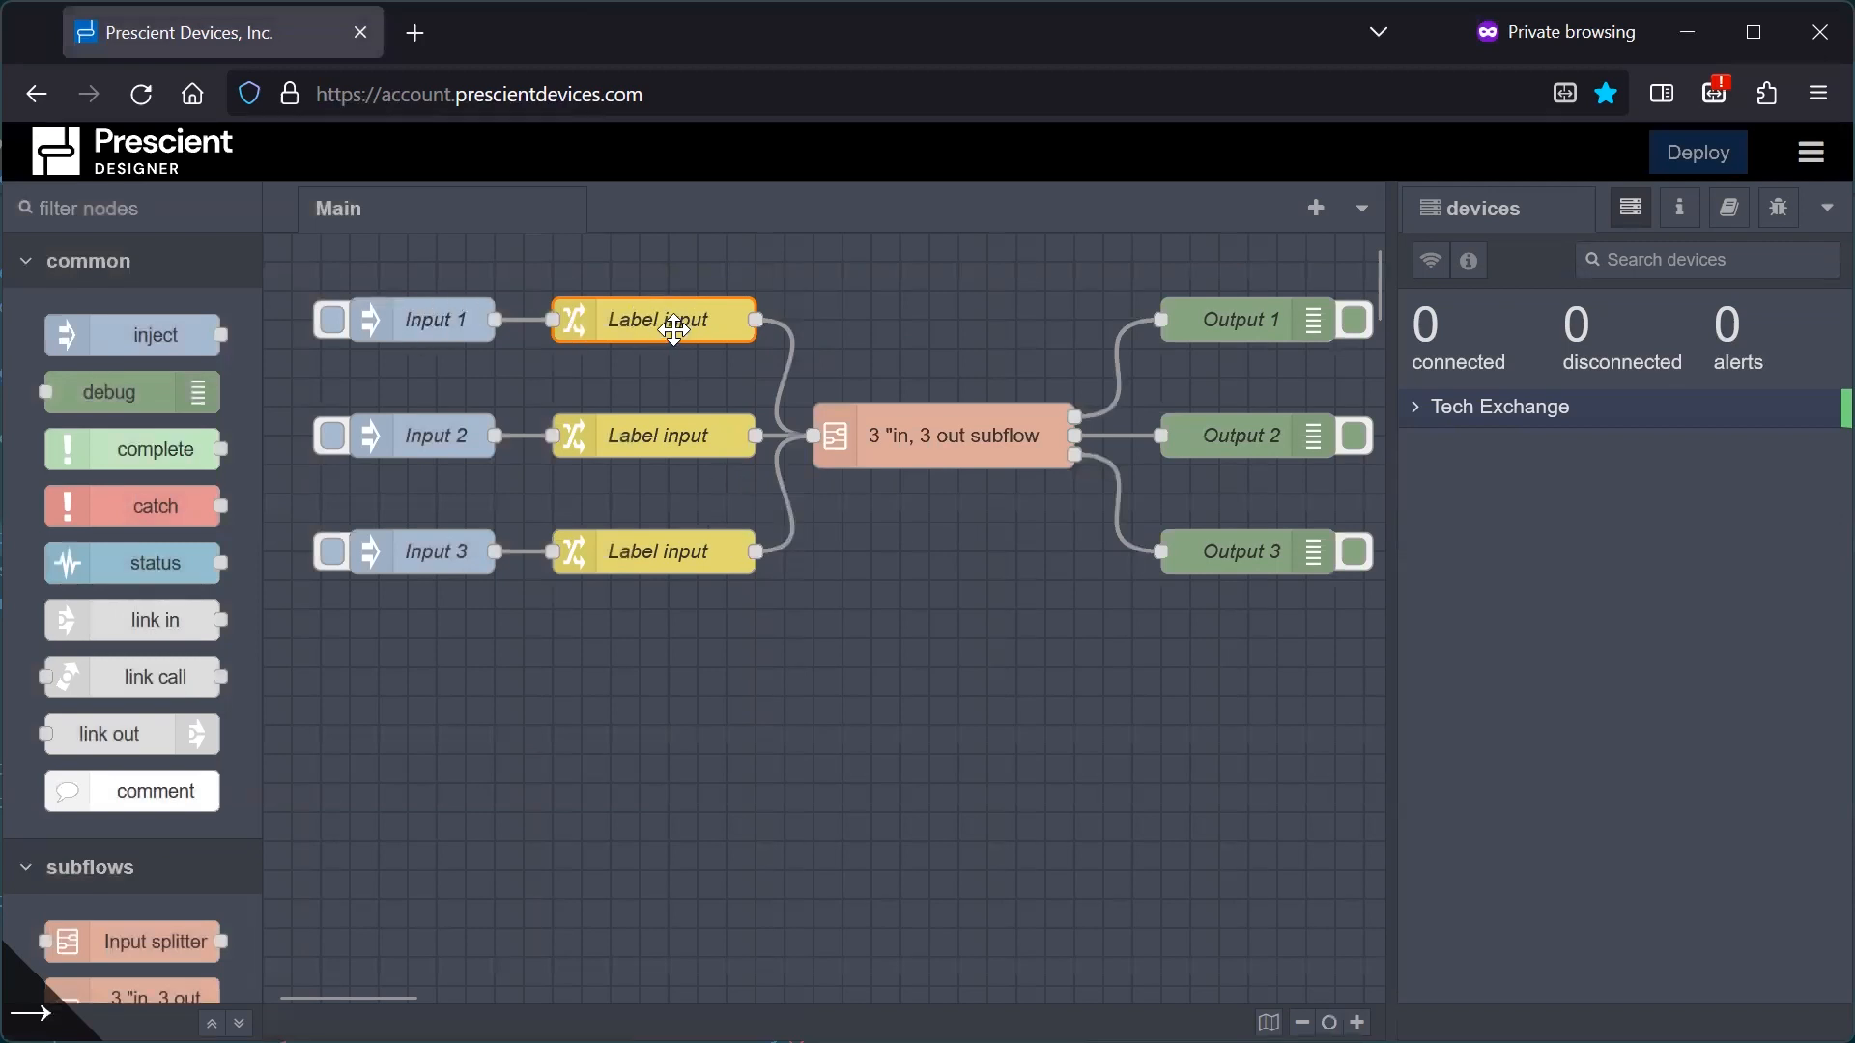
{"action": "double_click", "coordinate": [654, 320]}
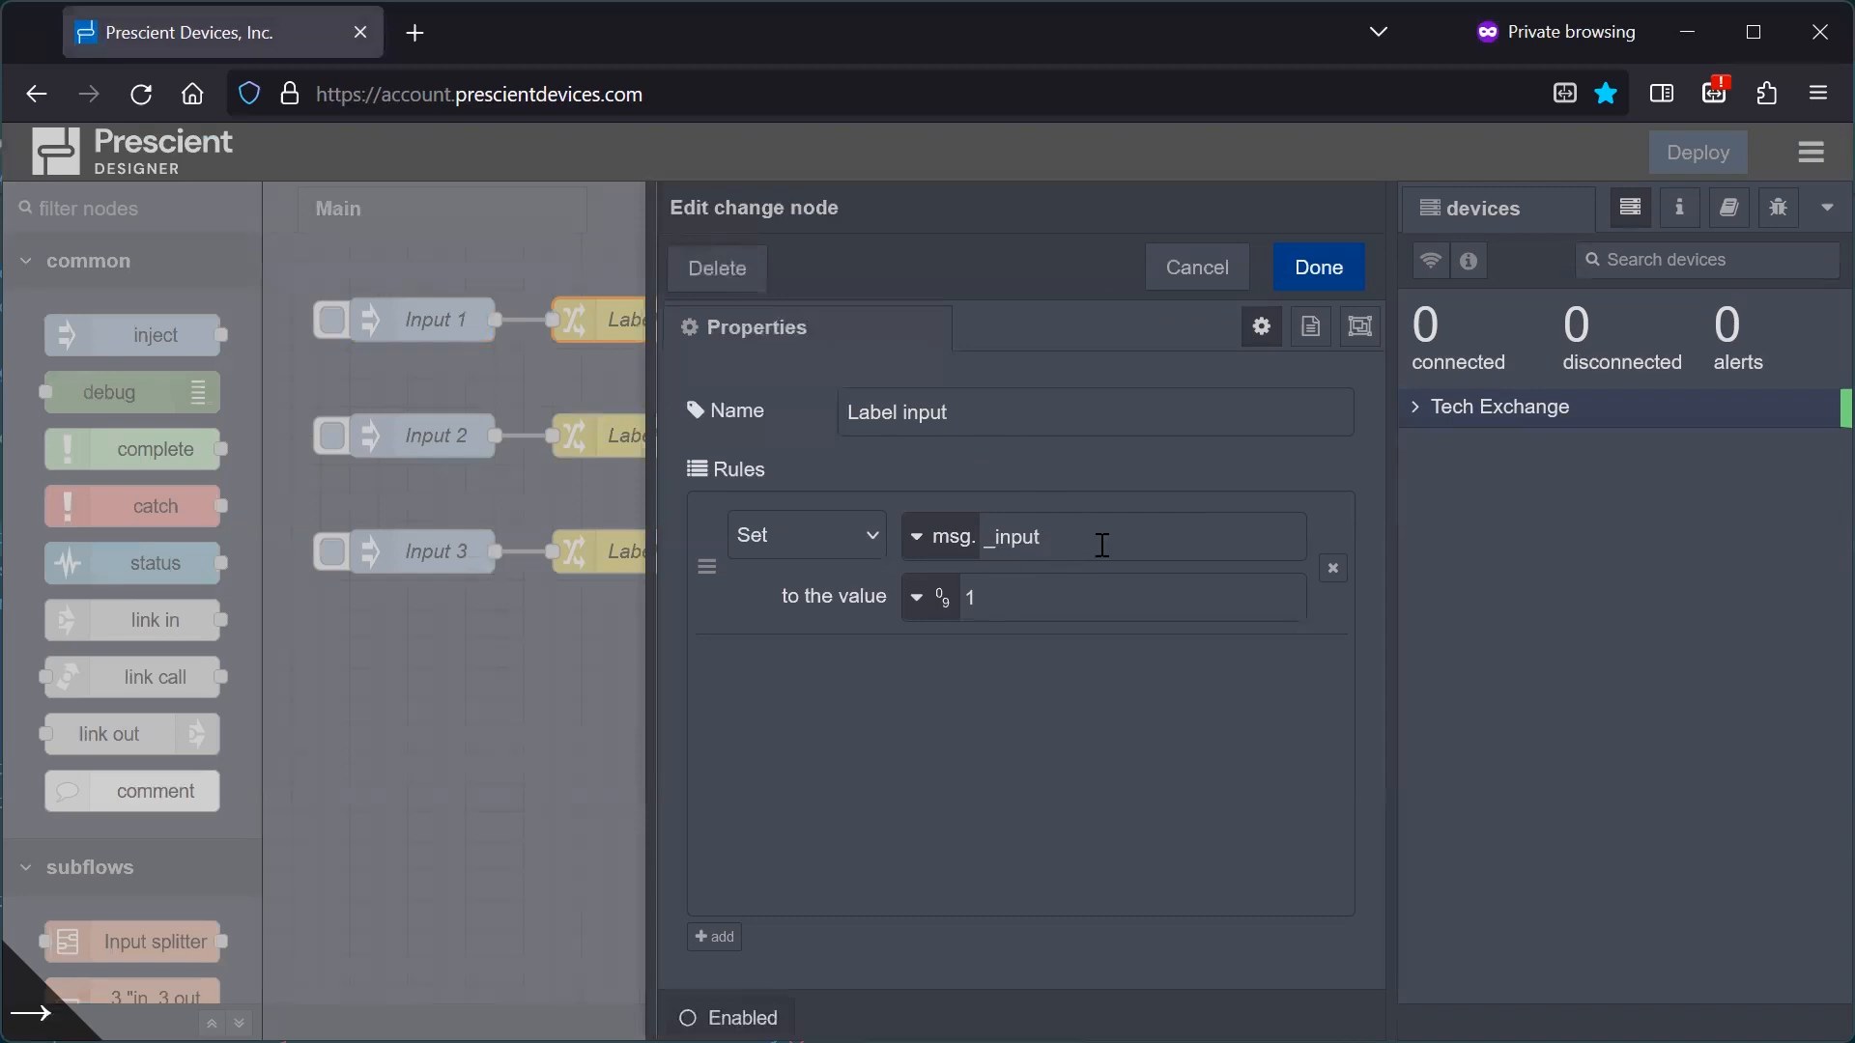
{"action": "mouse_move", "coordinate": [1195, 295]}
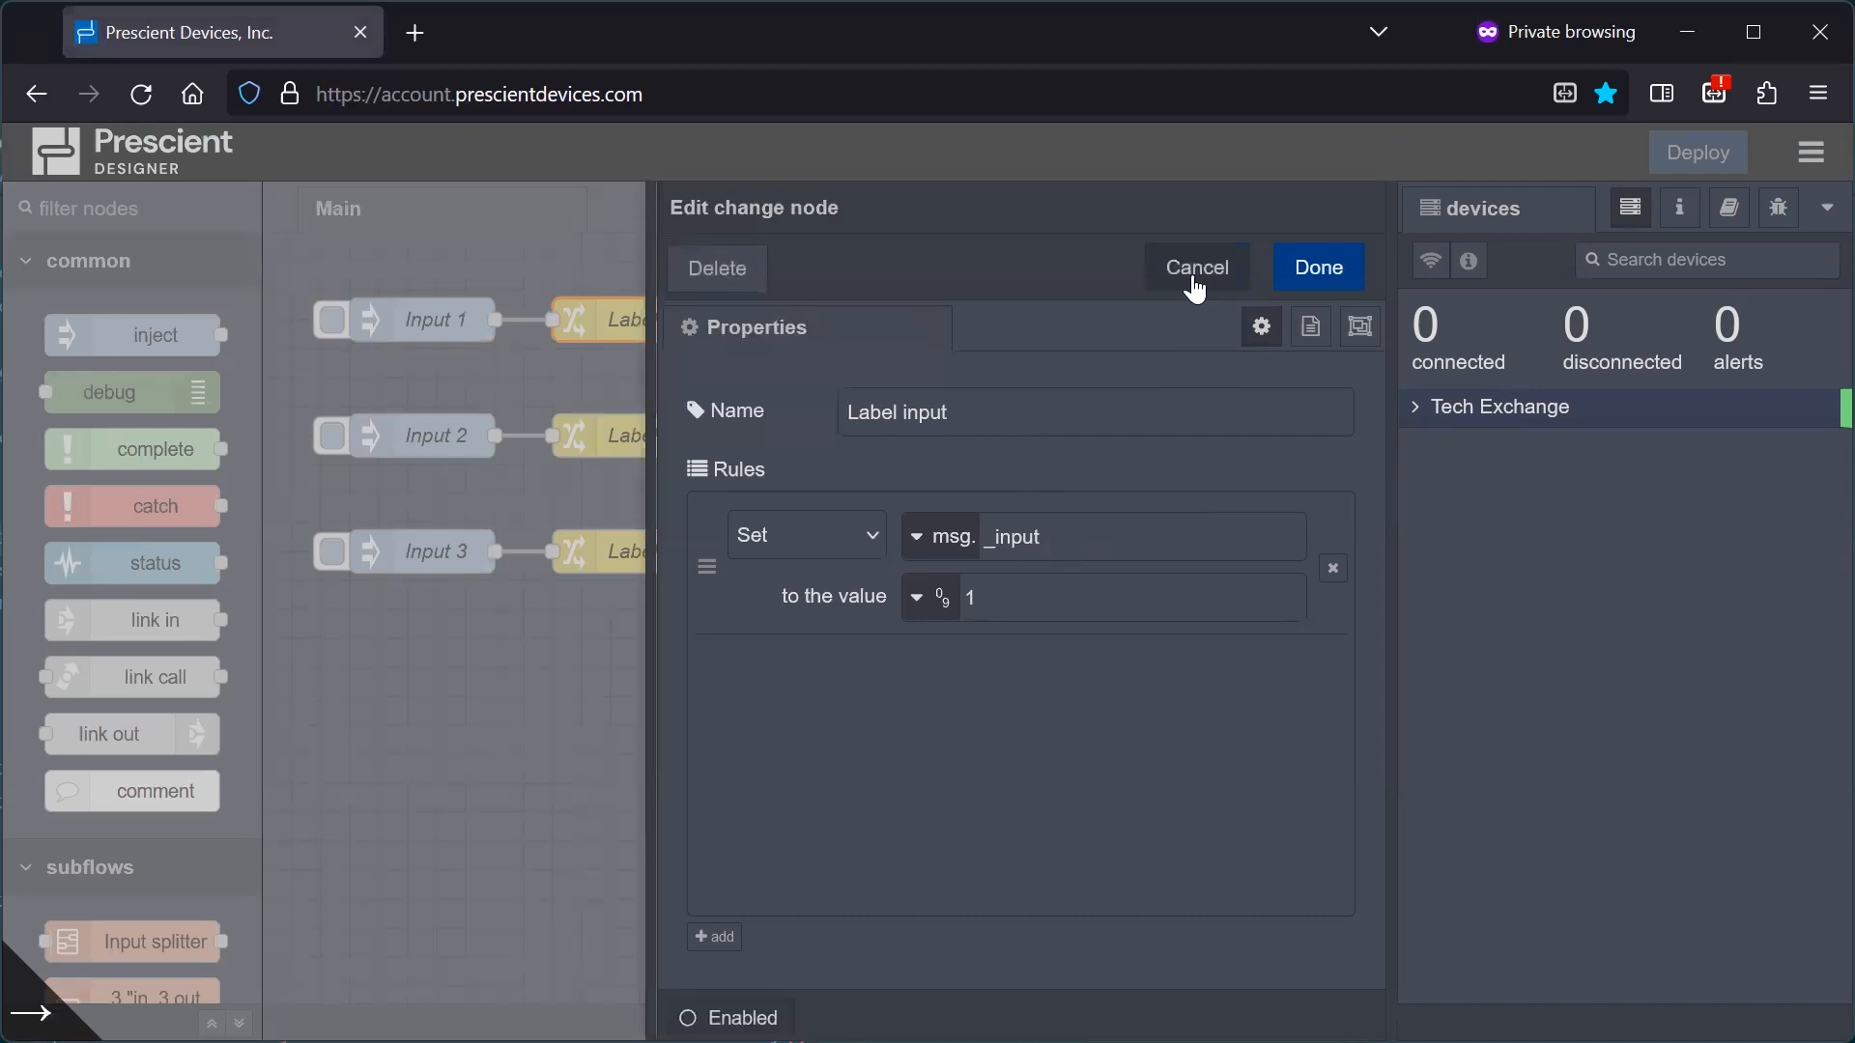
{"action": "left_click", "coordinate": [1198, 267]}
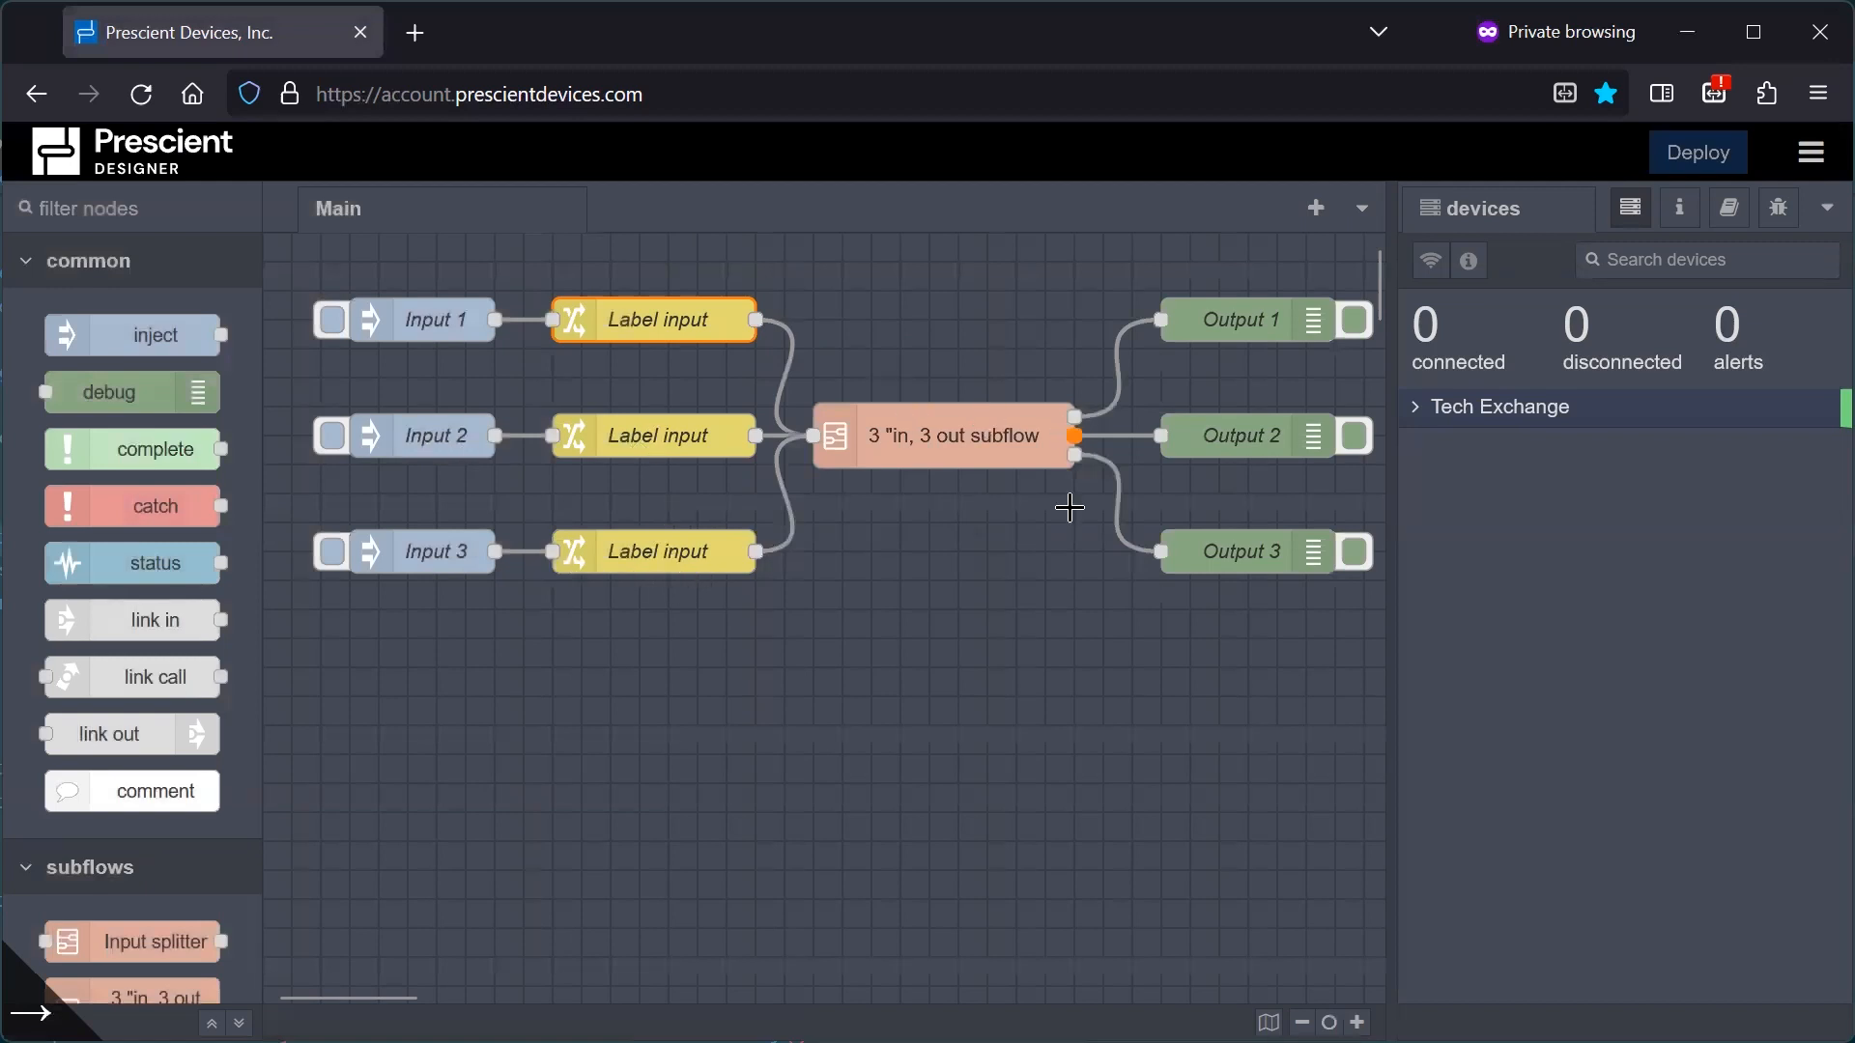
Go inside the 3-in 3-out subflow and then into its Input splitter subflow.
{"action": "double_click", "coordinate": [950, 436]}
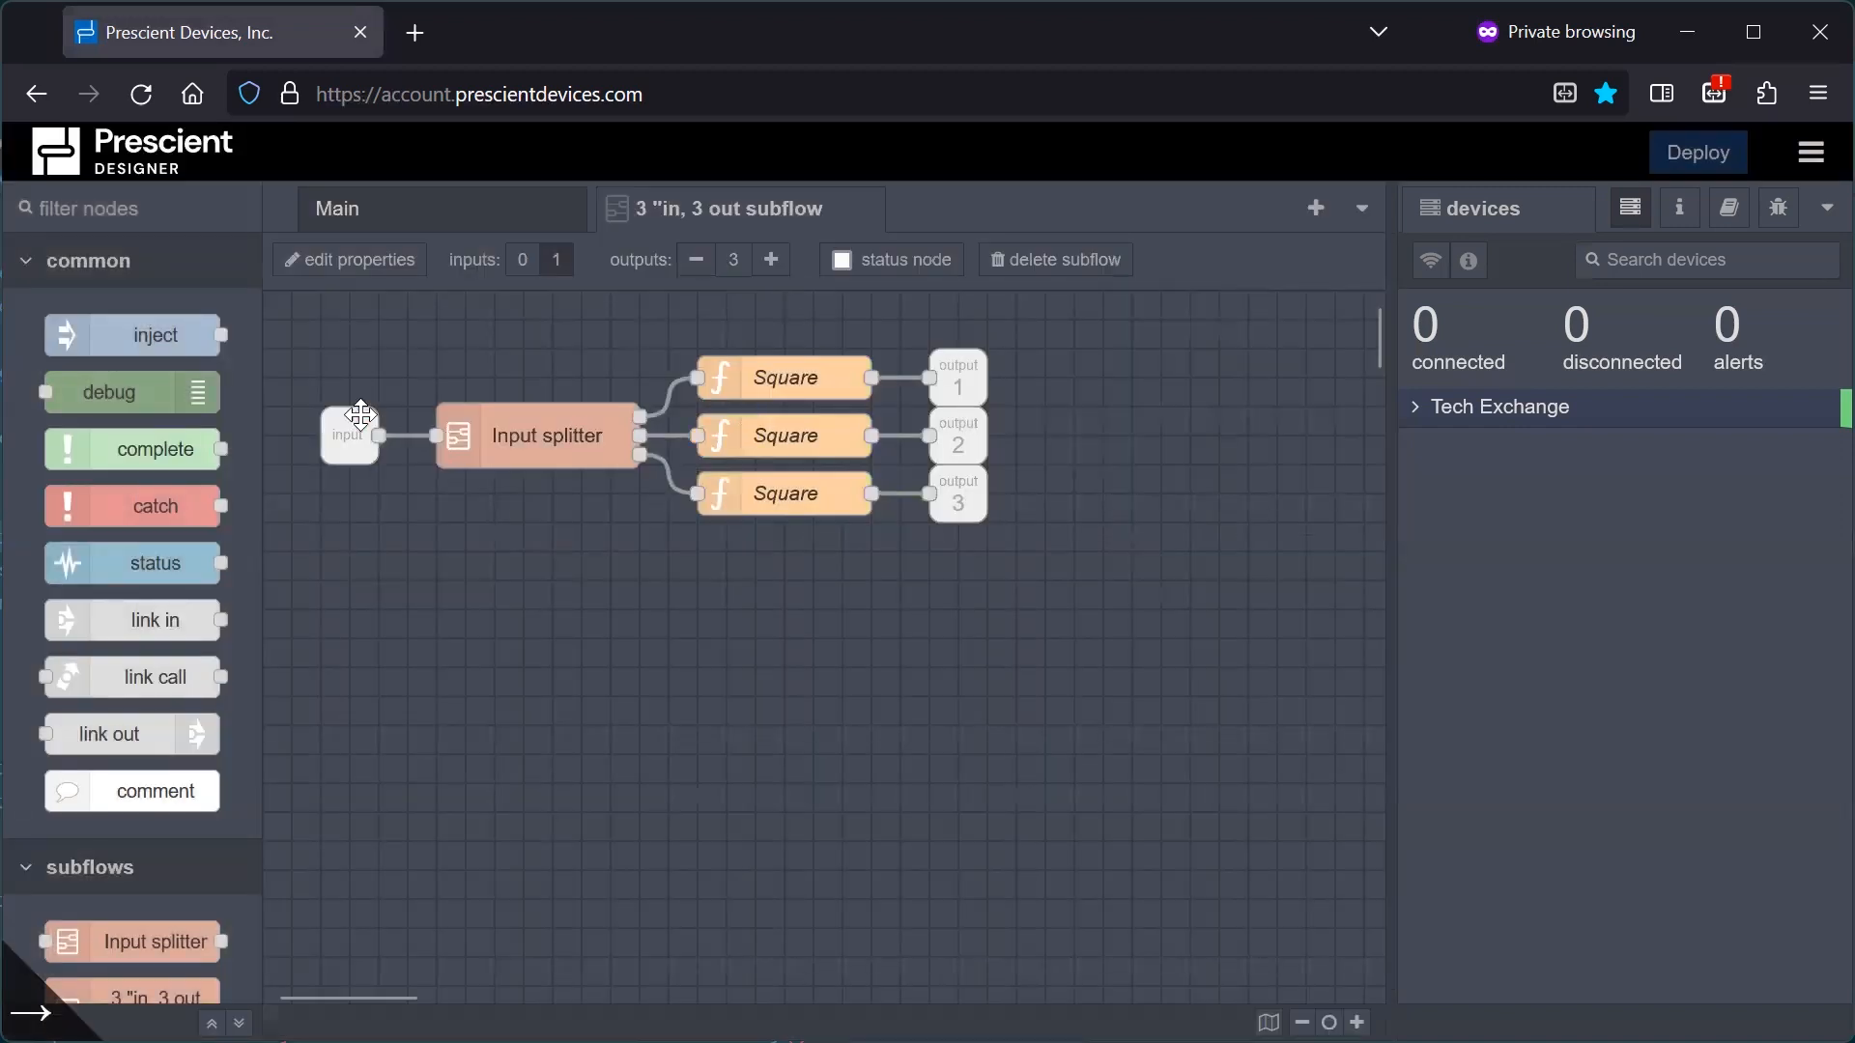
{"action": "mouse_move", "coordinate": [551, 422]}
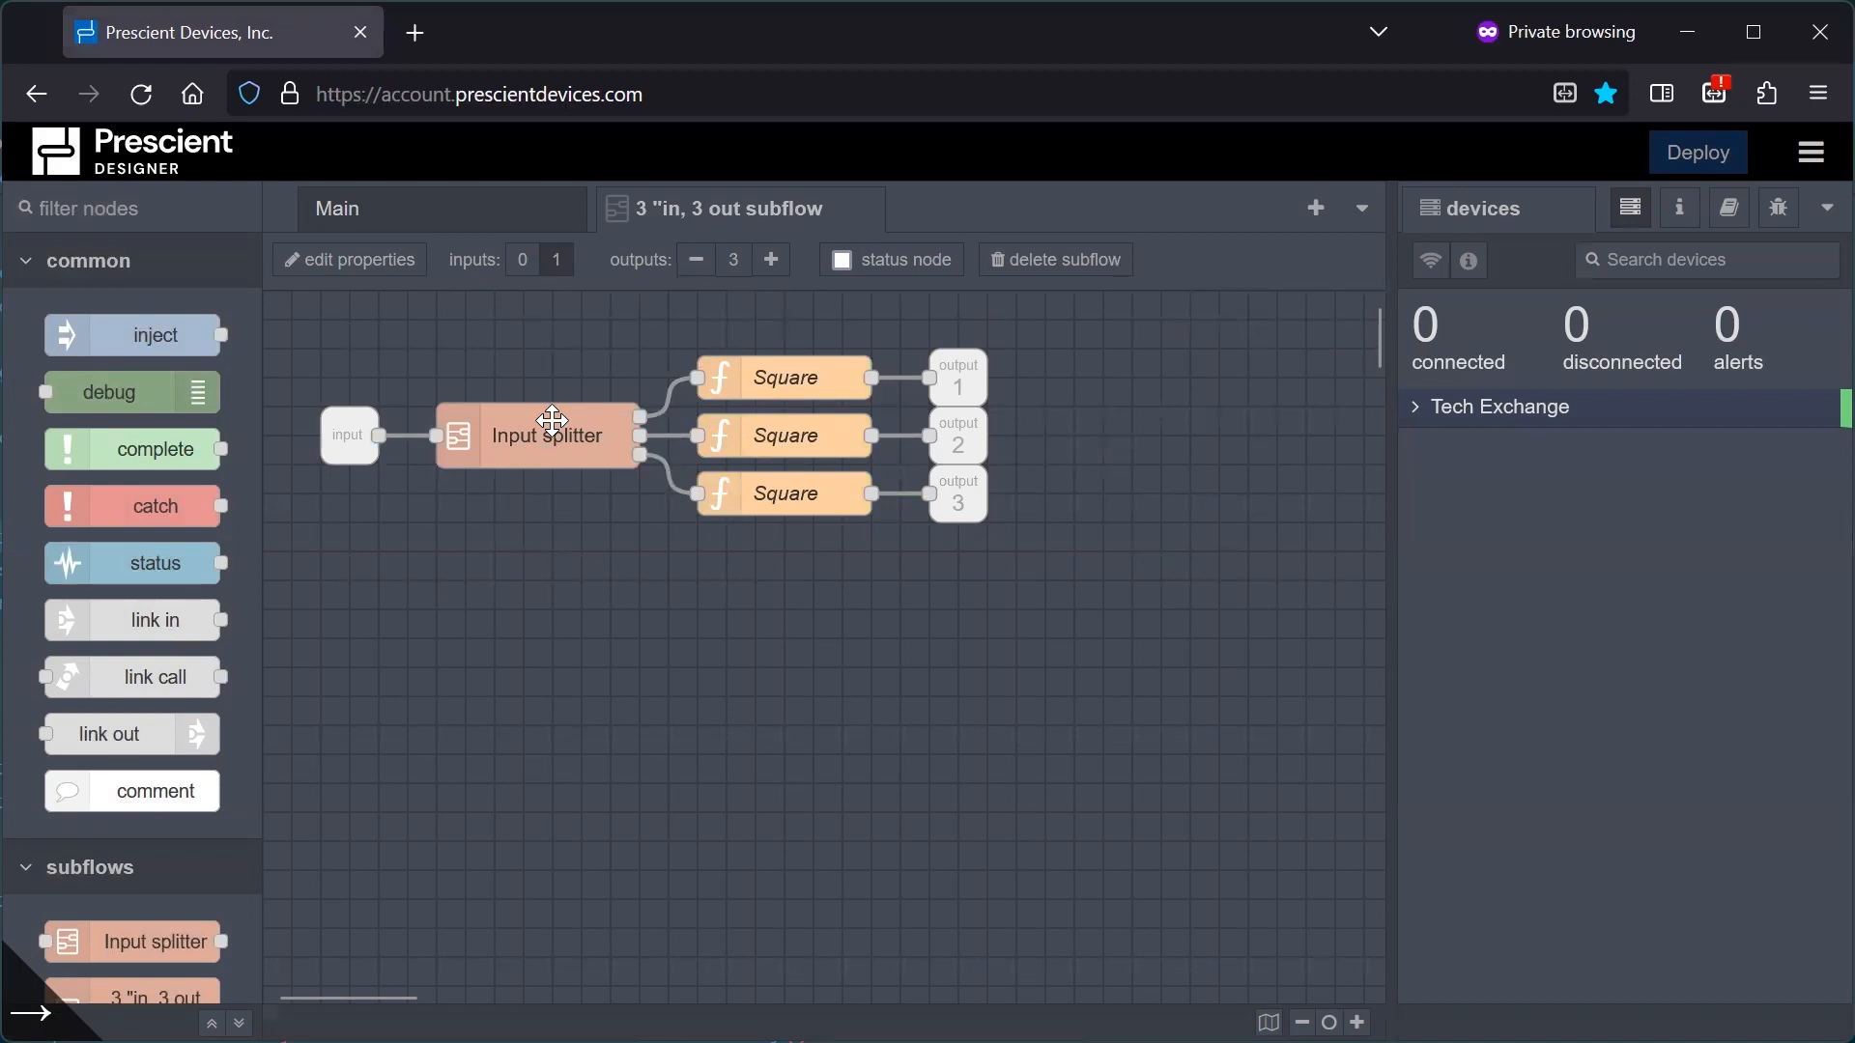
{"action": "mouse_move", "coordinate": [542, 442]}
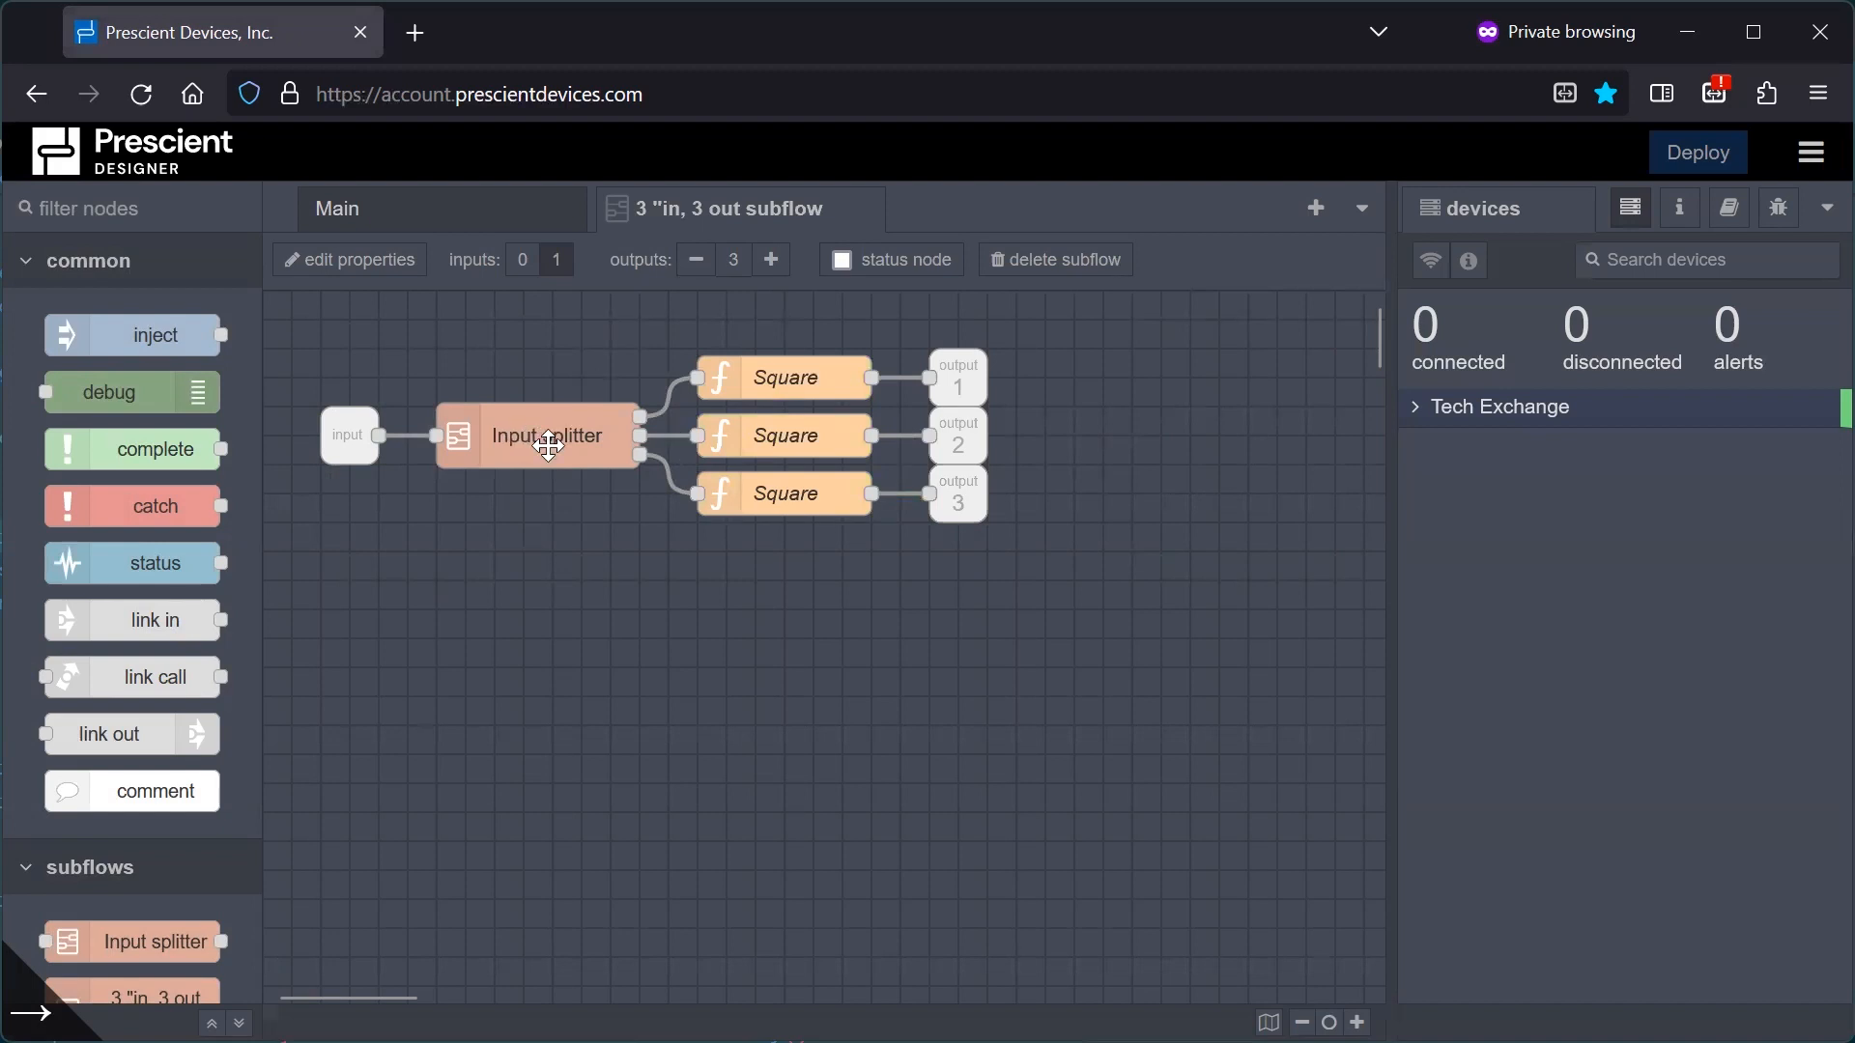
{"action": "double_click", "coordinate": [546, 435]}
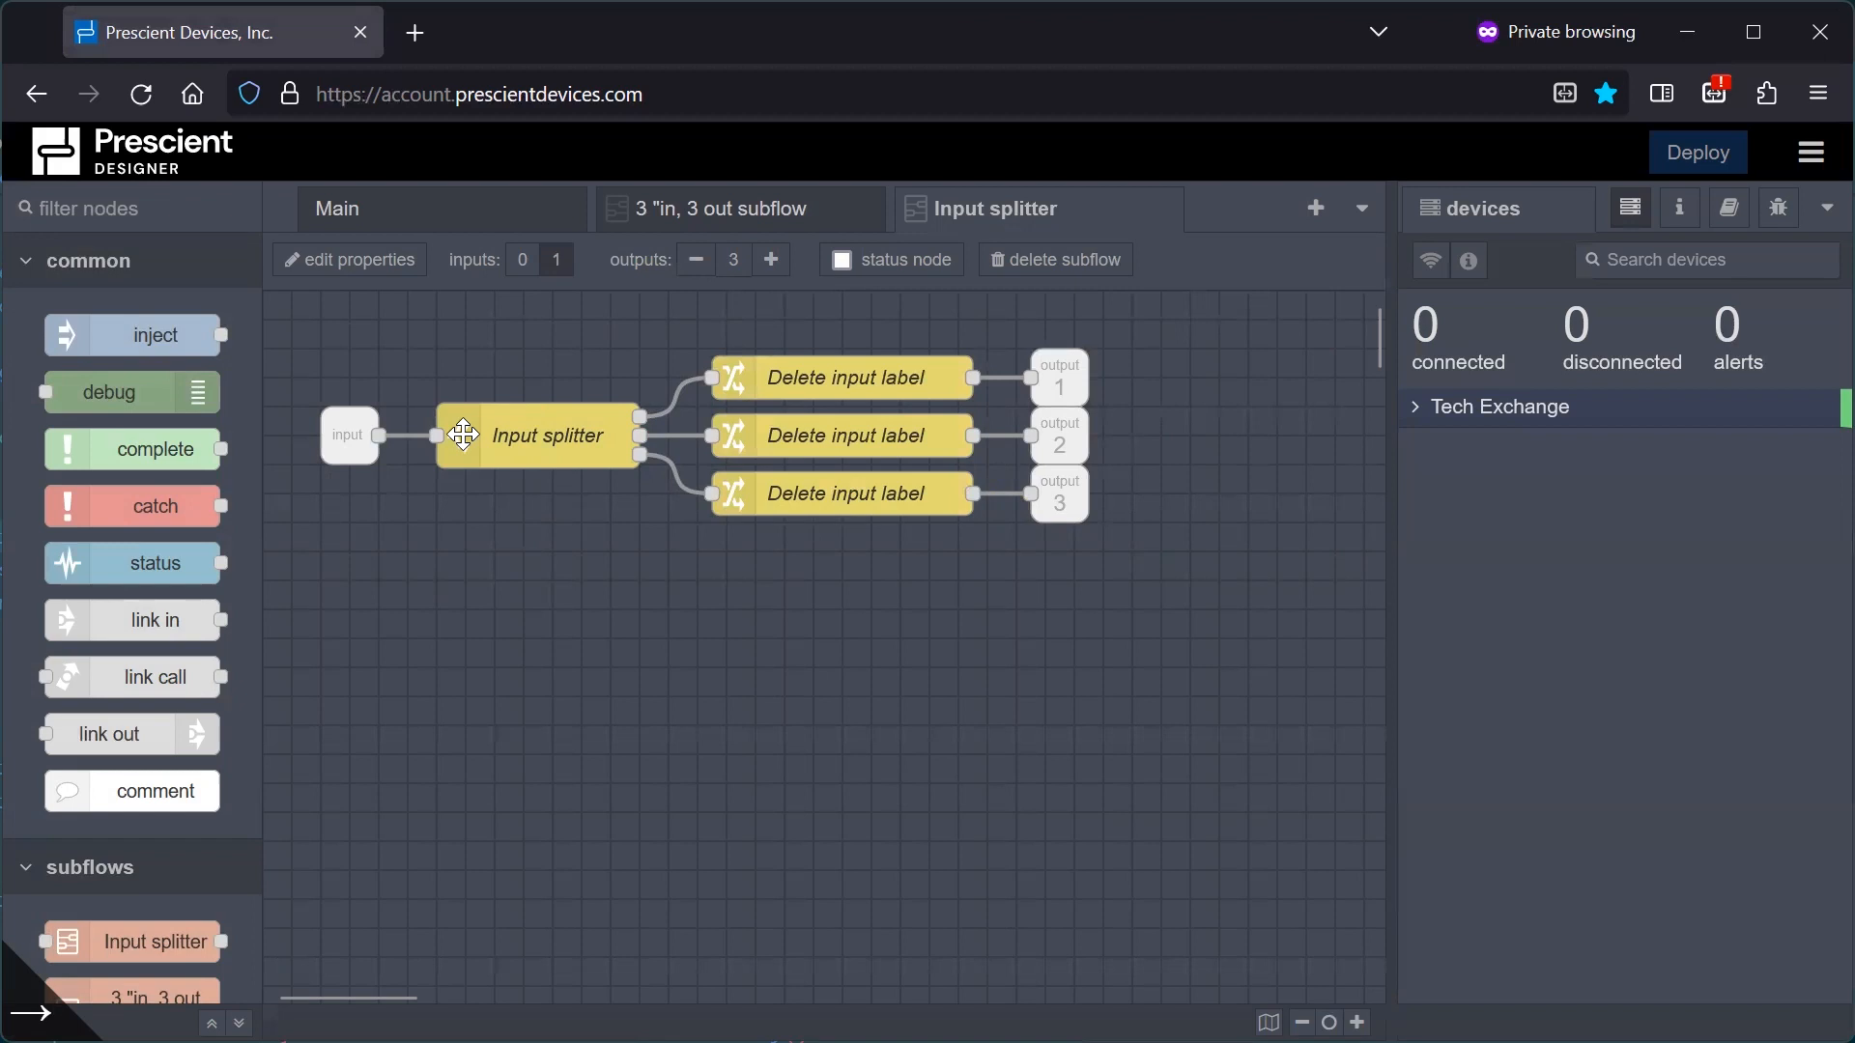
{"action": "double_click", "coordinate": [546, 436]}
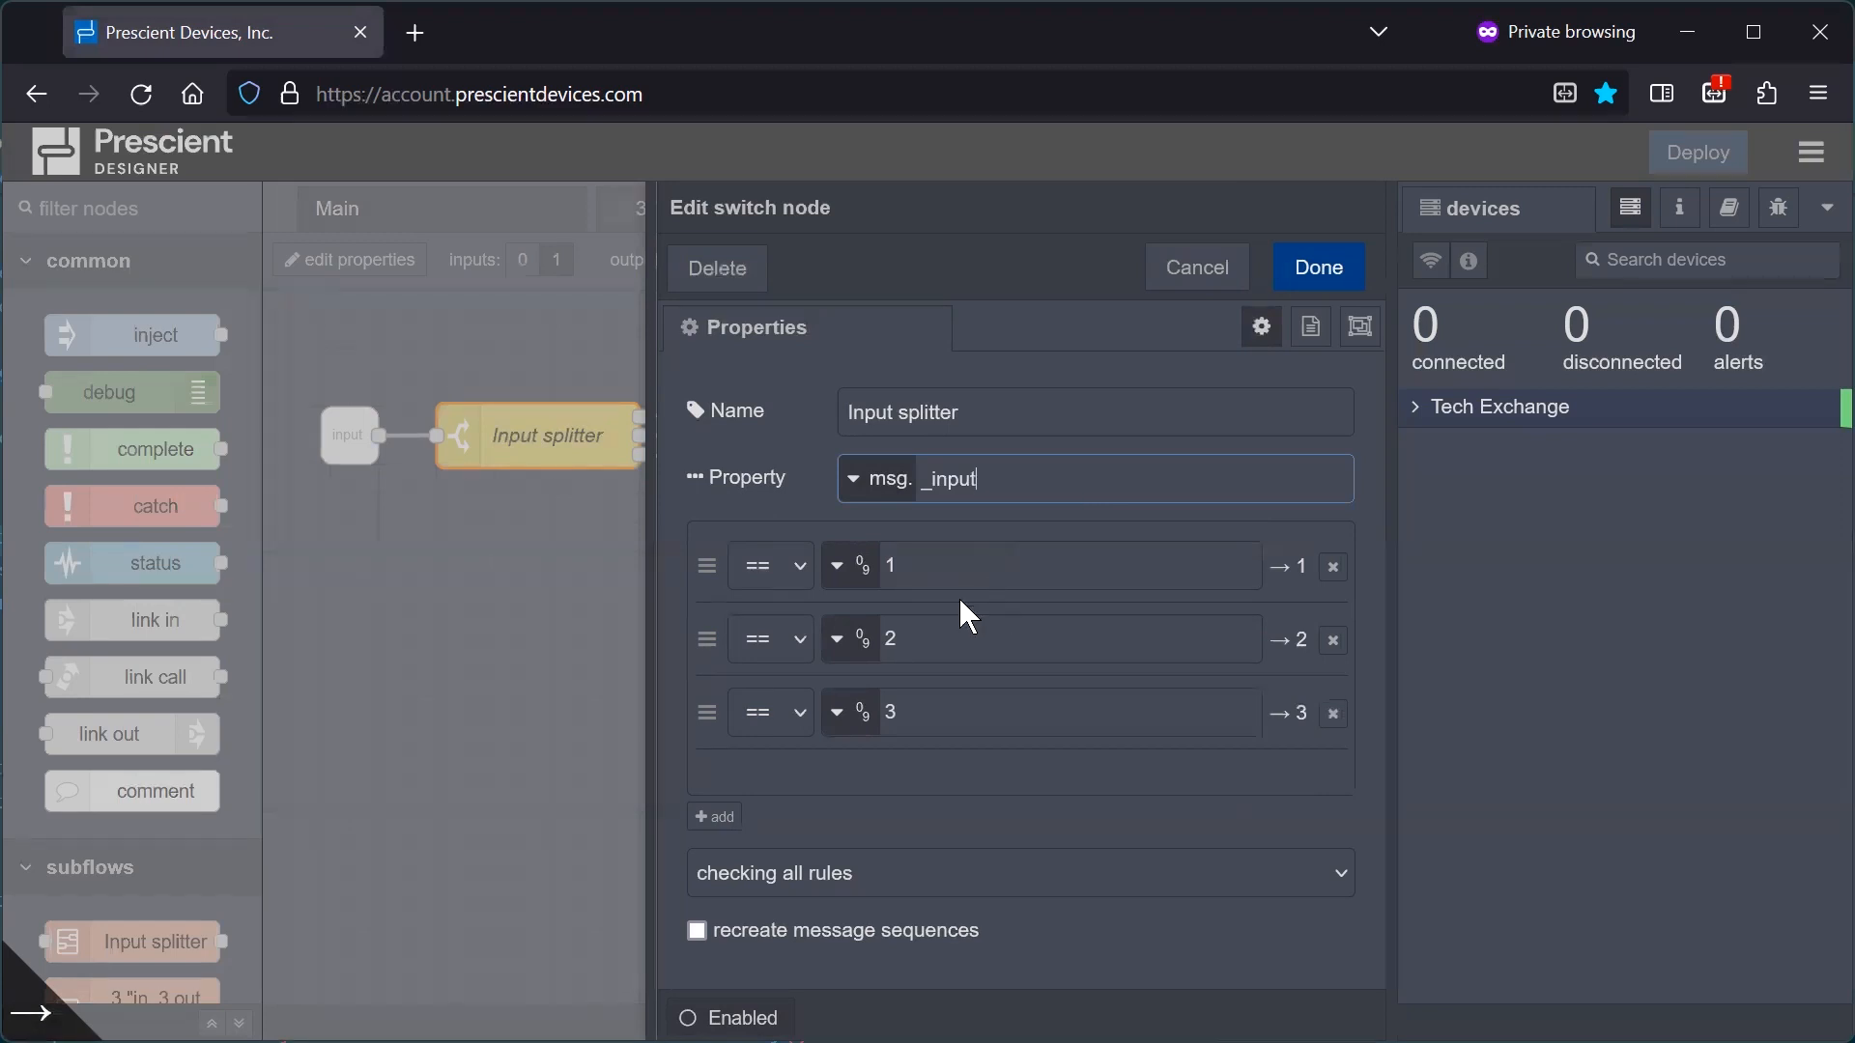
{"action": "mouse_move", "coordinate": [1017, 572]}
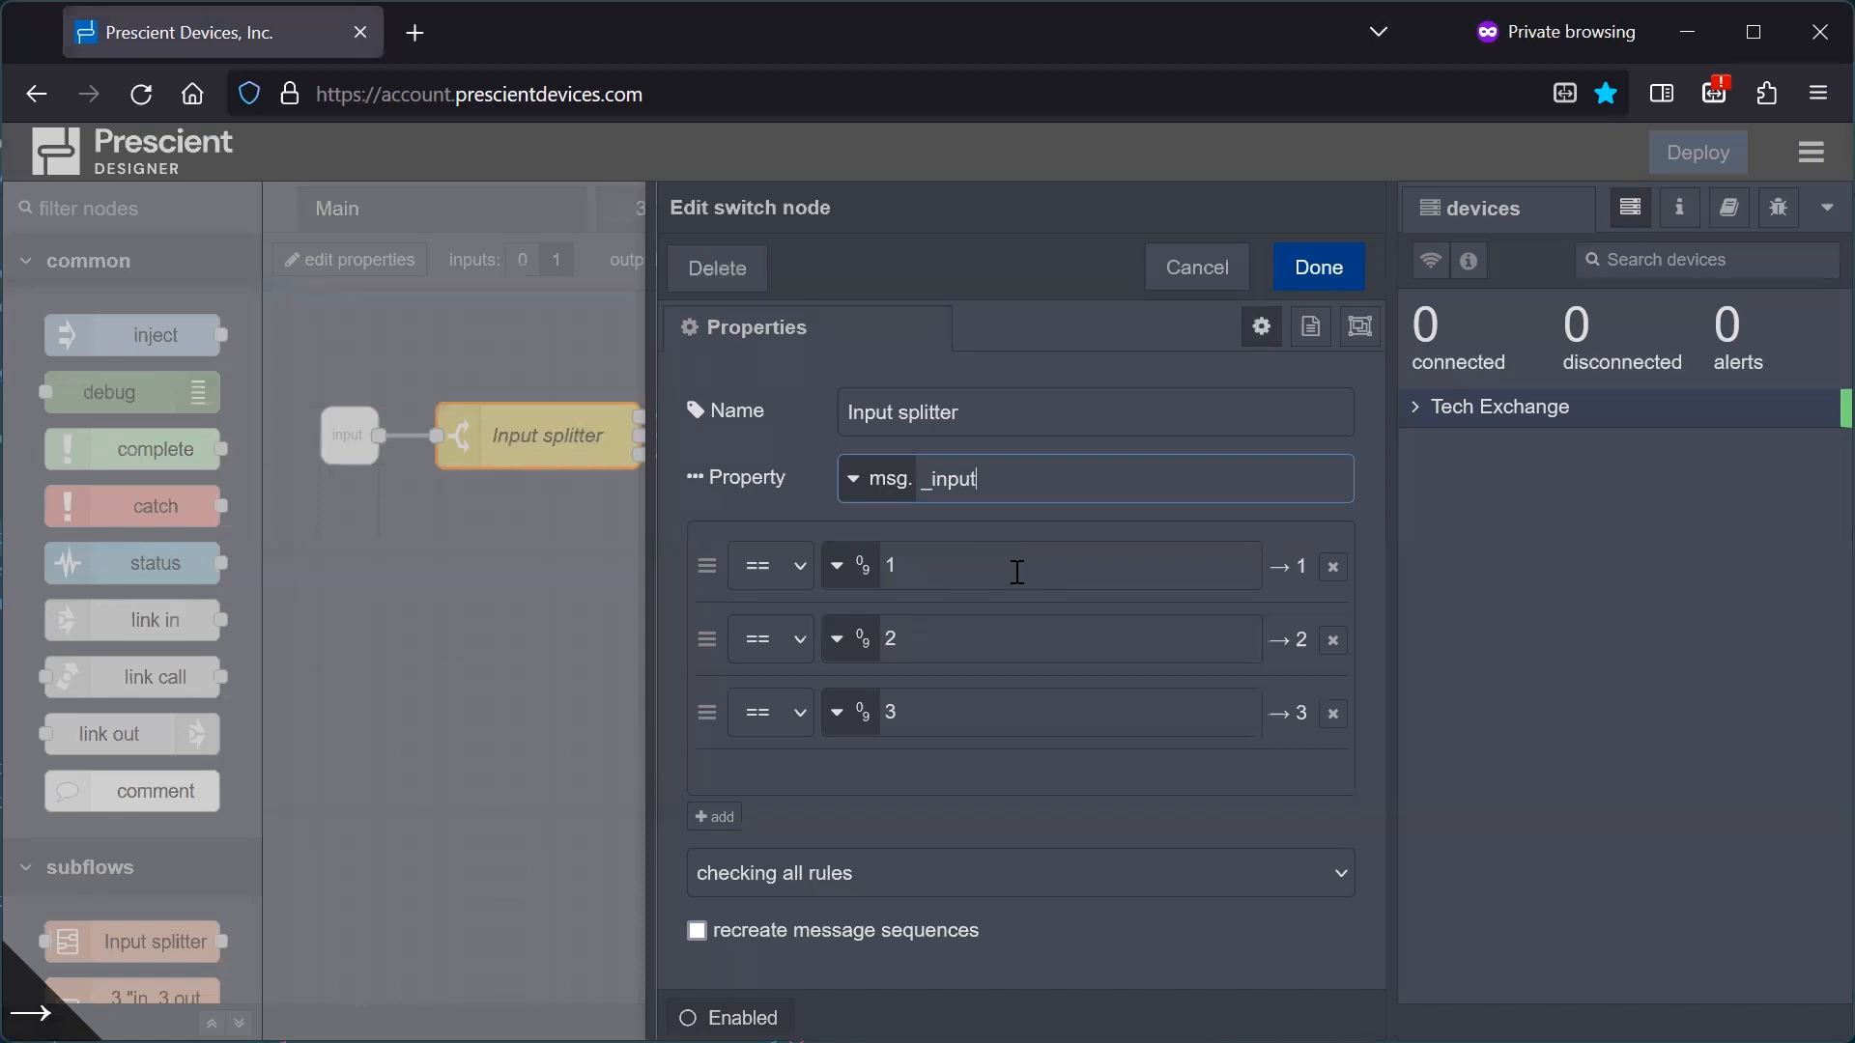
{"action": "left_click", "coordinate": [1318, 266]}
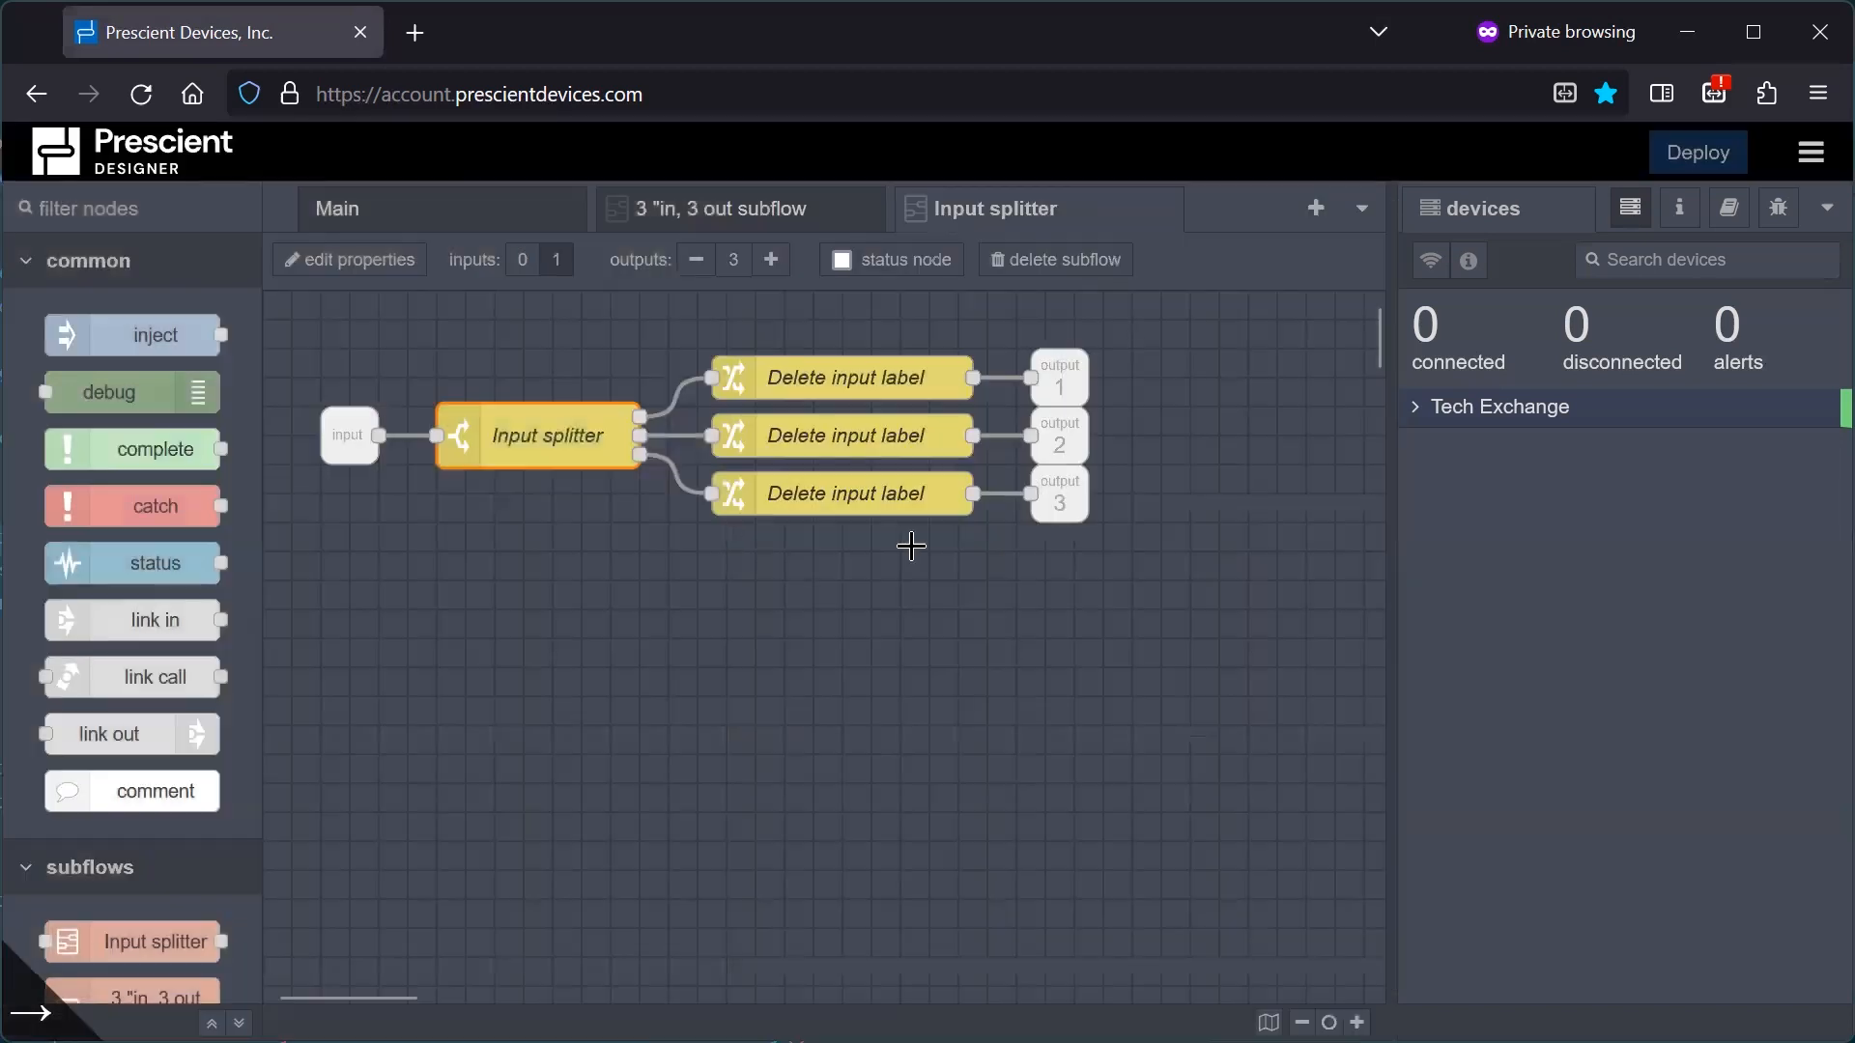
{"action": "left_click", "coordinate": [845, 378]}
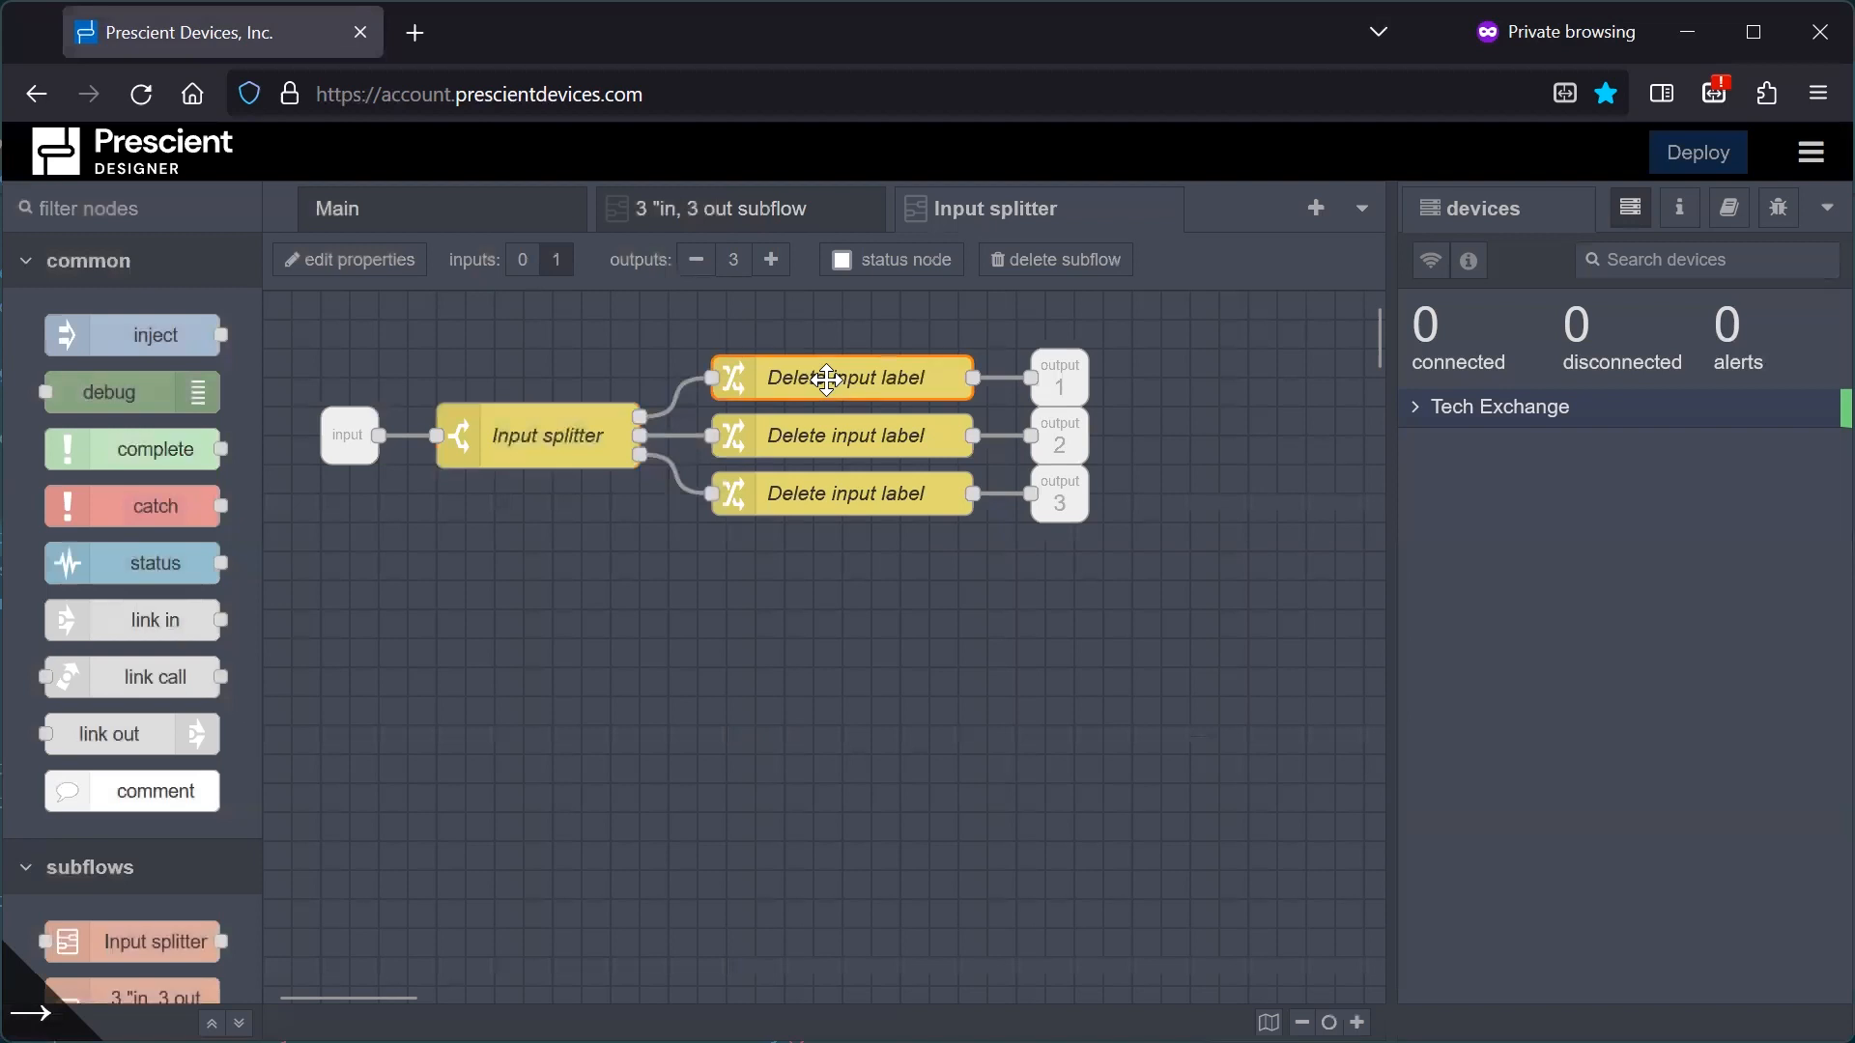
{"action": "double_click", "coordinate": [842, 378]}
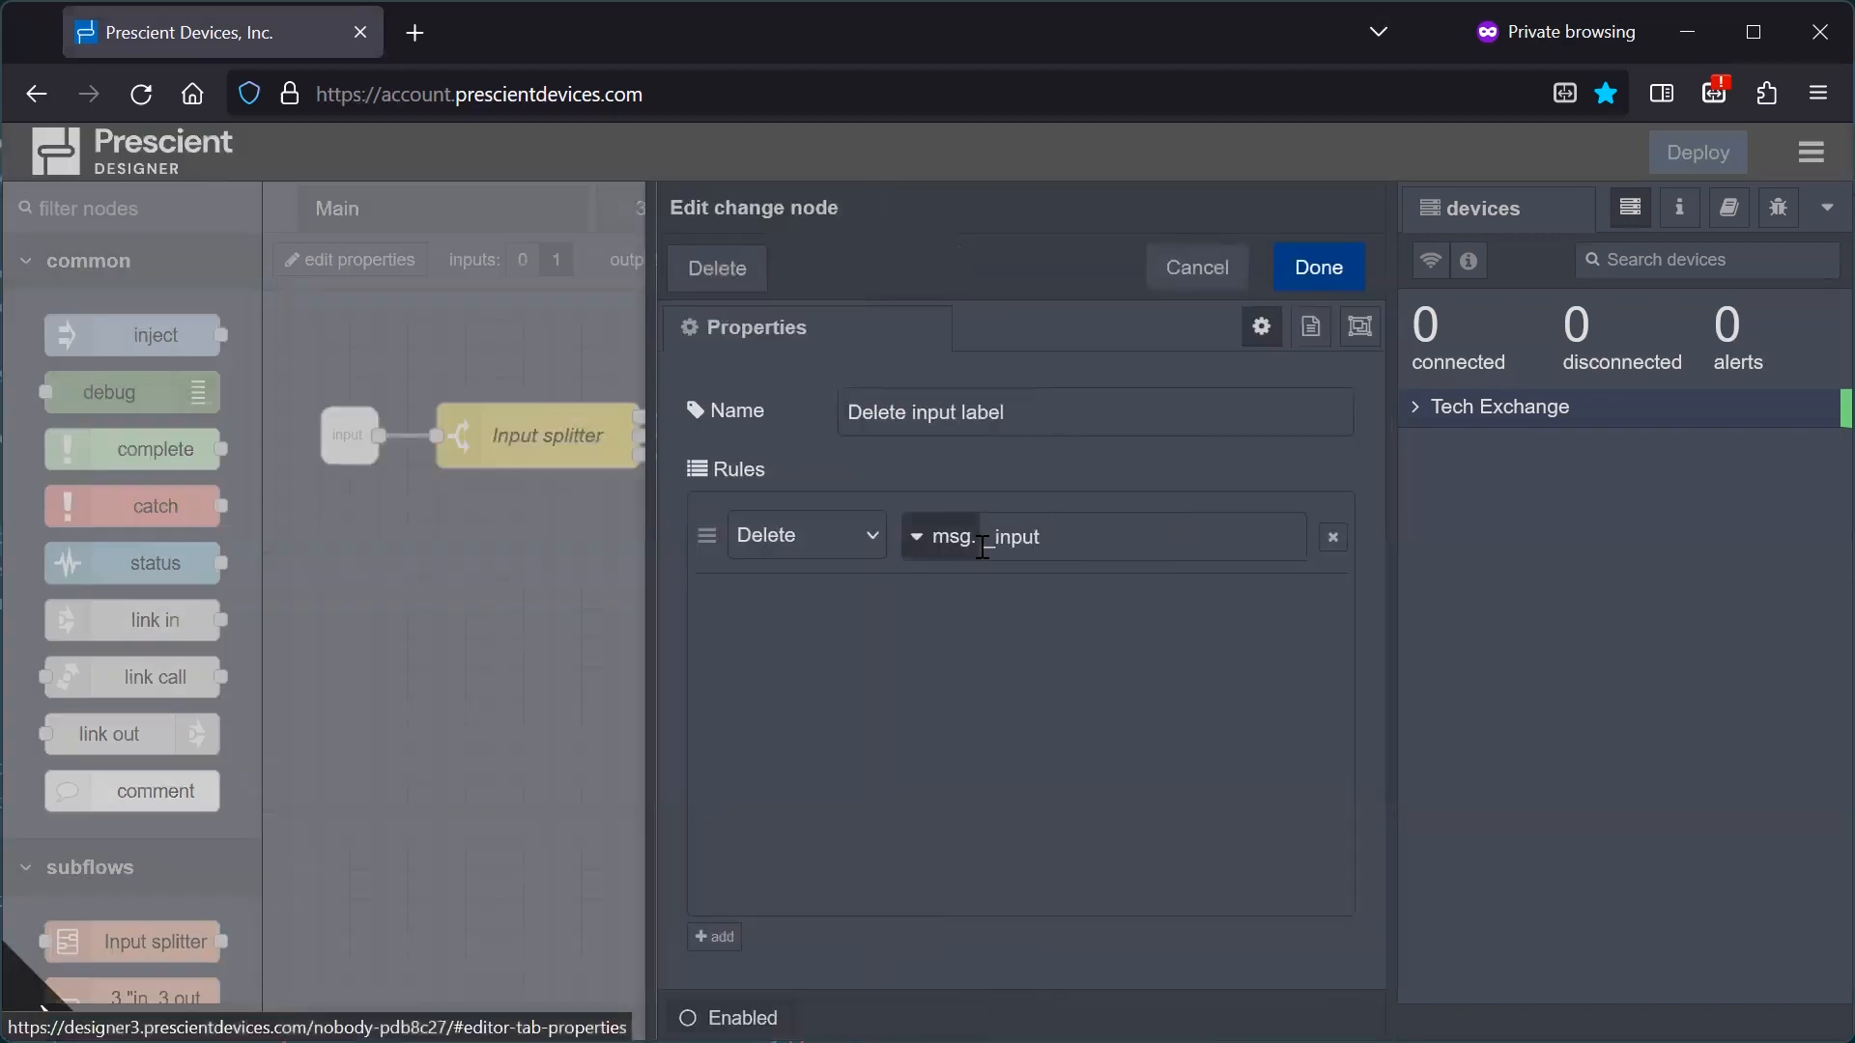
{"action": "left_click", "coordinate": [1318, 267]}
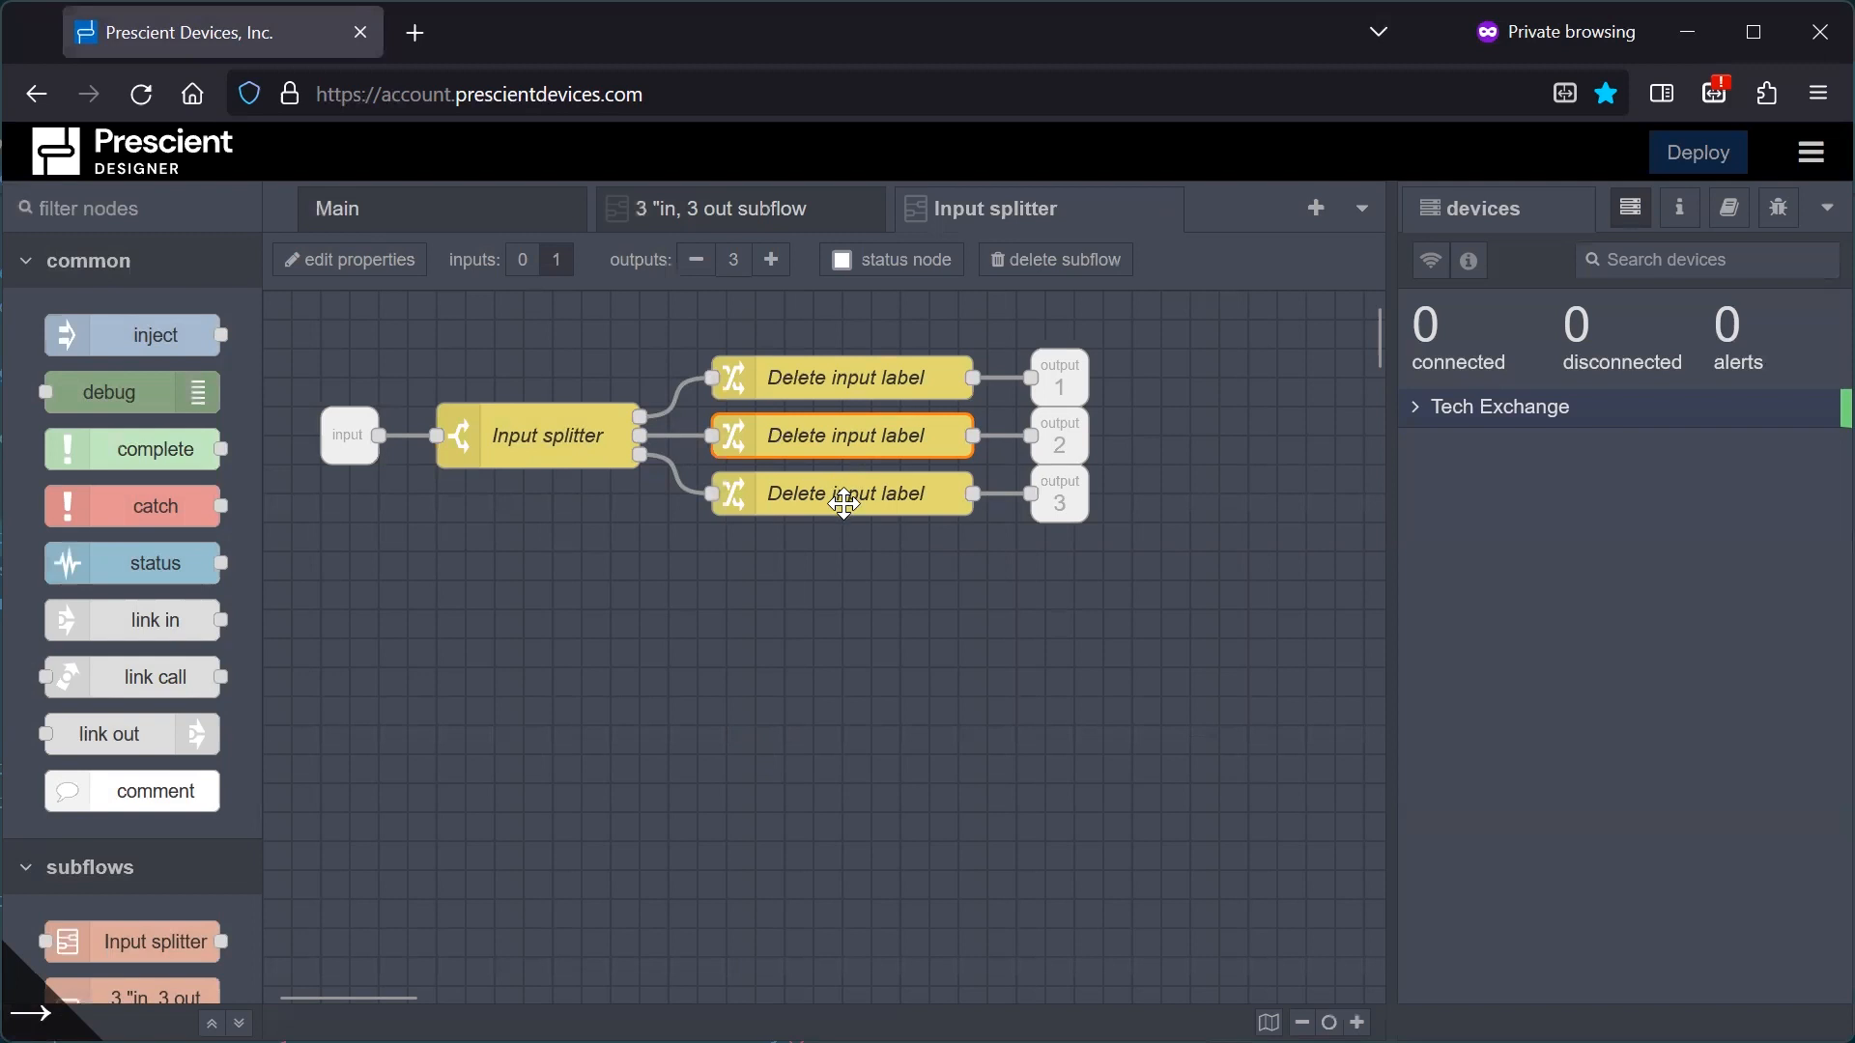
Select the third Delete input label node, then inspect the first Square function's code and cancel.
{"action": "left_click", "coordinate": [845, 494]}
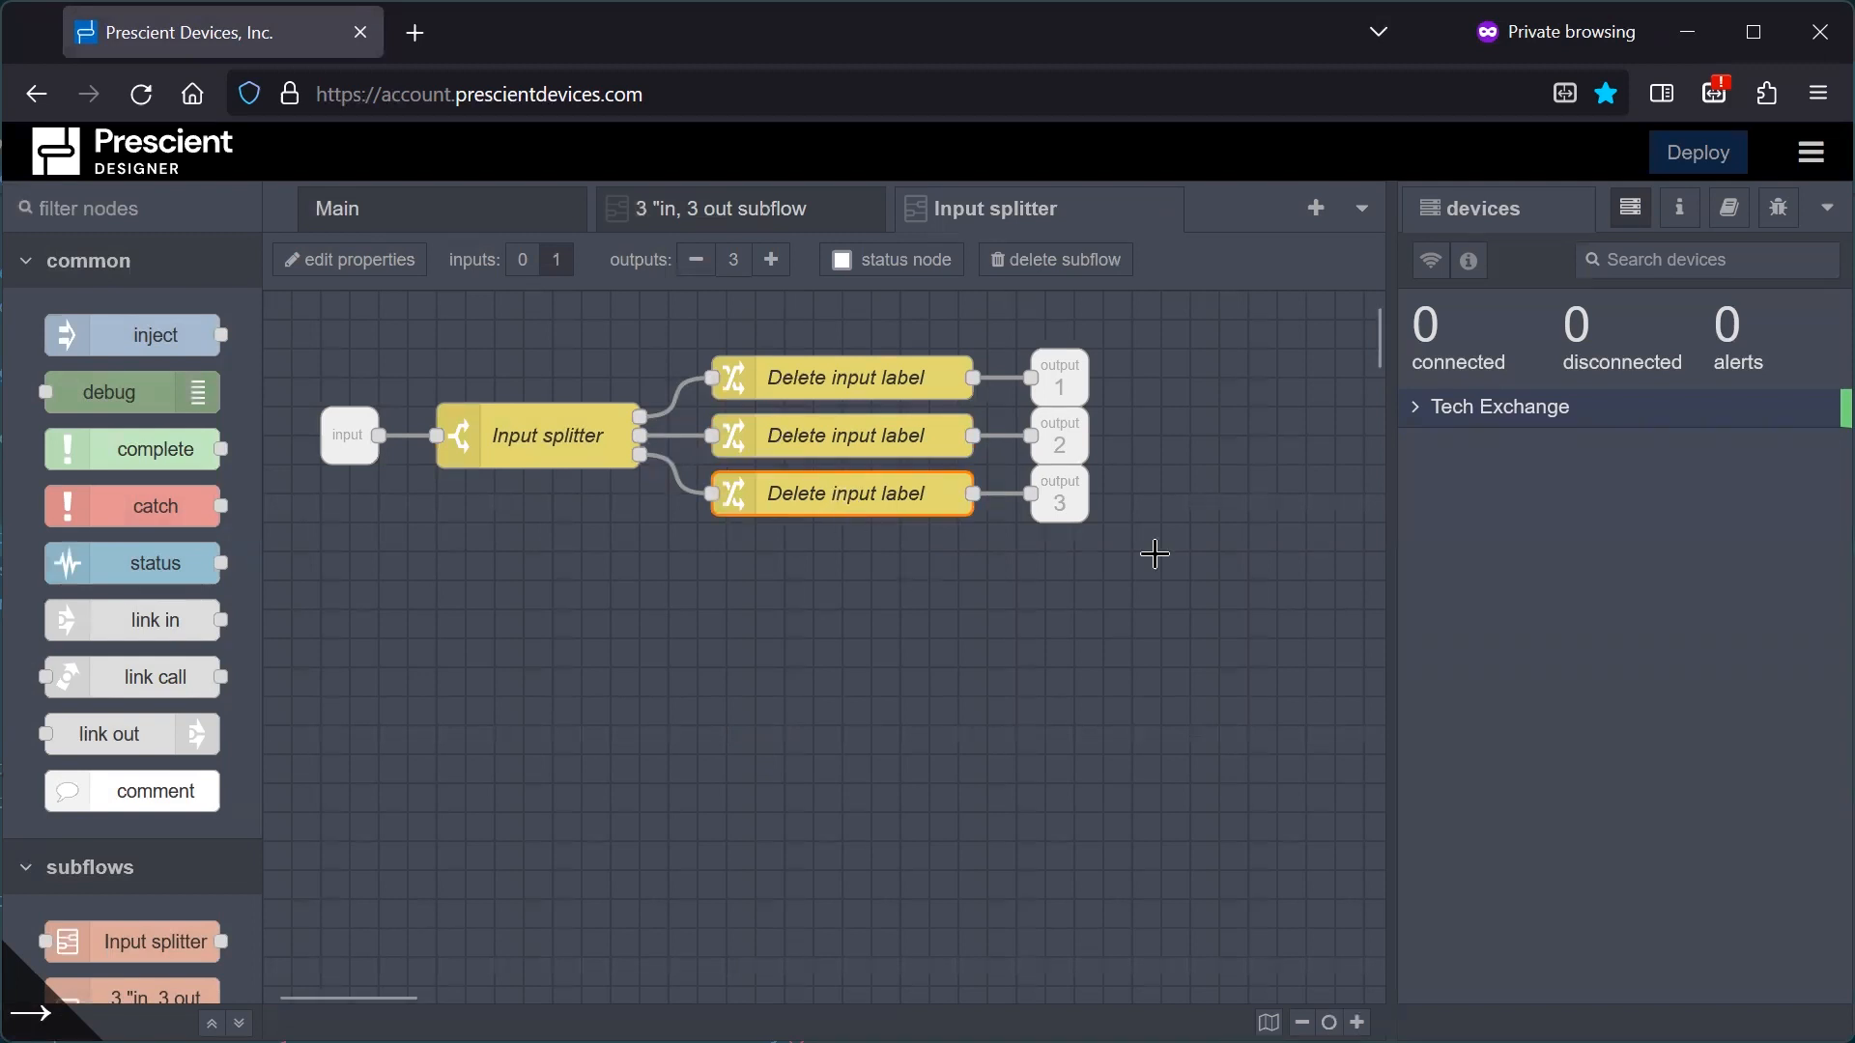
{"action": "mouse_move", "coordinate": [1103, 249]}
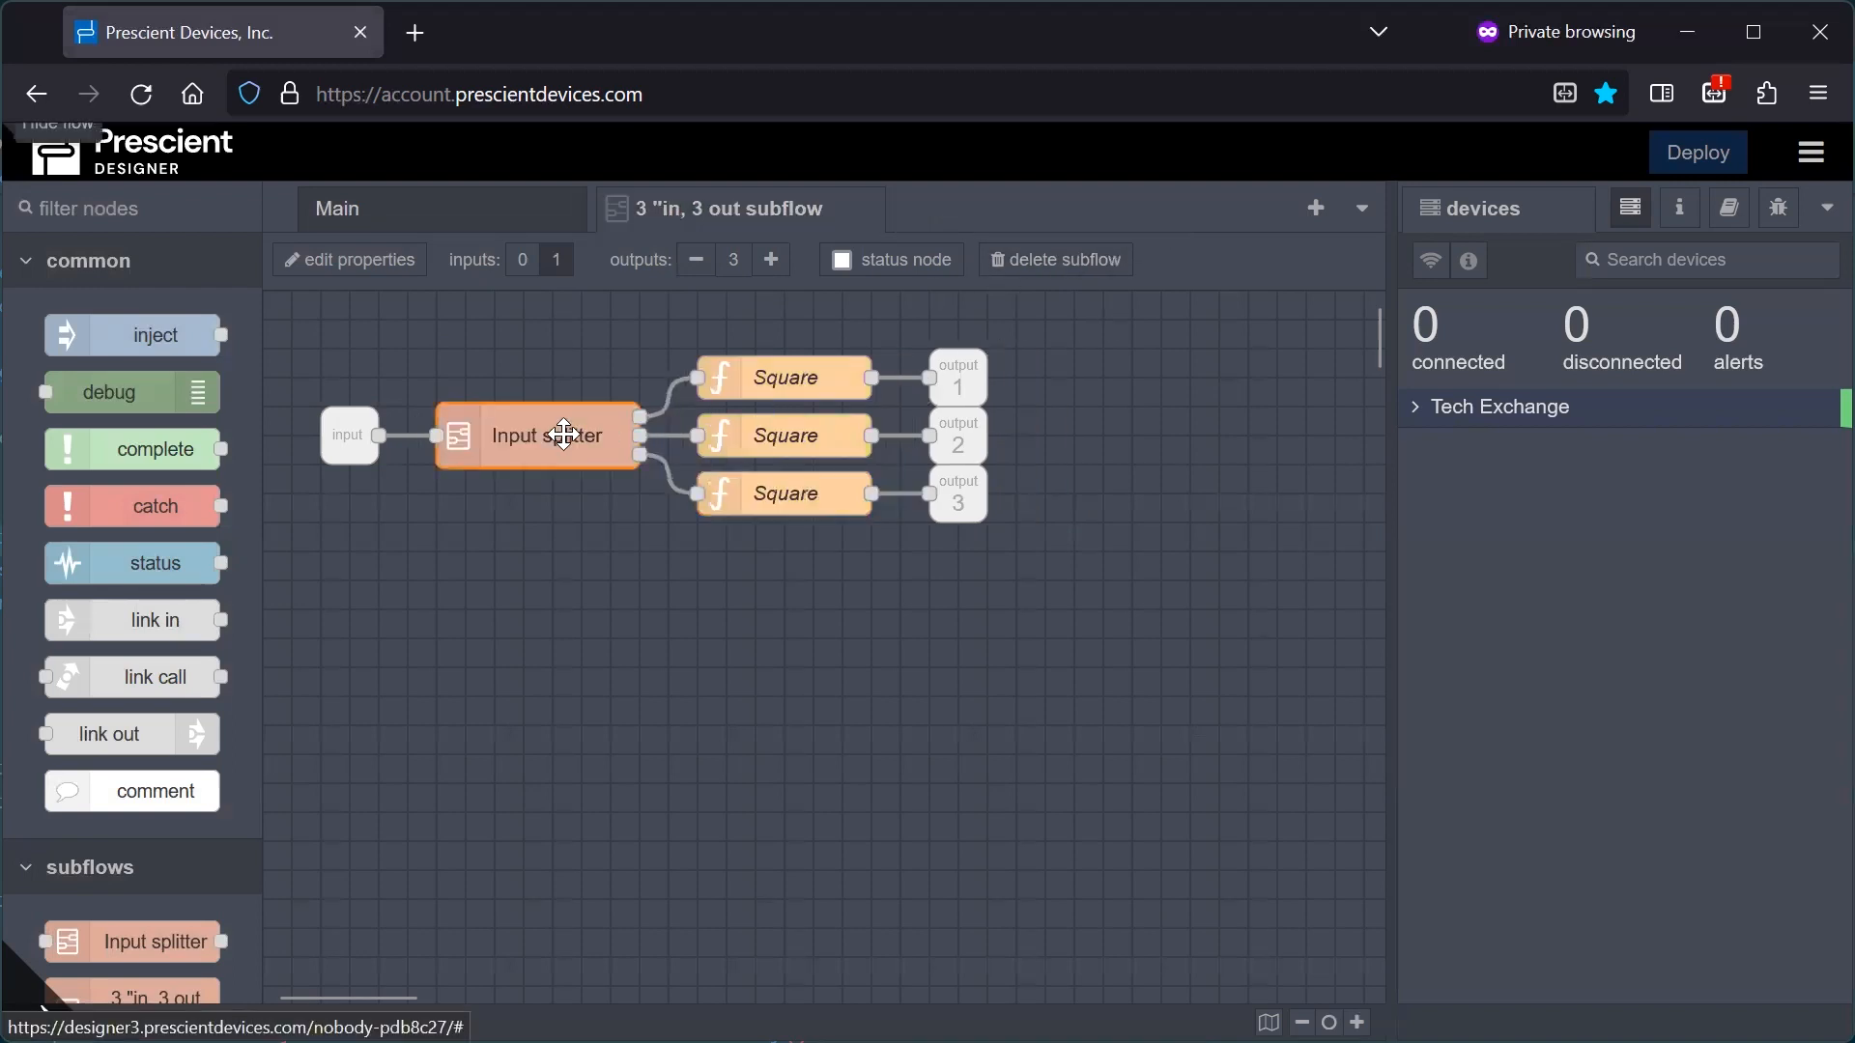
{"action": "mouse_move", "coordinate": [611, 697]}
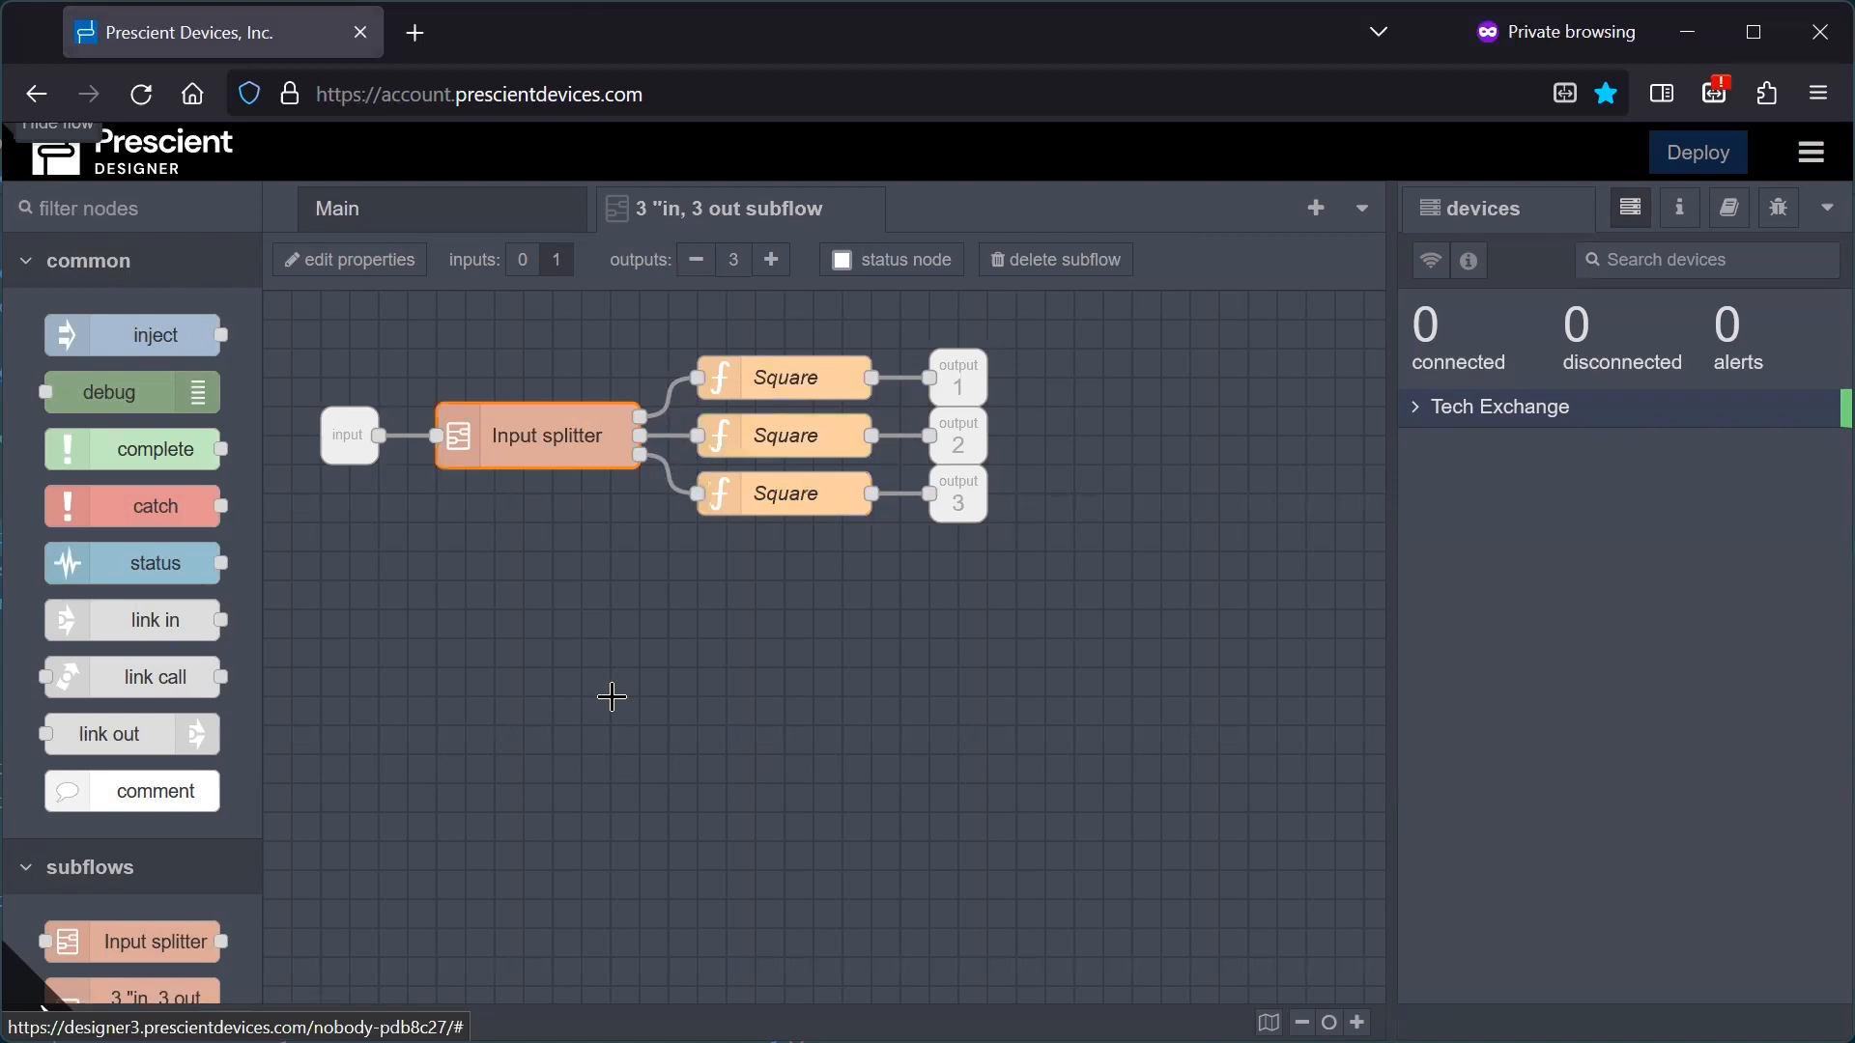
{"action": "mouse_move", "coordinate": [776, 378]}
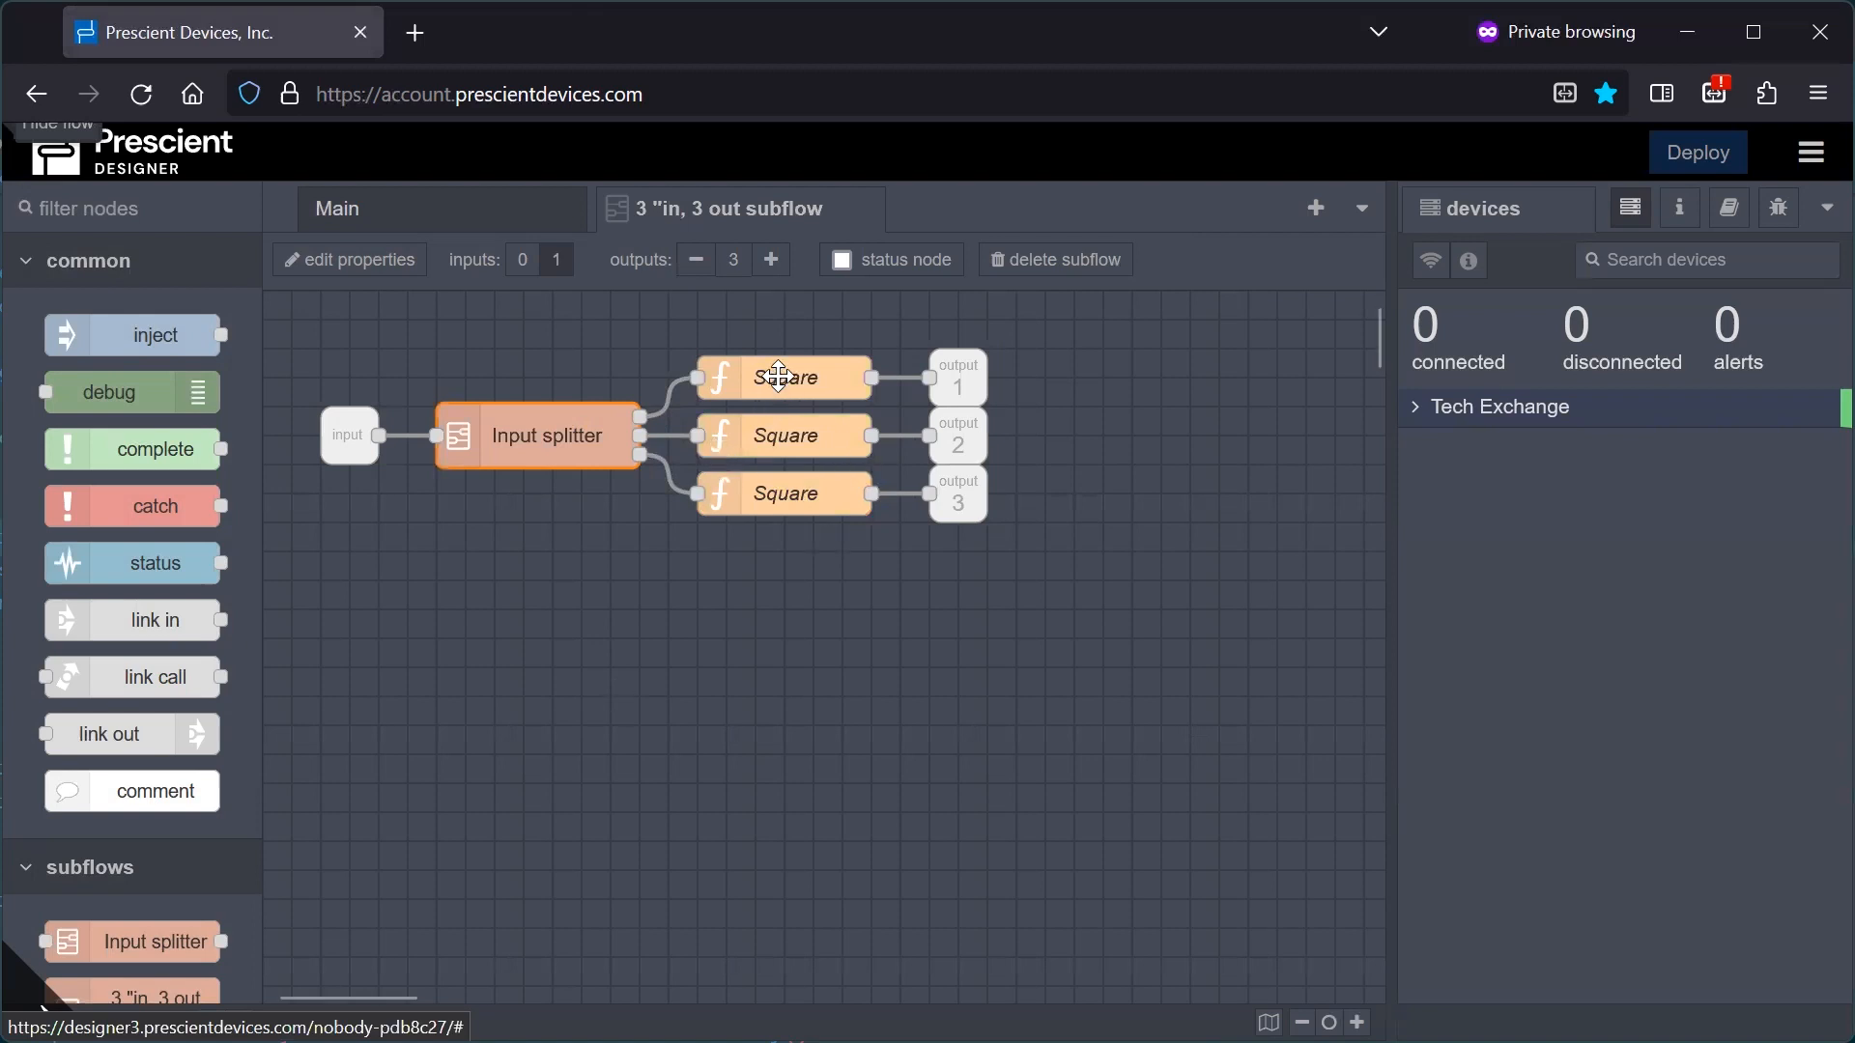
{"action": "double_click", "coordinate": [785, 378]}
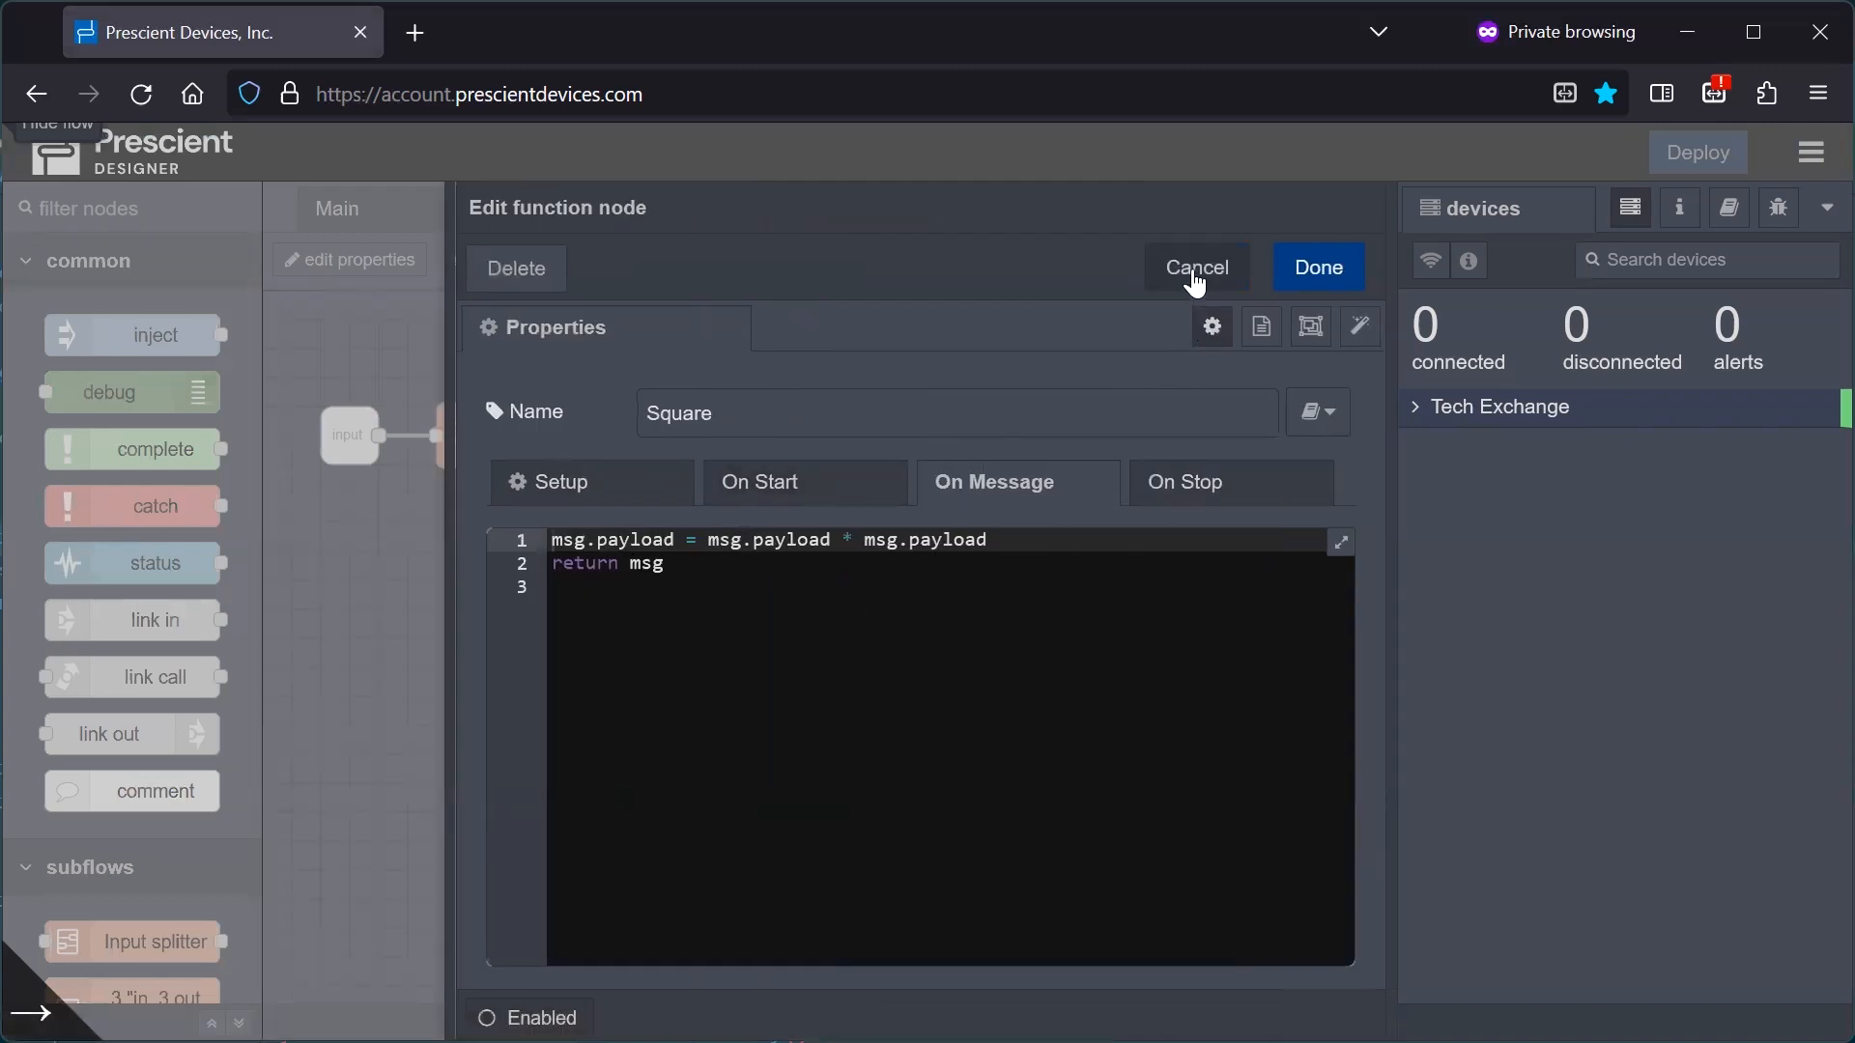
{"action": "left_click", "coordinate": [1196, 267]}
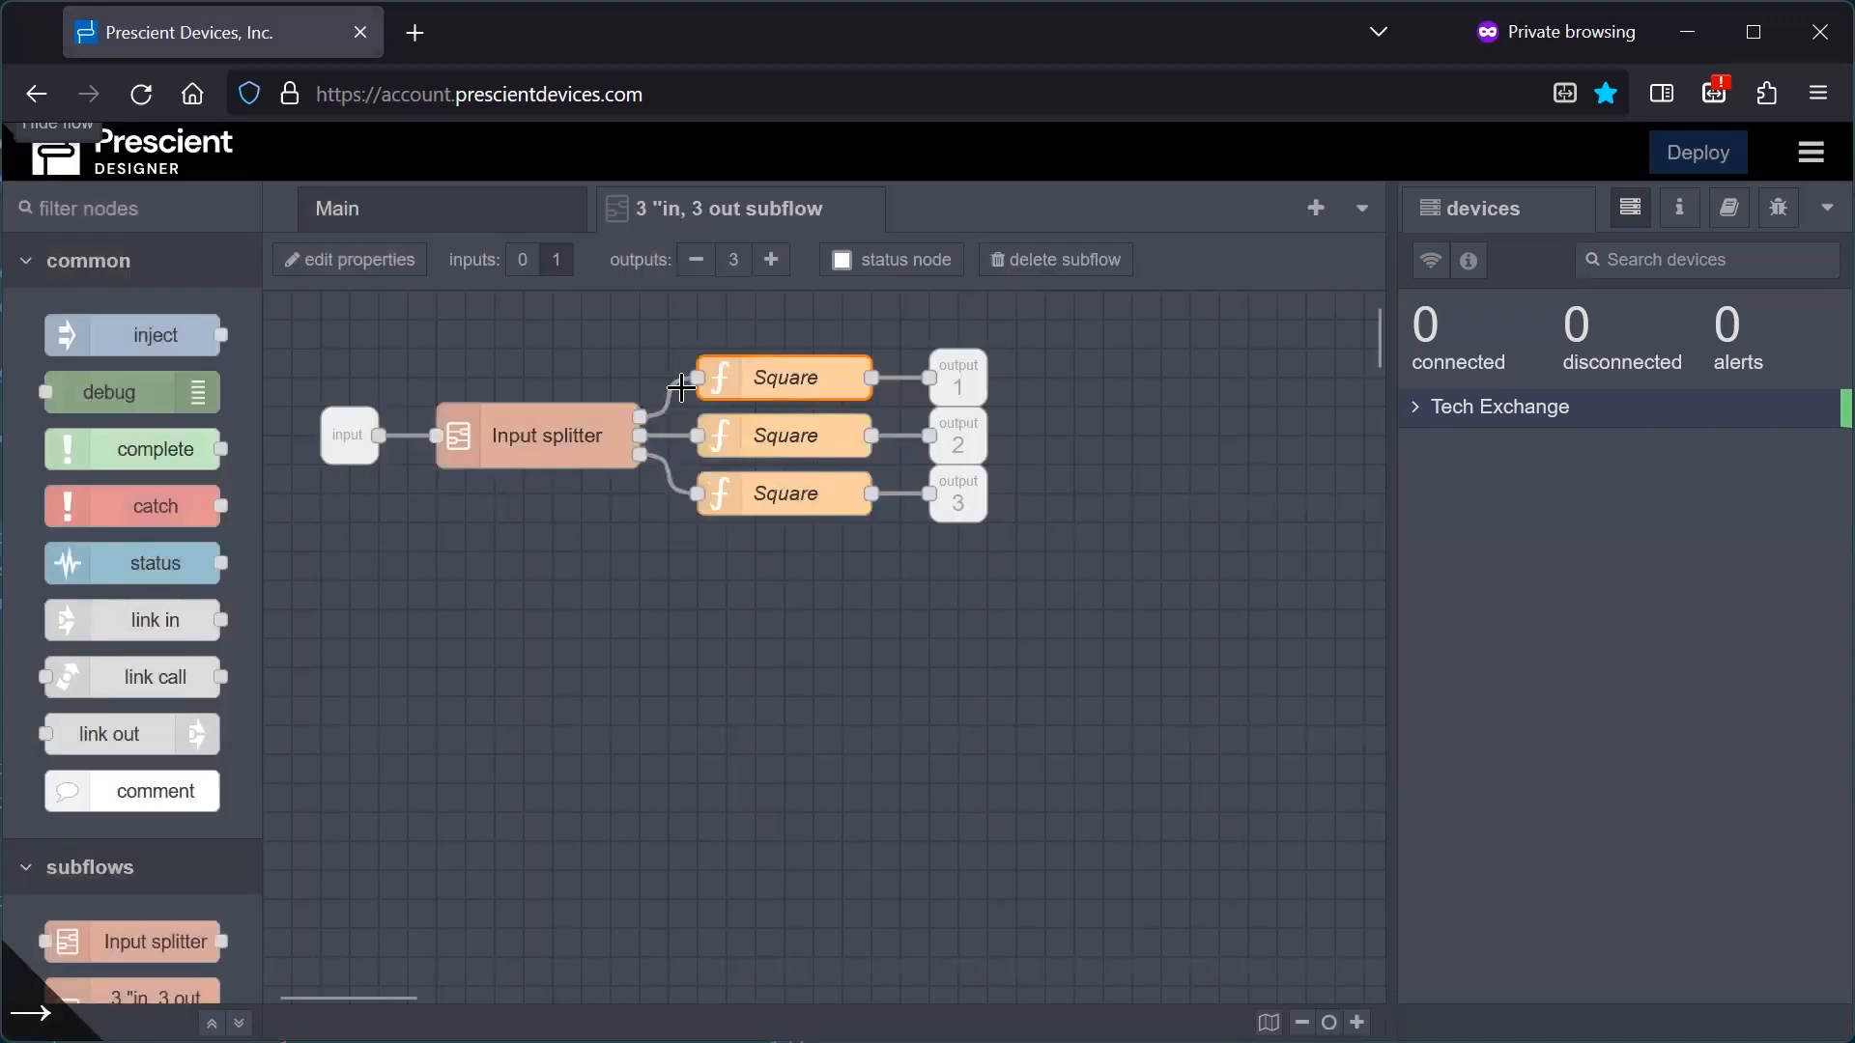
On the Main flow with the debug sidebar open, inject Input 1 and Input 2 and expand the first debug payload.
{"action": "left_click", "coordinate": [337, 209]}
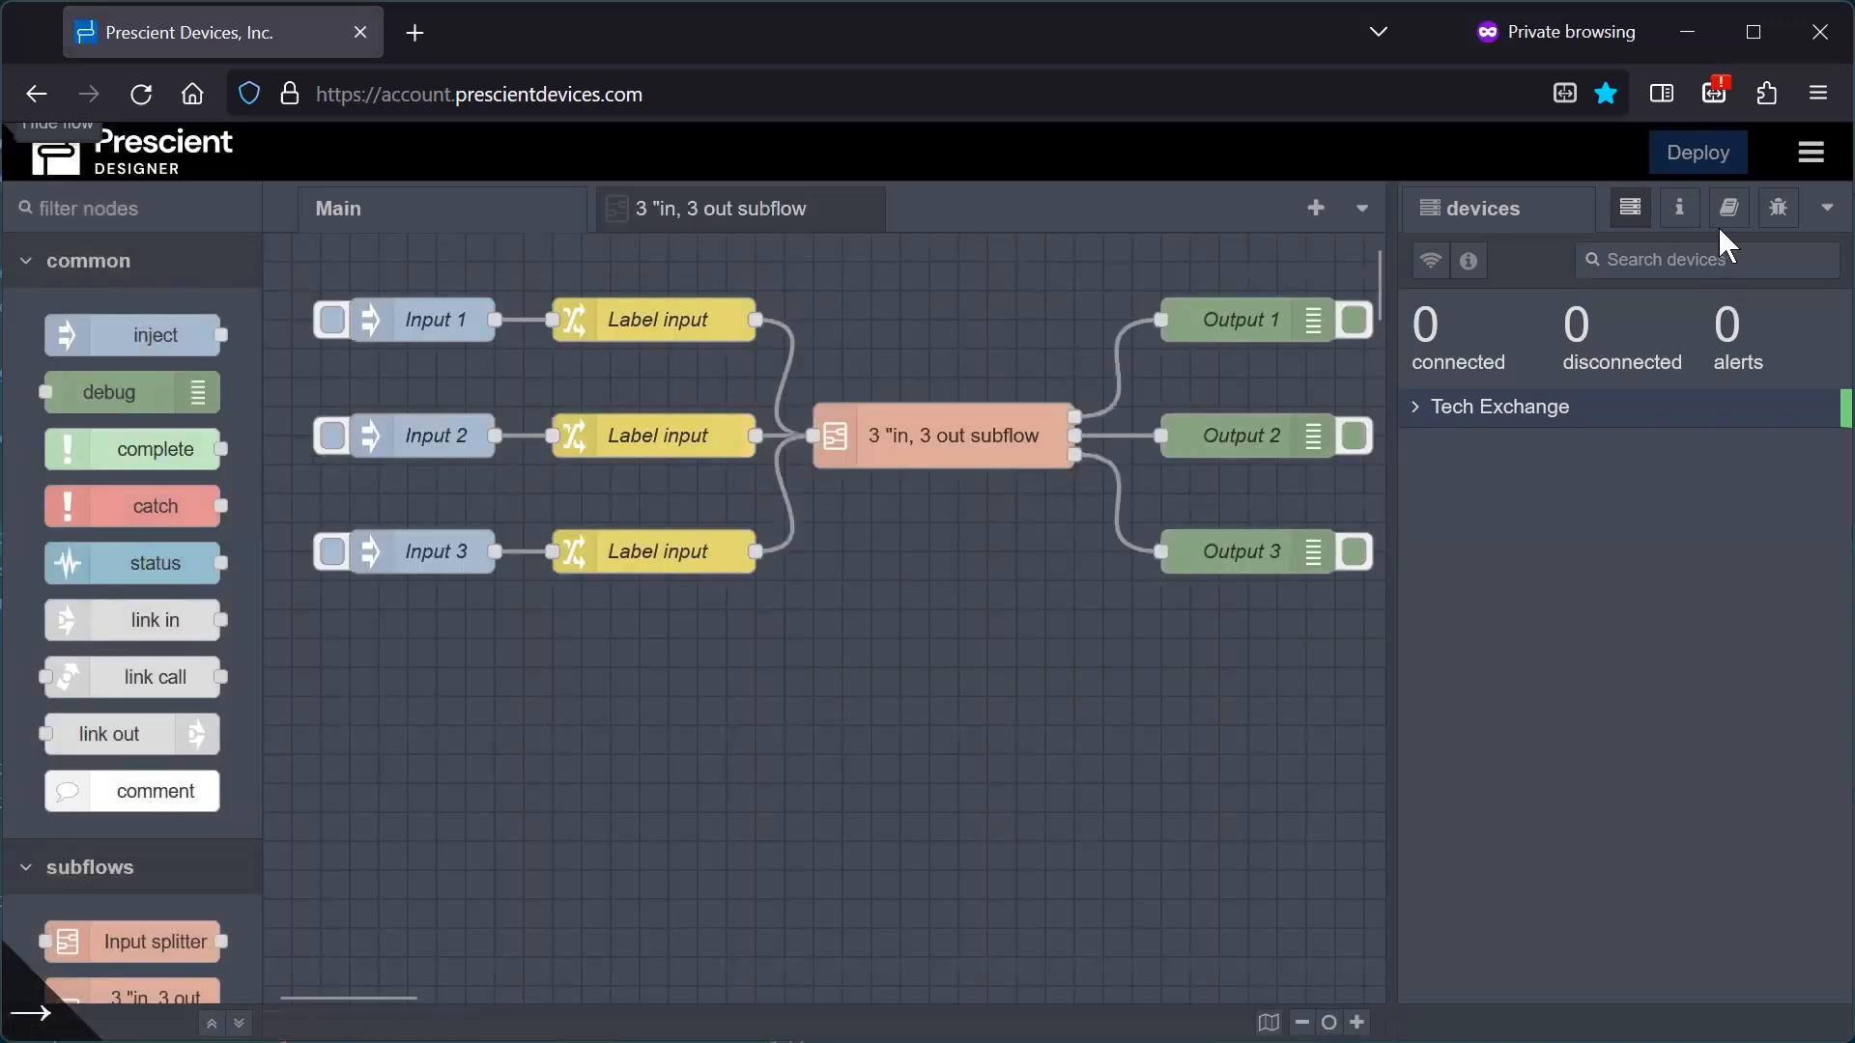
{"action": "left_click", "coordinate": [1778, 209]}
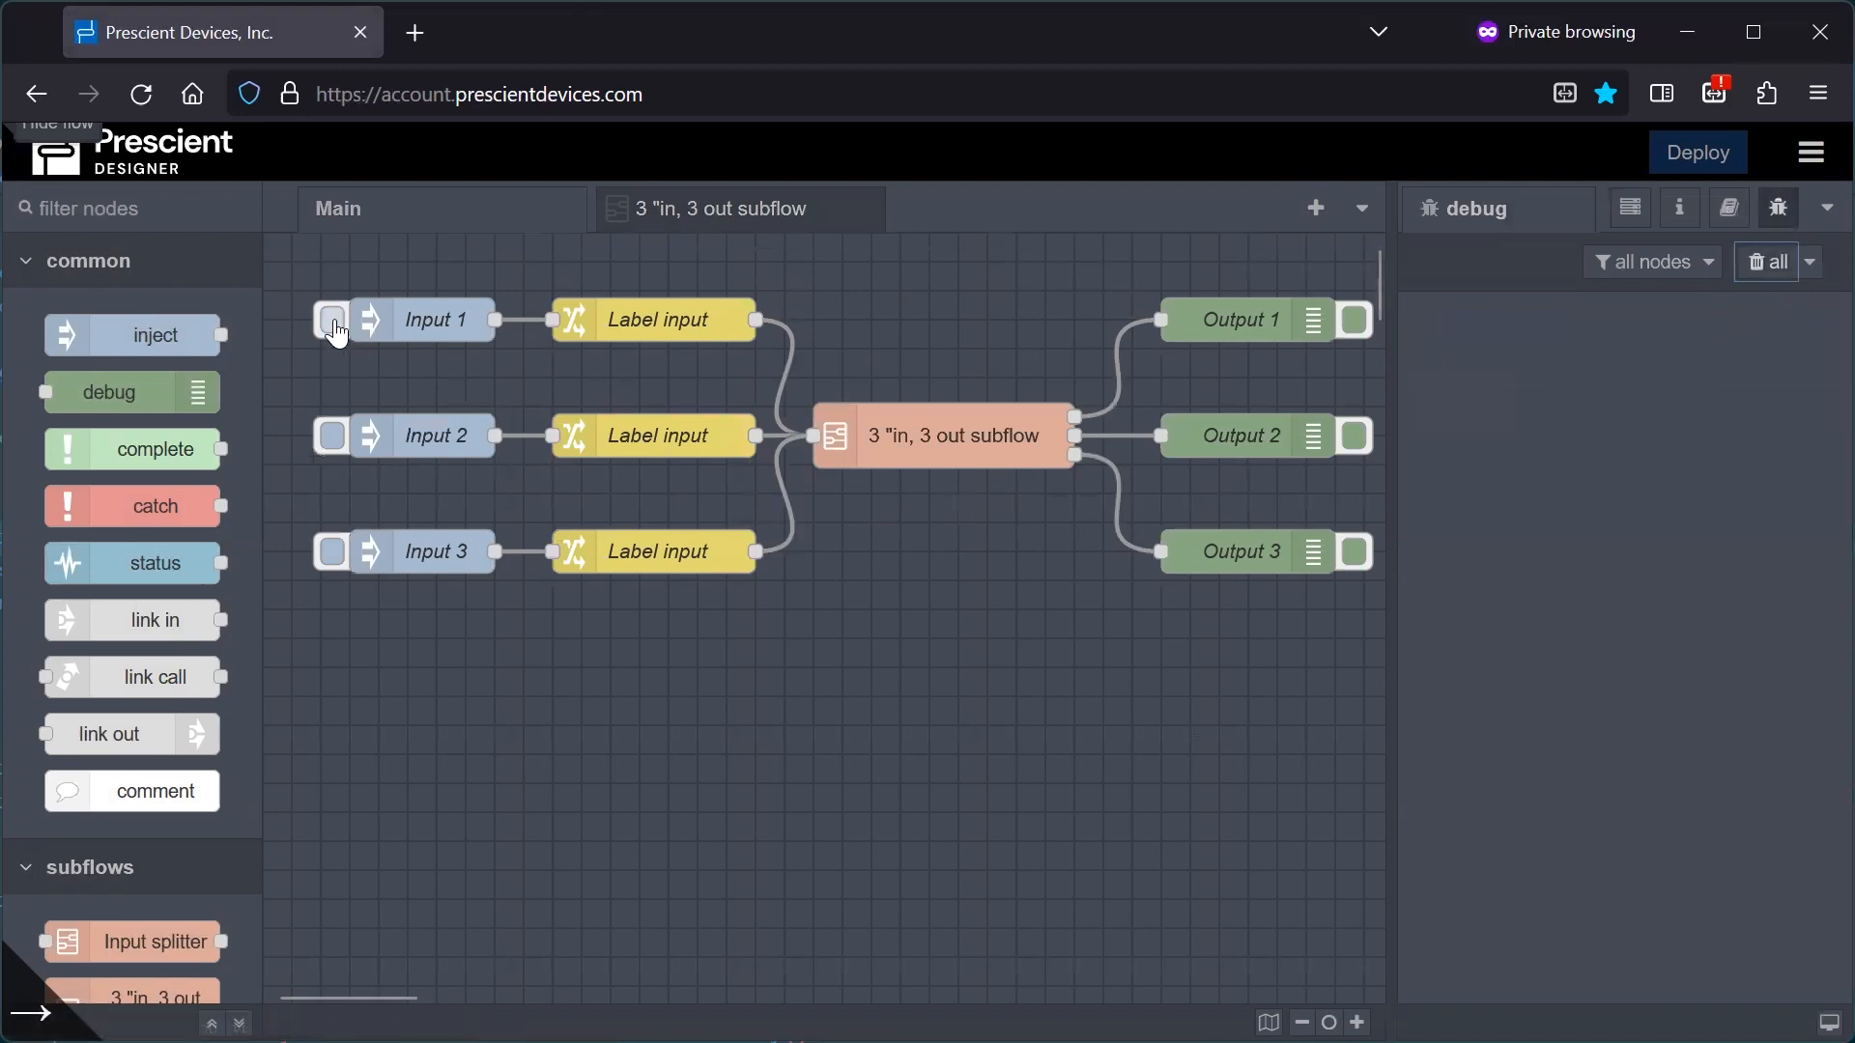
{"action": "left_click", "coordinate": [330, 319]}
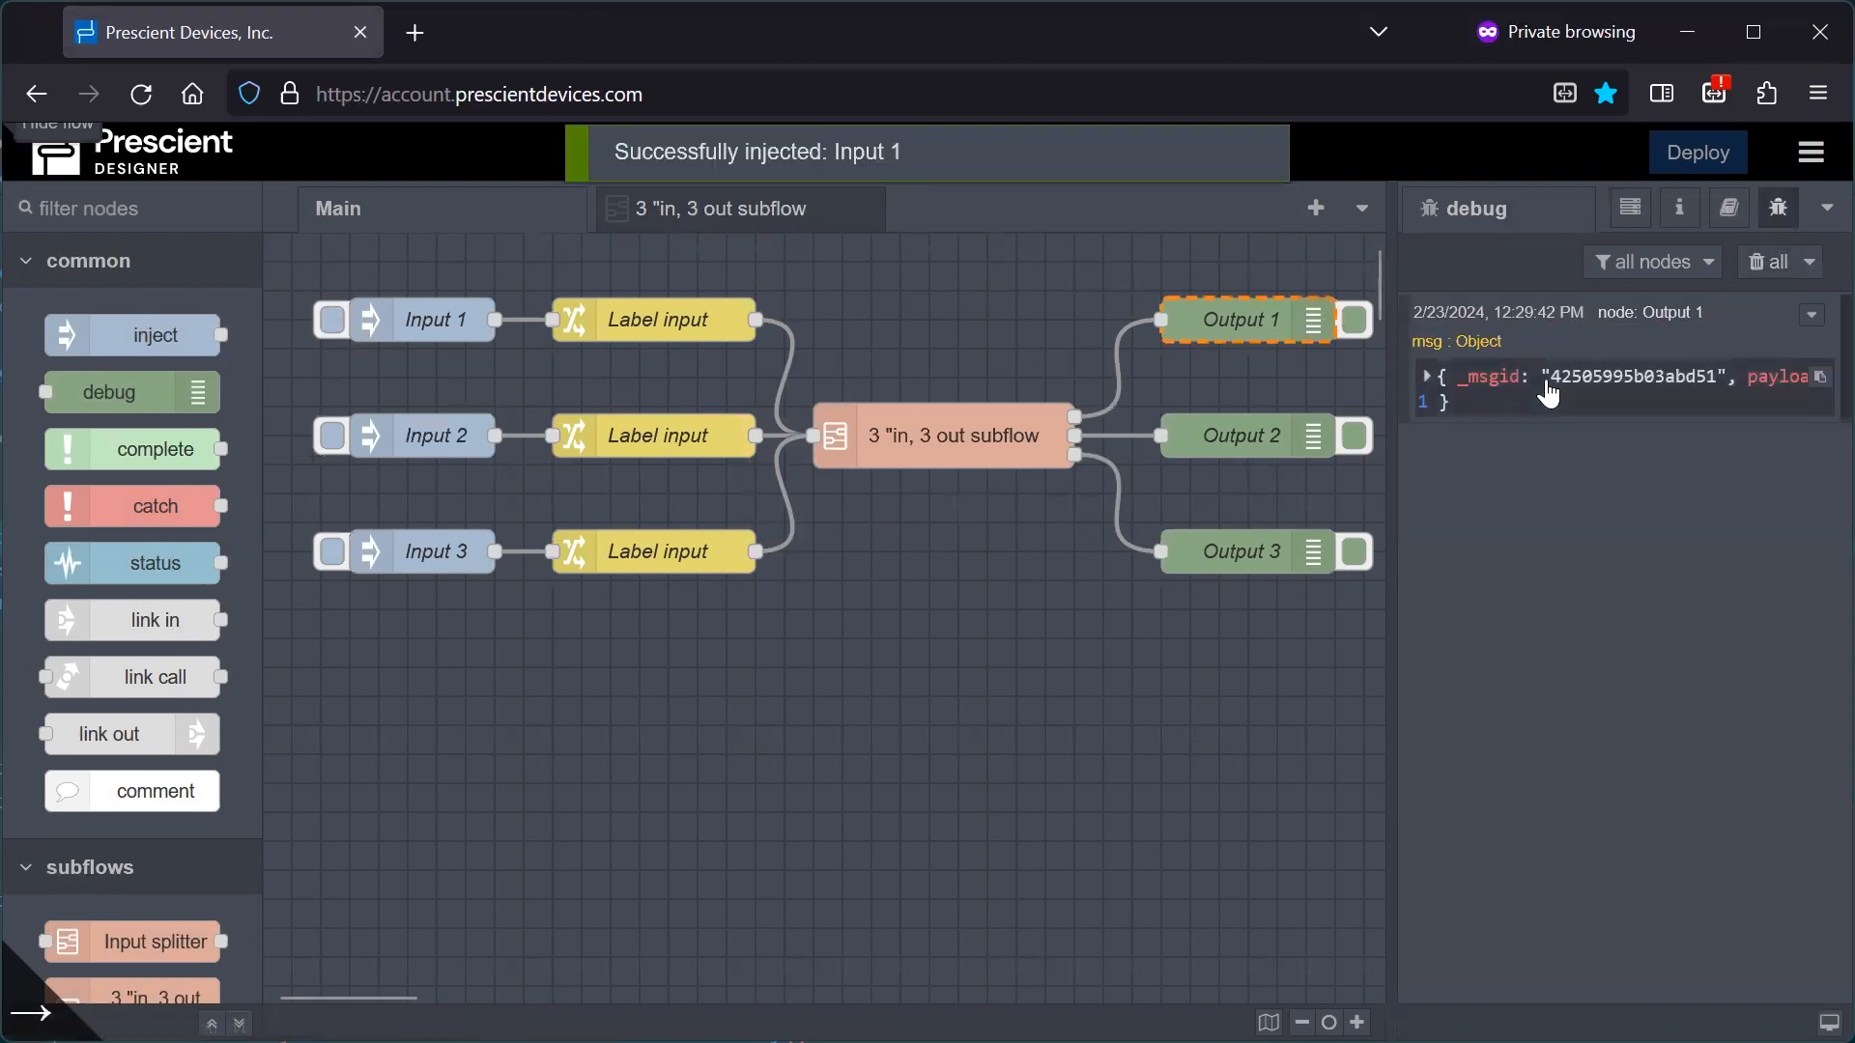
{"action": "left_click", "coordinate": [1428, 377]}
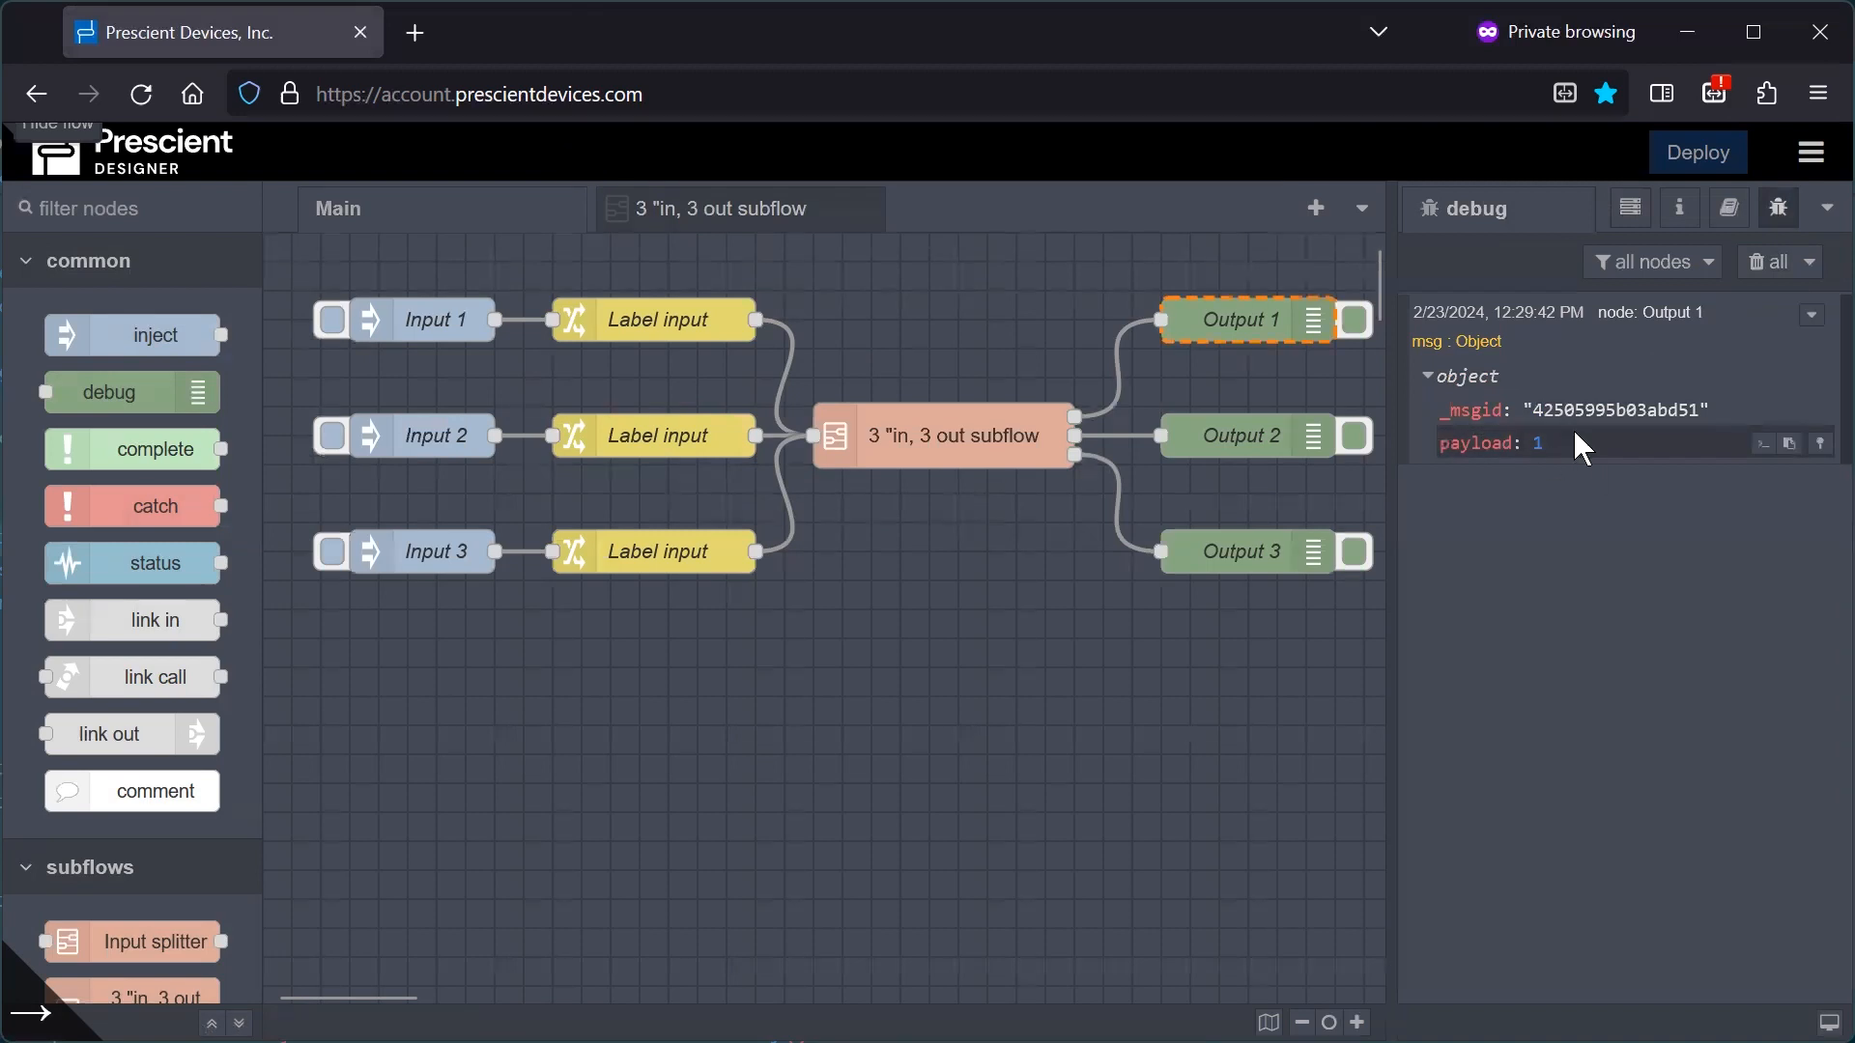
{"action": "mouse_move", "coordinate": [1454, 342]}
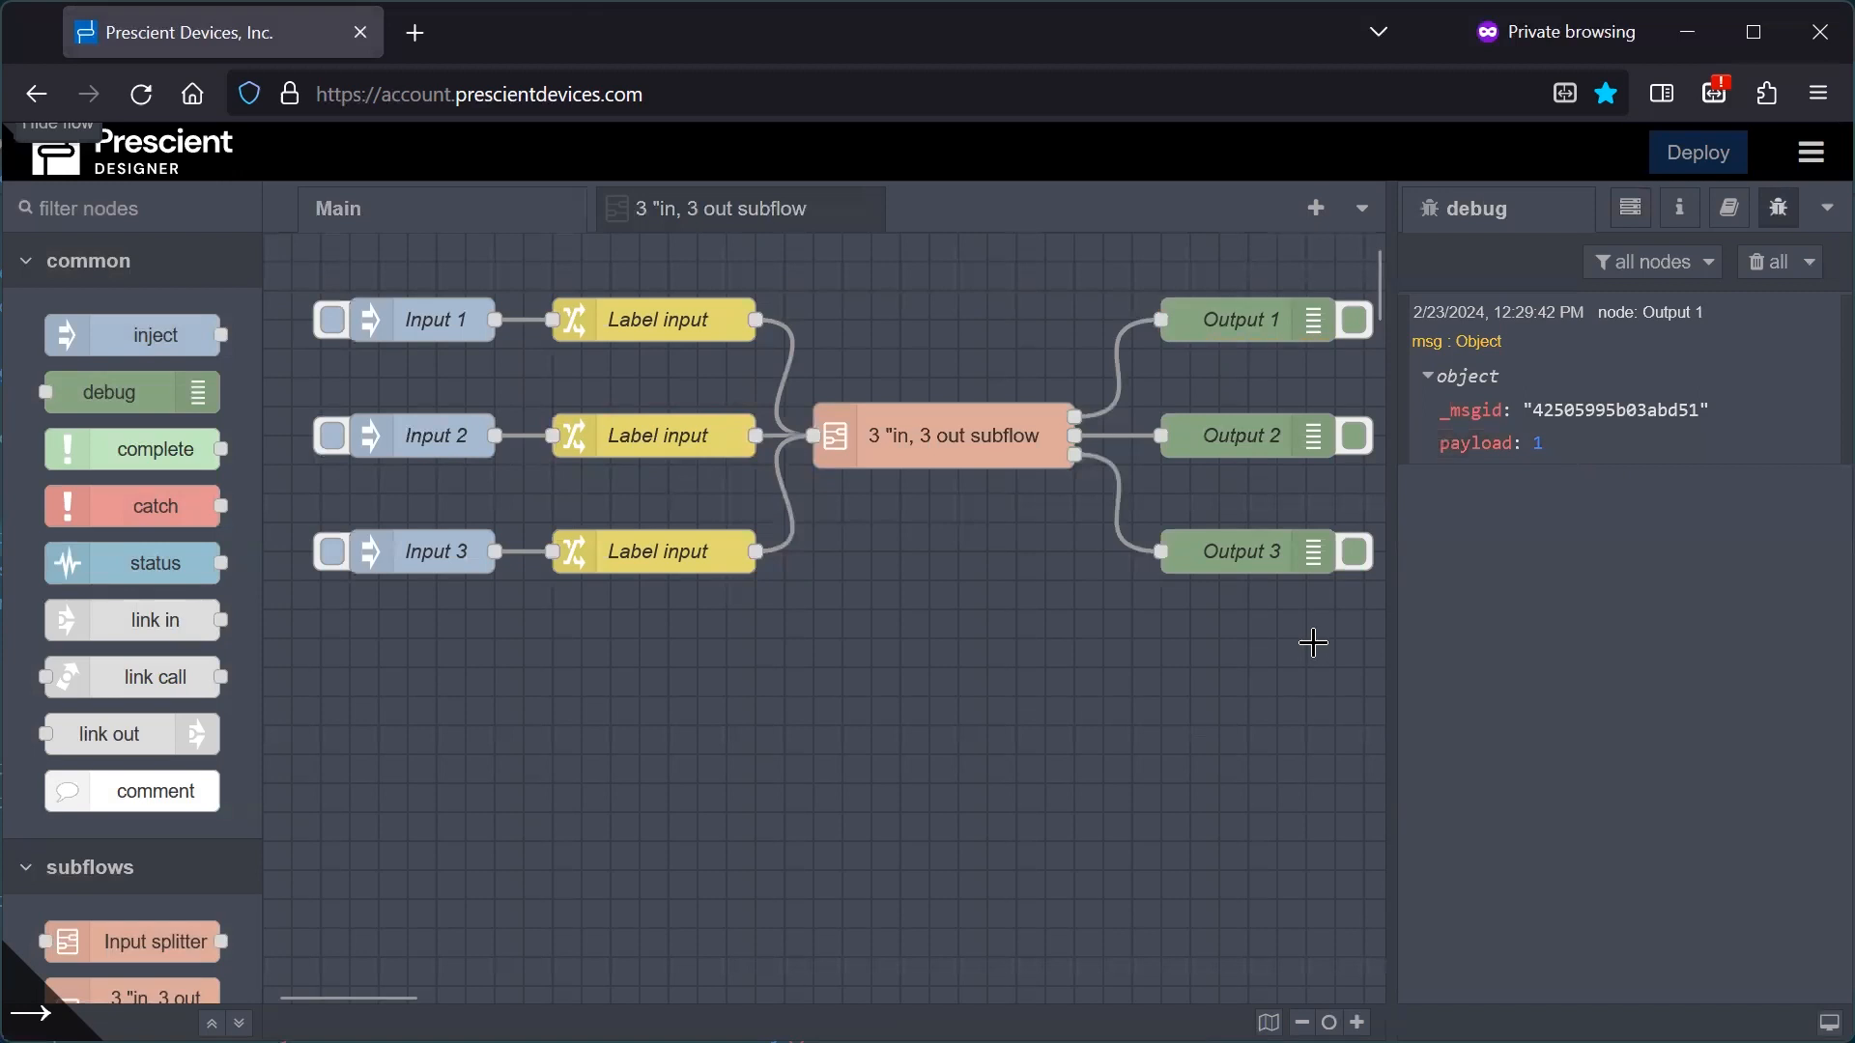
{"action": "mouse_move", "coordinate": [1306, 642]}
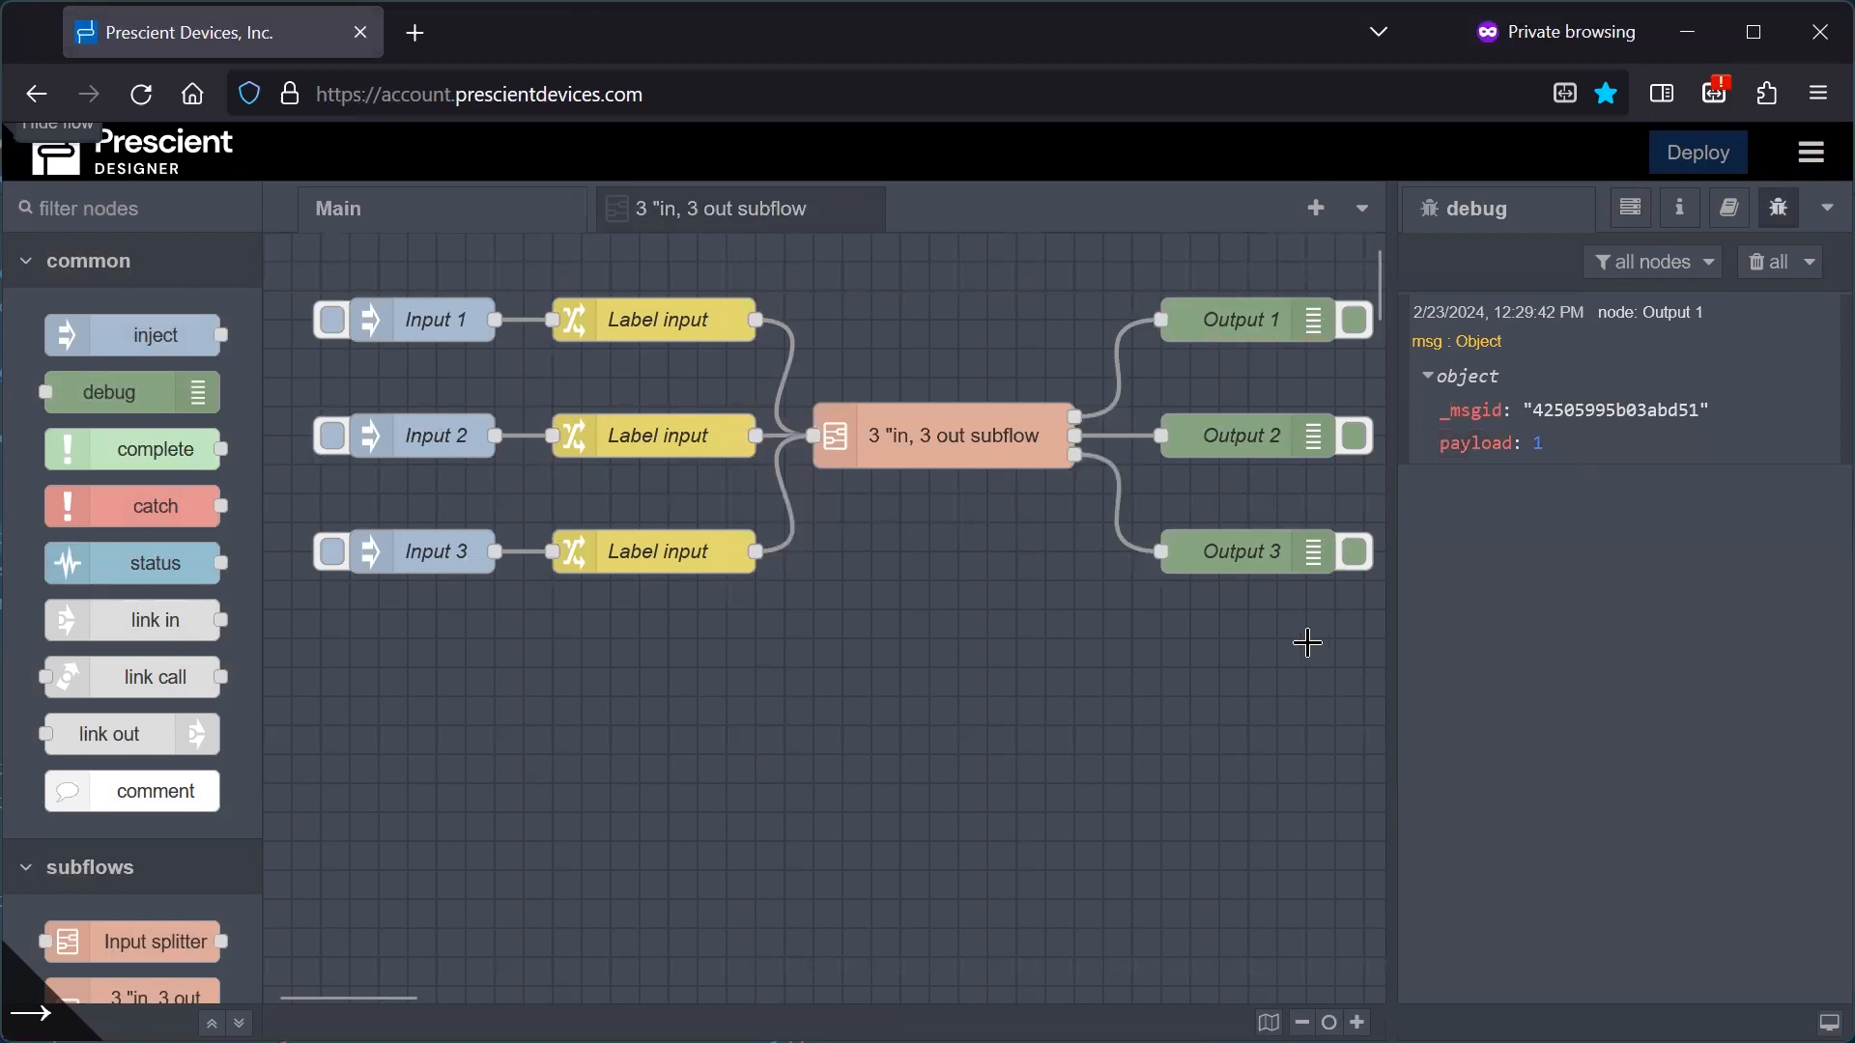
{"action": "left_click", "coordinate": [331, 435]}
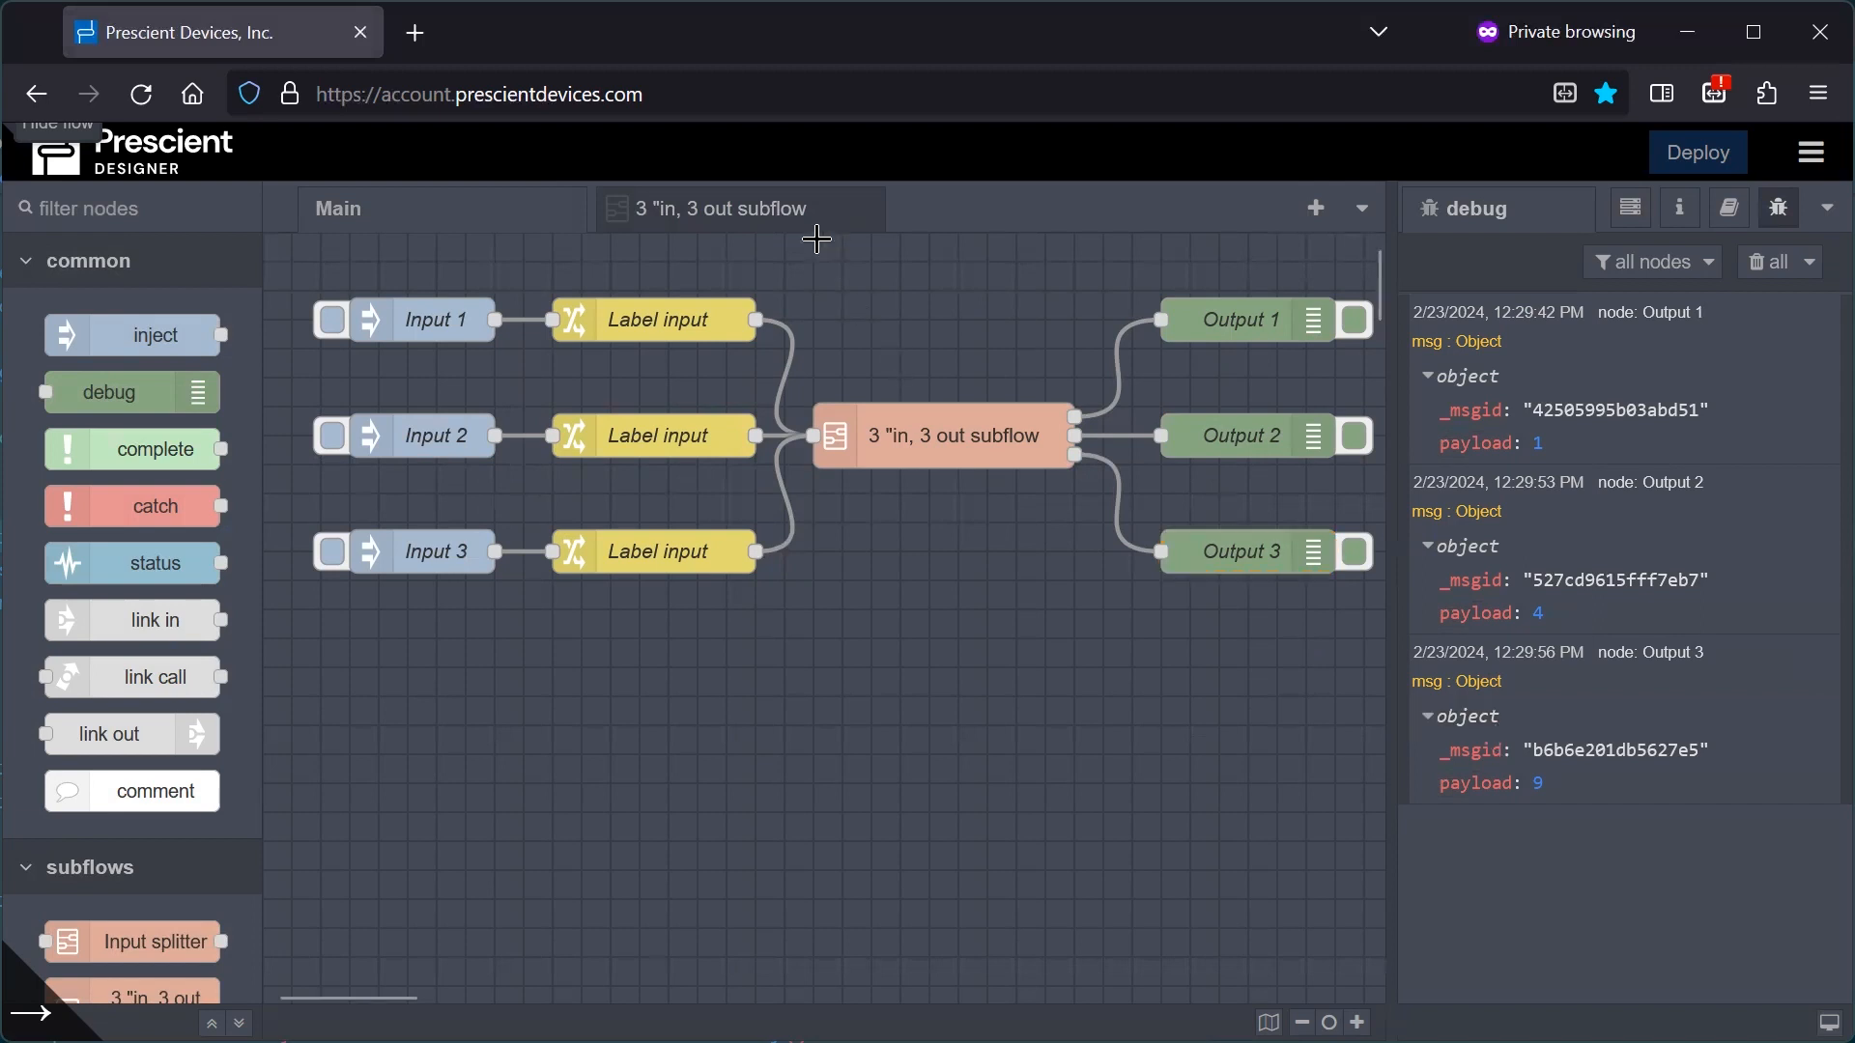
Switch back to the 3 in, 3 out subflow tab showing the Input splitter and Square nodes.
{"action": "left_click", "coordinate": [725, 208]}
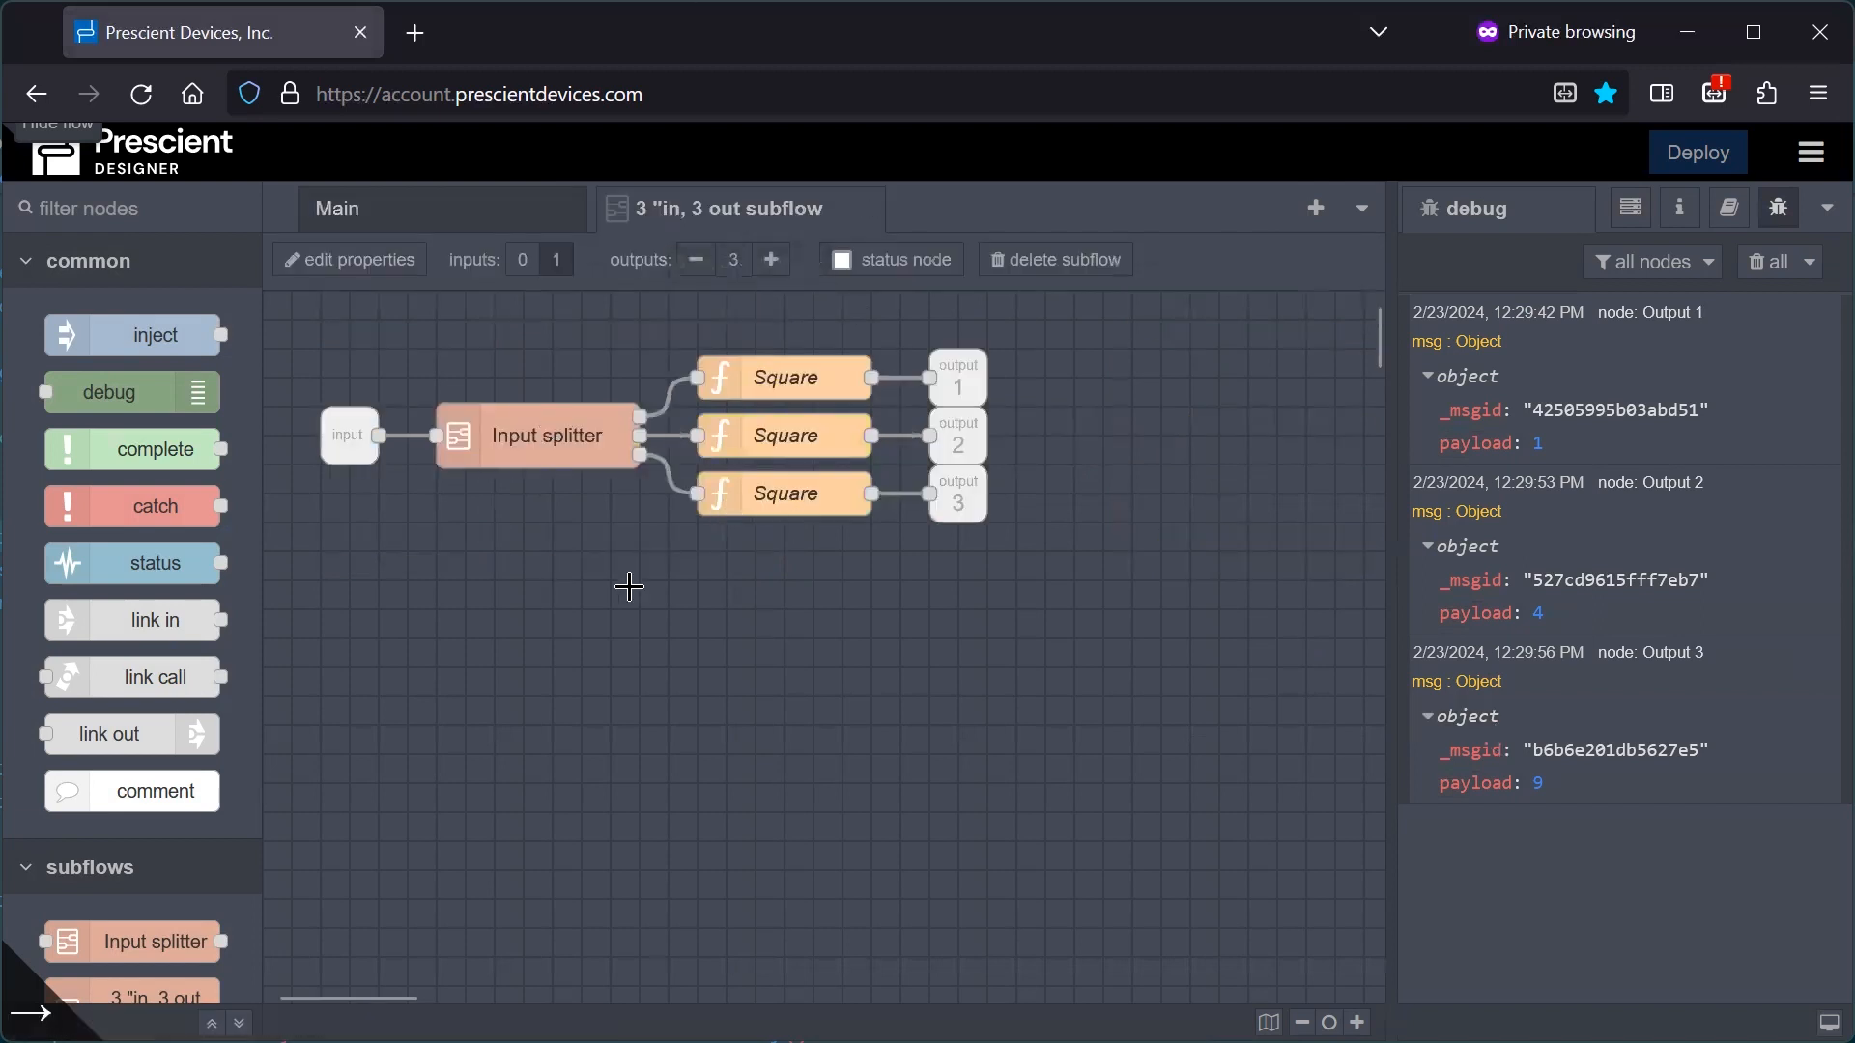
{"action": "mouse_move", "coordinate": [519, 572]}
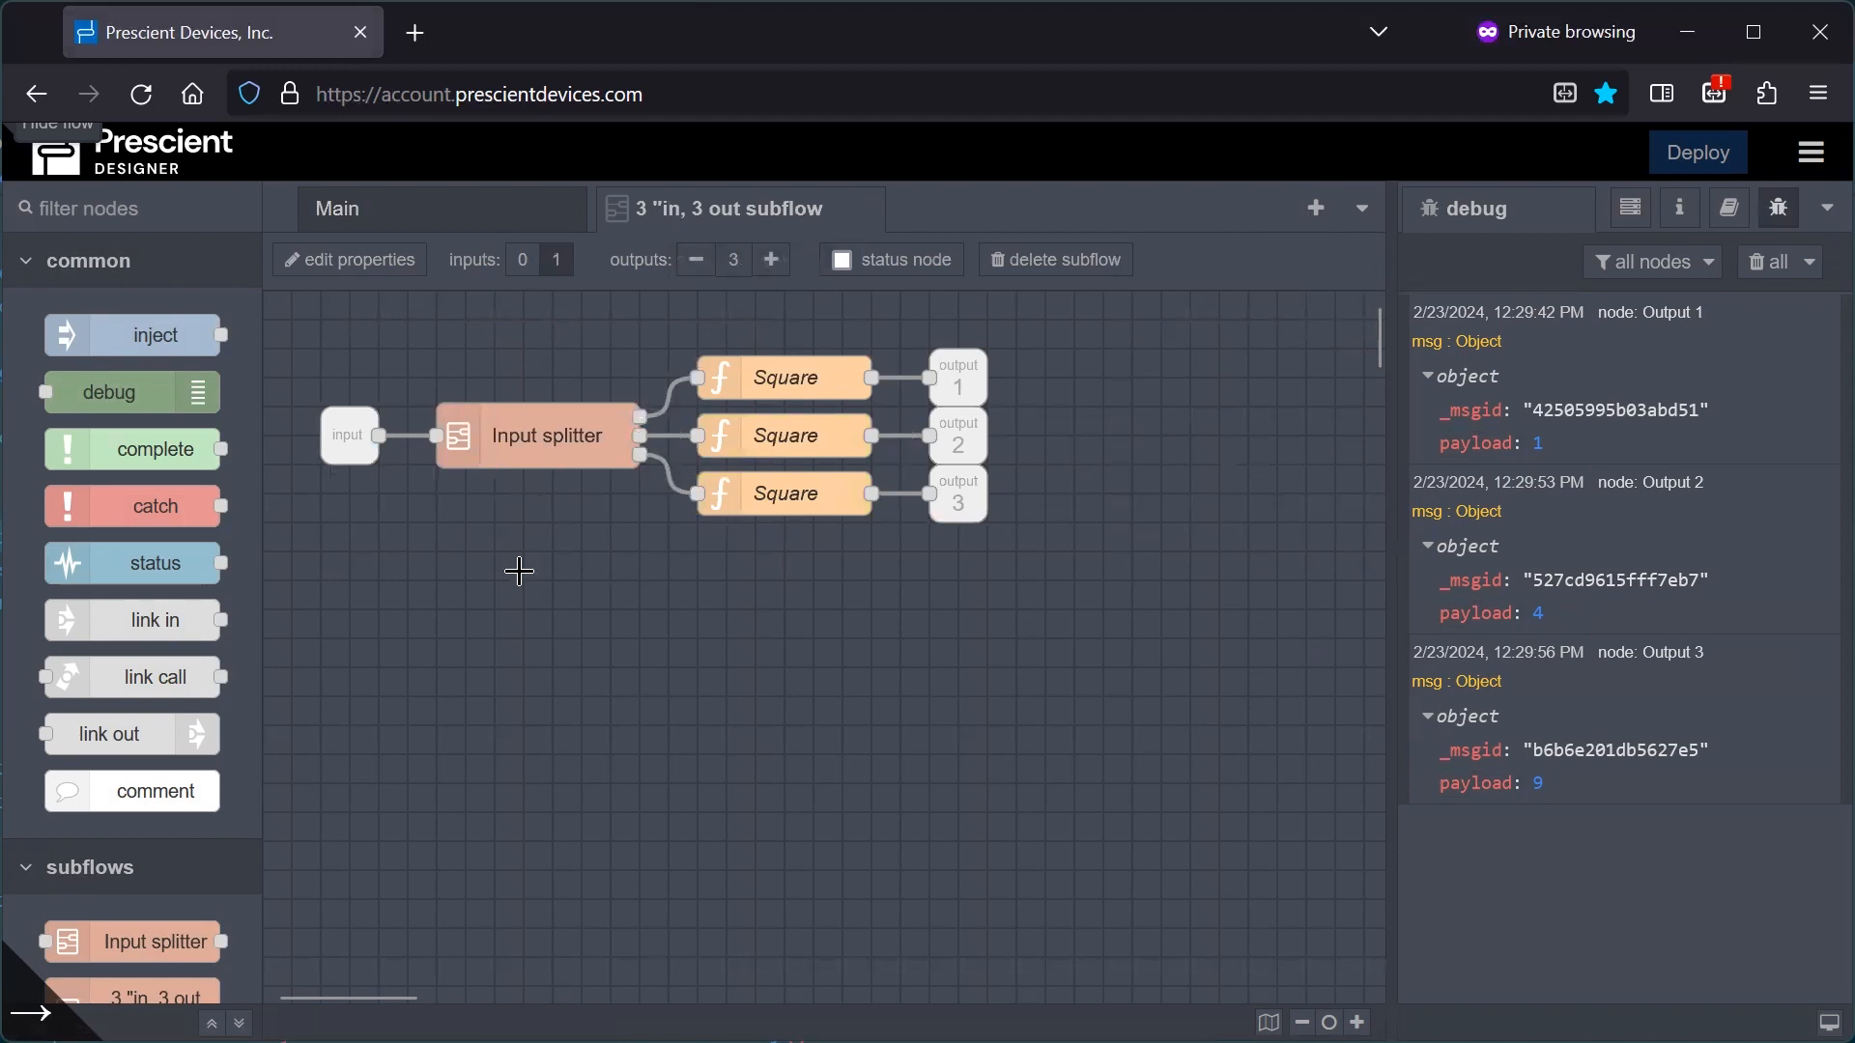